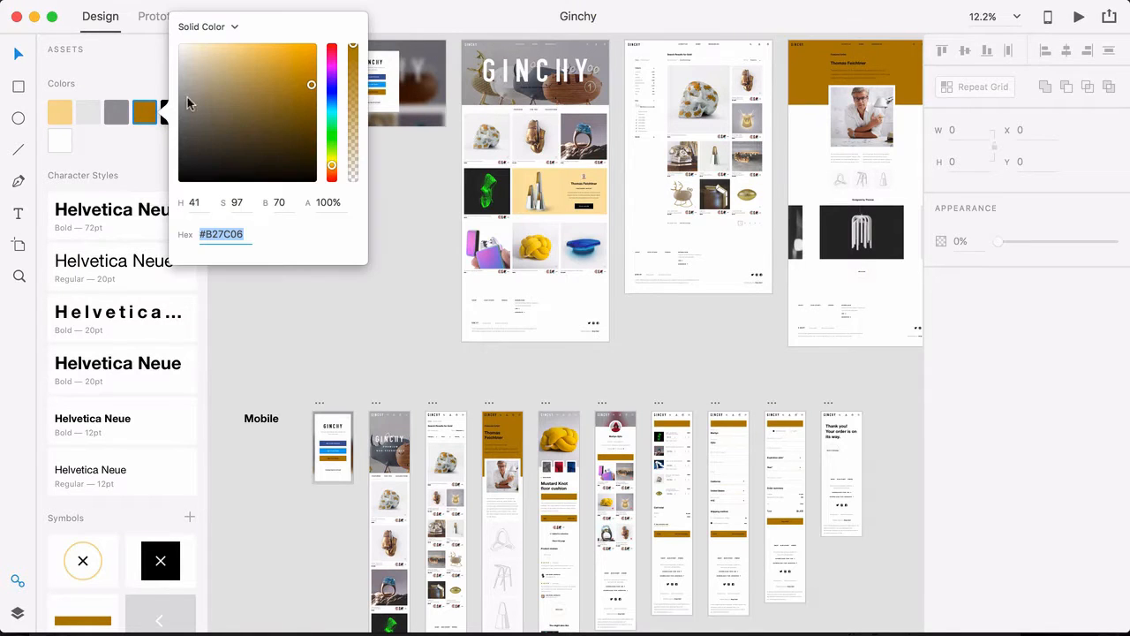
Step: Dismiss the colour picker and bring the Ginchy mobile artboards into view
{"action": "left_click", "coordinate": [163, 15]}
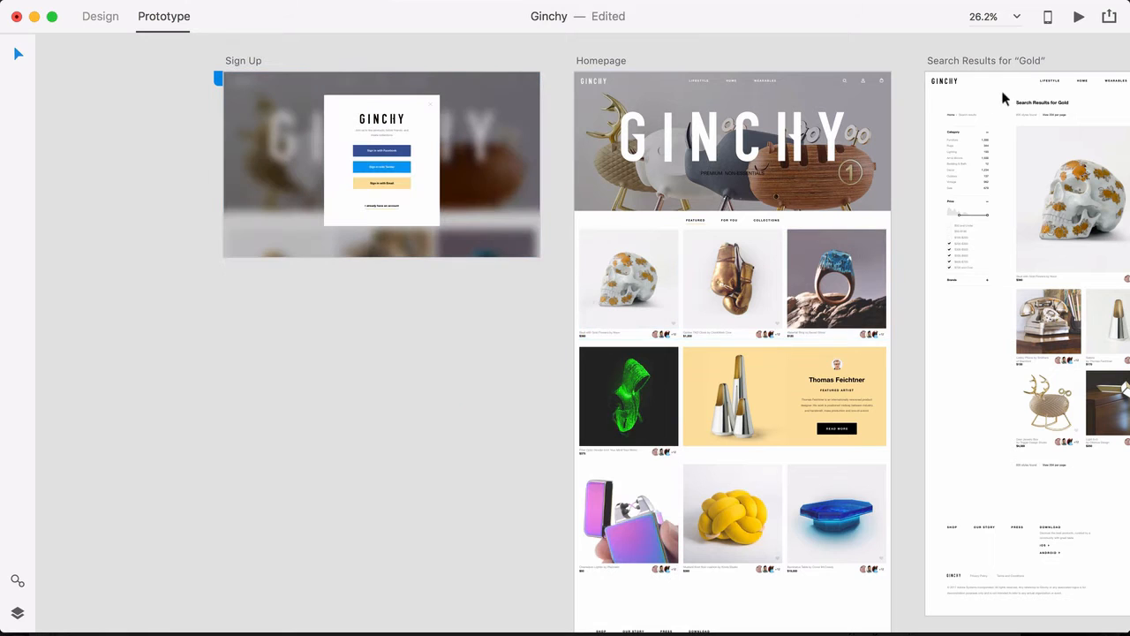
{"action": "left_click", "coordinate": [1106, 16]}
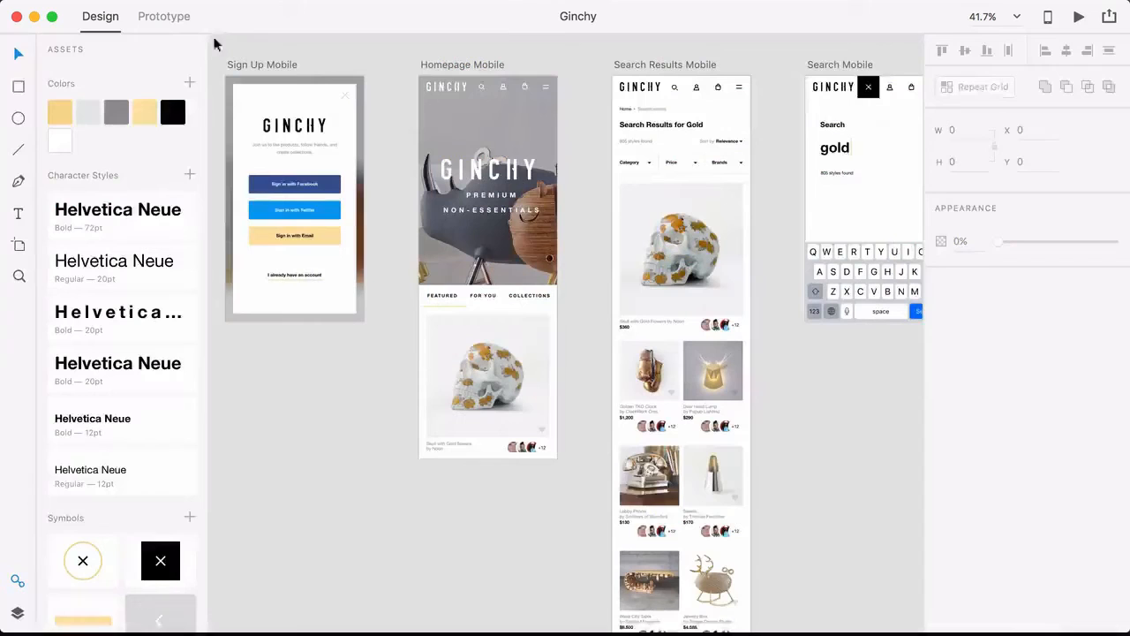
Step: Wire Sign Up Mobile to Homepage Mobile with a Dissolve transition and preview it
{"action": "left_click", "coordinate": [162, 16]}
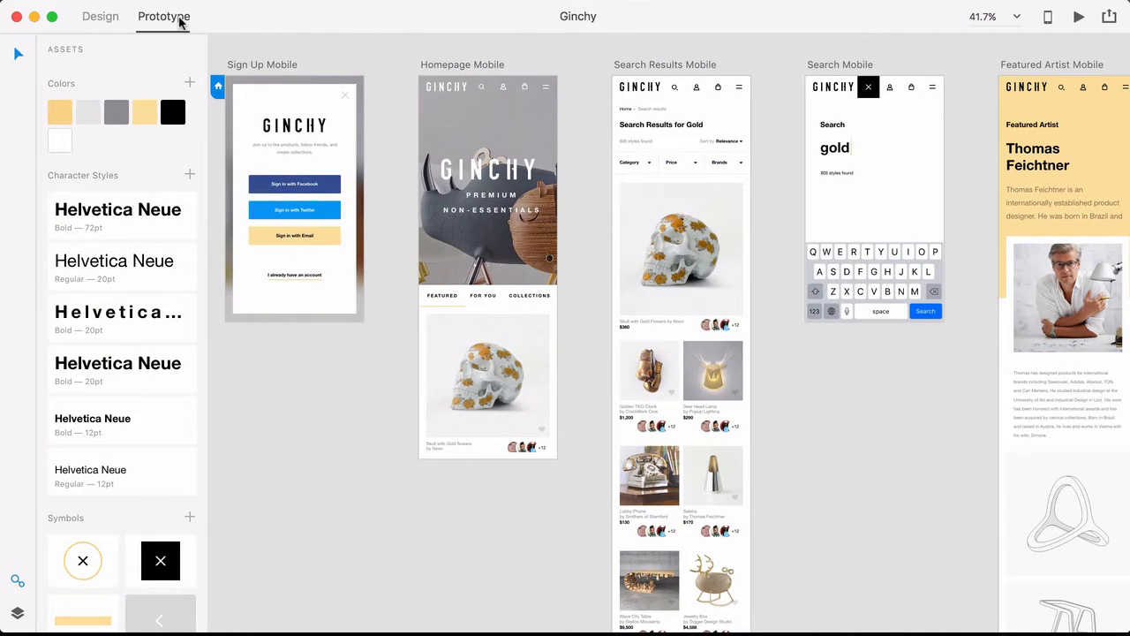
{"action": "left_click", "coordinate": [293, 198]}
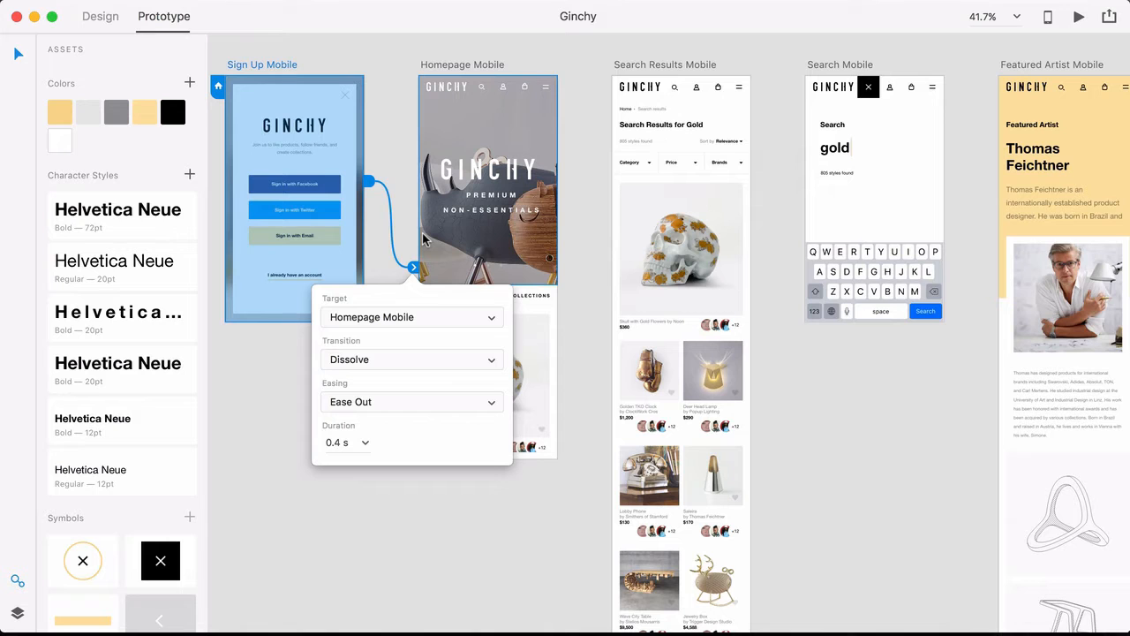
{"action": "left_click", "coordinate": [1077, 16]}
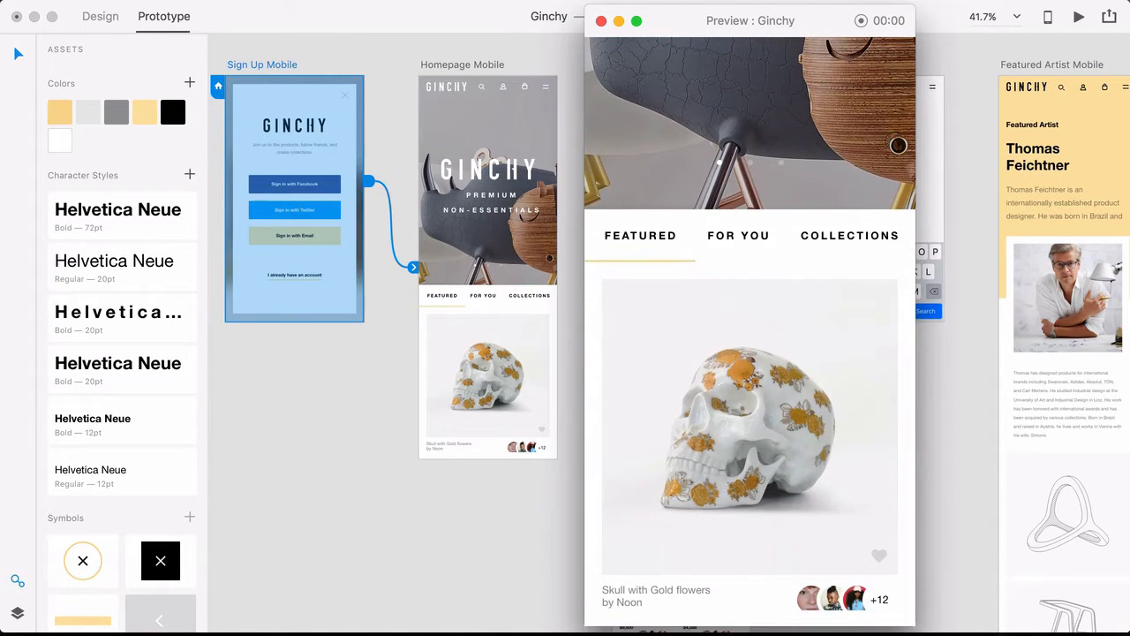
{"action": "left_click", "coordinate": [99, 16]}
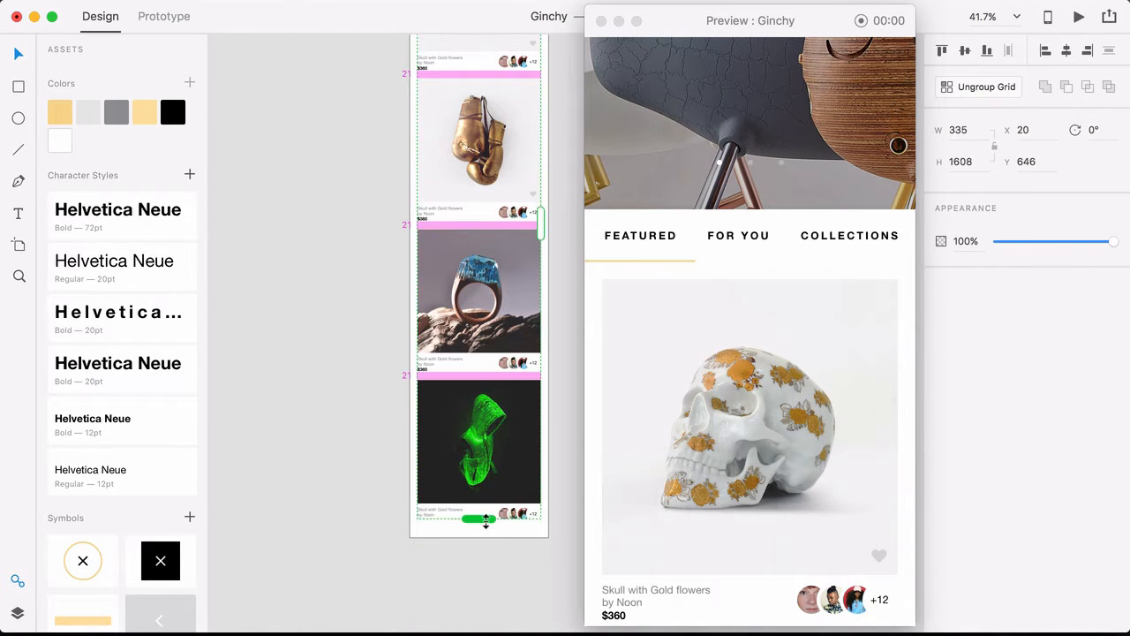
{"action": "scroll", "scroll_direction": "down", "scroll_amount": 3}
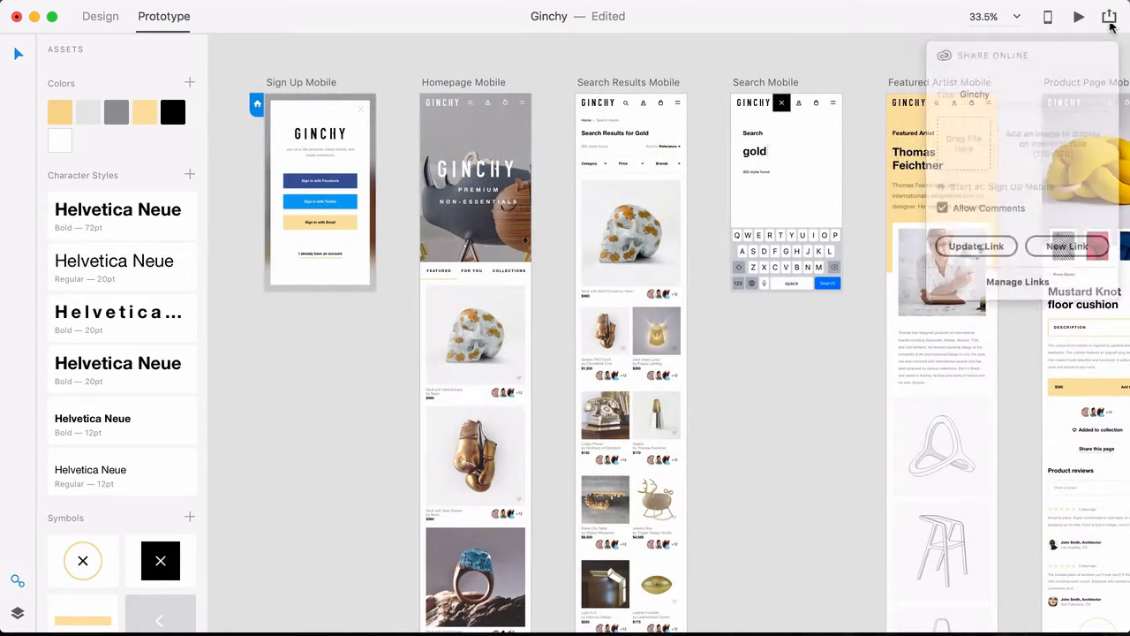
Step: Publish the prototype as a shareable link and return to the Design canvas
{"action": "left_click", "coordinate": [1067, 246]}
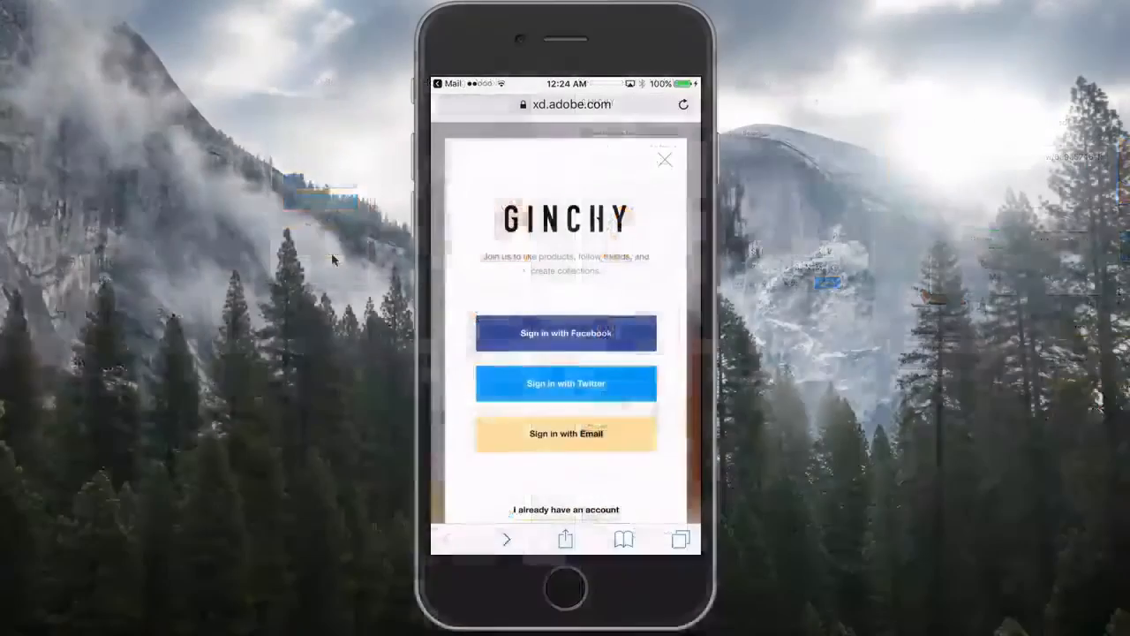
{"action": "left_click", "coordinate": [664, 159]}
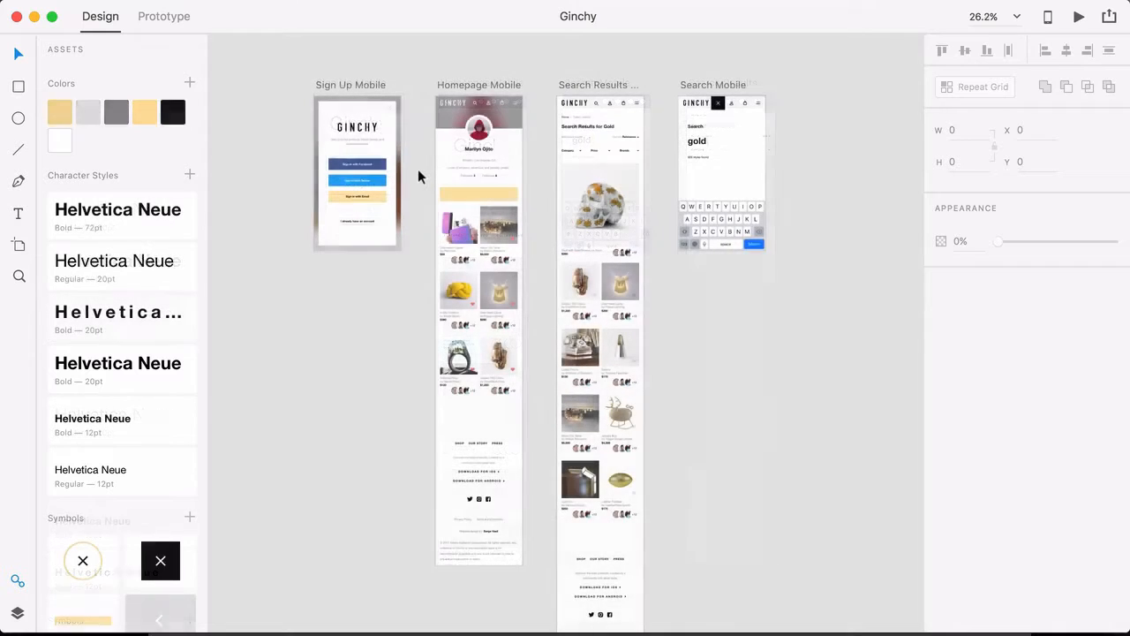
Step: Preview the prototype and go from the sign-up screen to the account profile
{"action": "left_click", "coordinate": [1074, 16]}
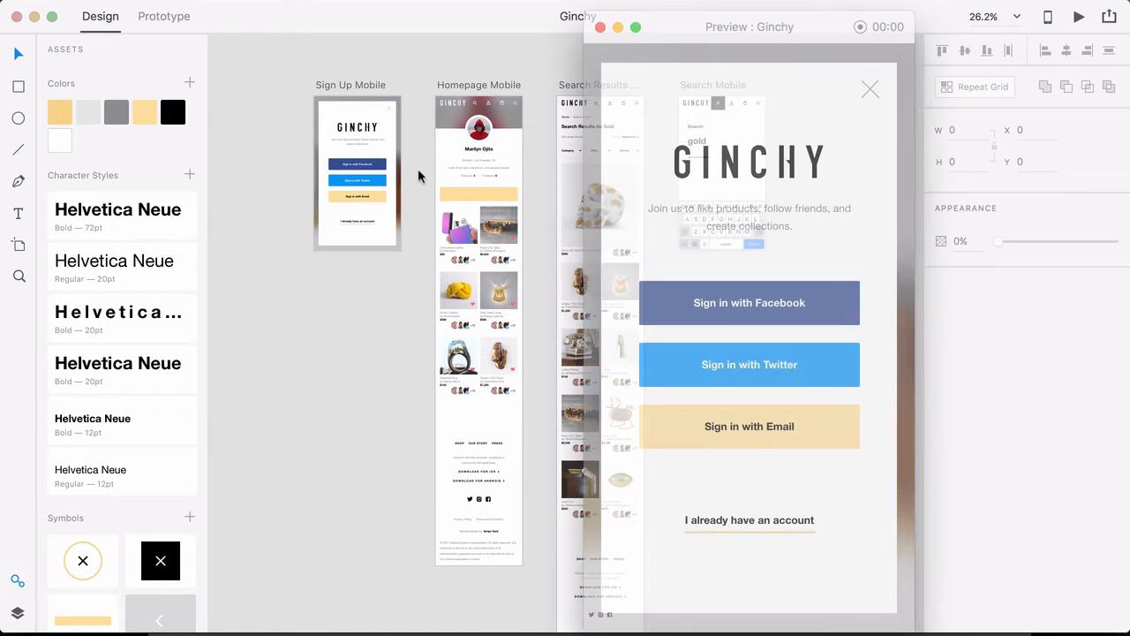
{"action": "left_click", "coordinate": [749, 426]}
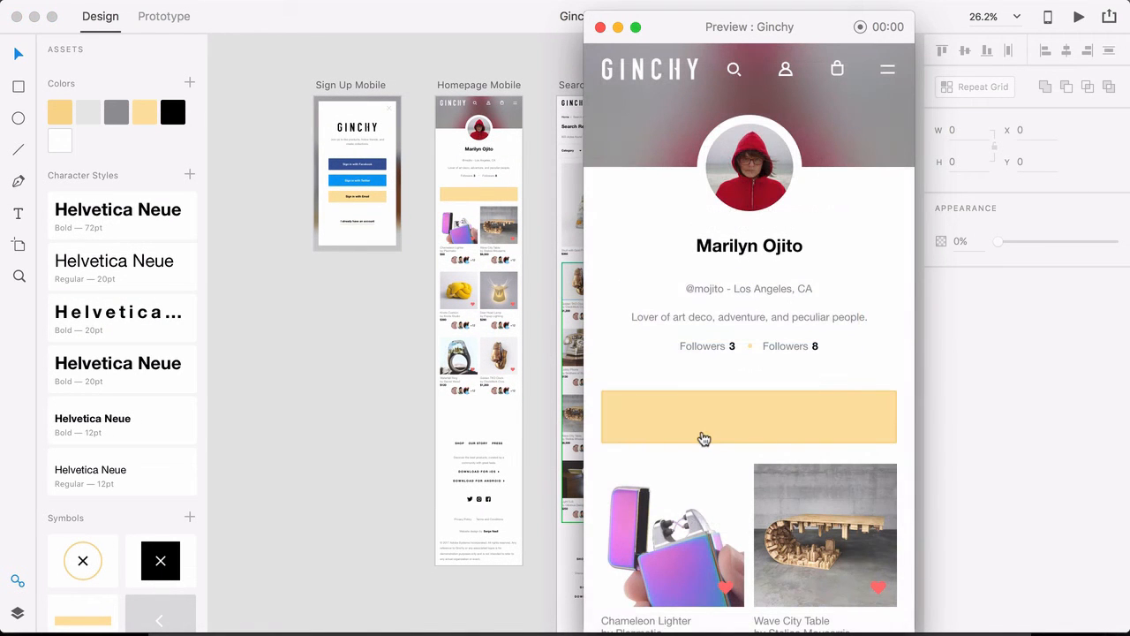
{"action": "left_click", "coordinate": [613, 26]}
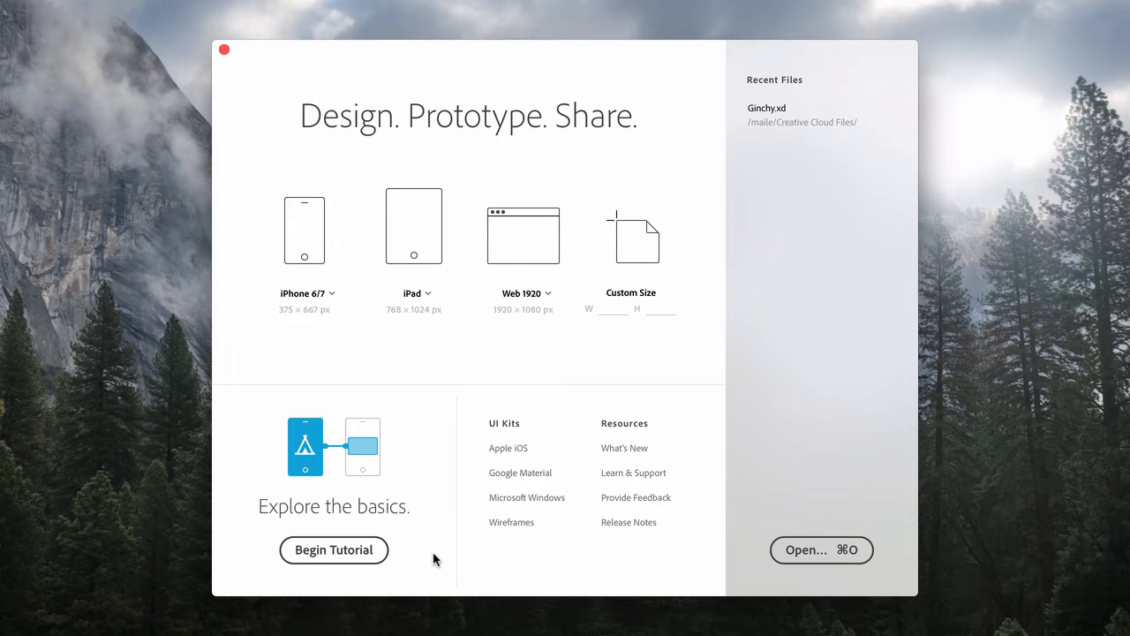
{"action": "mouse_move", "coordinate": [417, 551]}
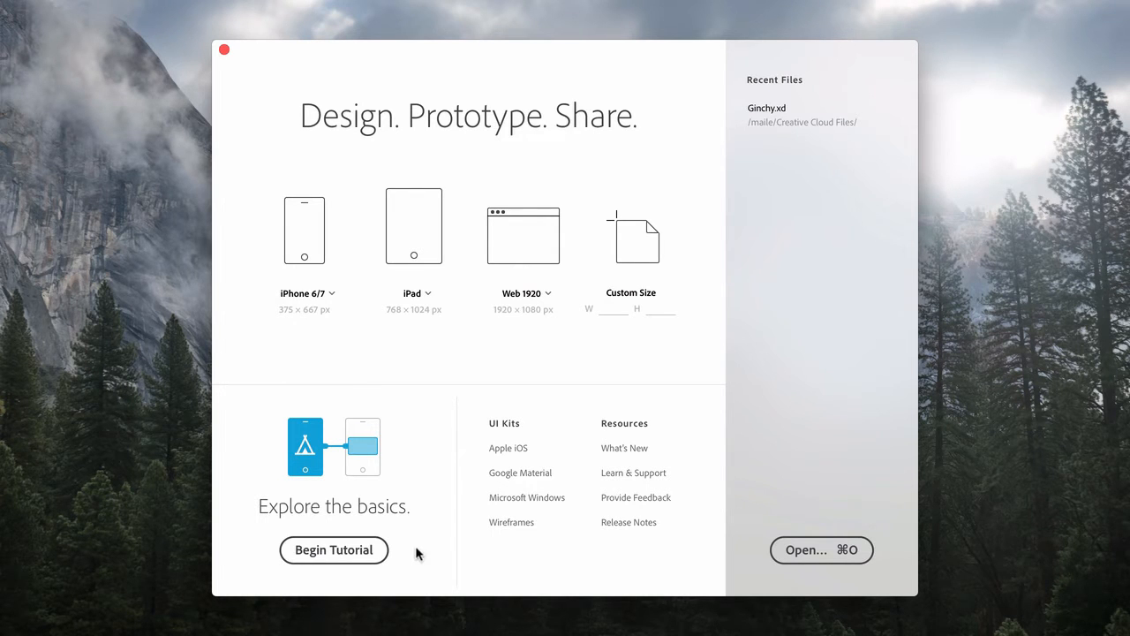
Step: Create a new document from the iPhone 6/7 preset on the welcome screen
{"action": "left_click", "coordinate": [334, 551]}
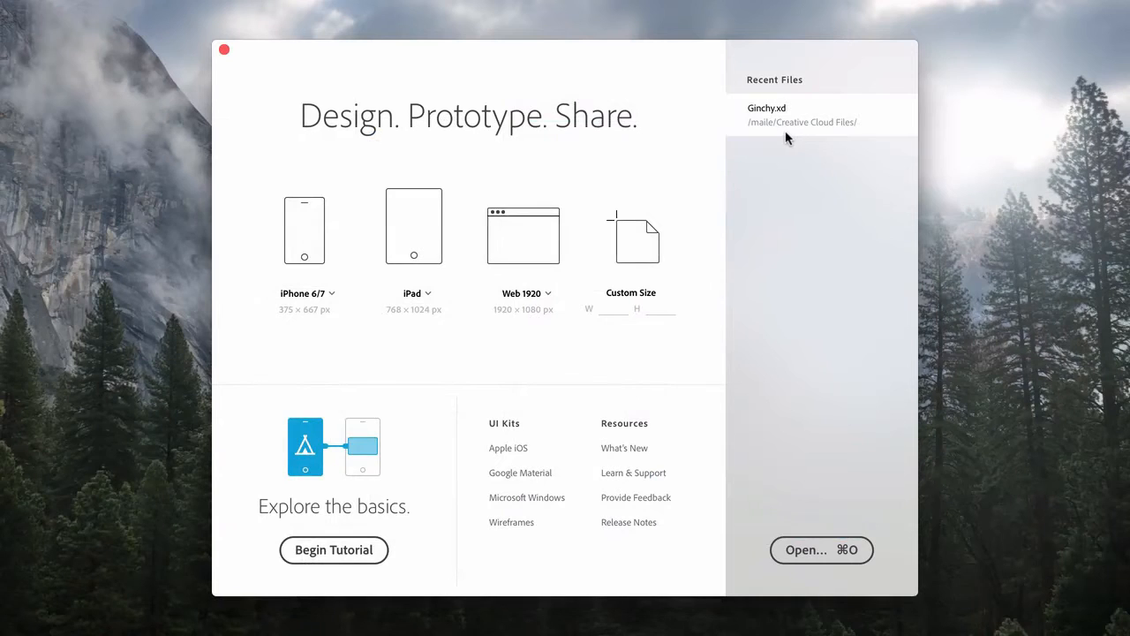
{"action": "mouse_move", "coordinate": [787, 137]}
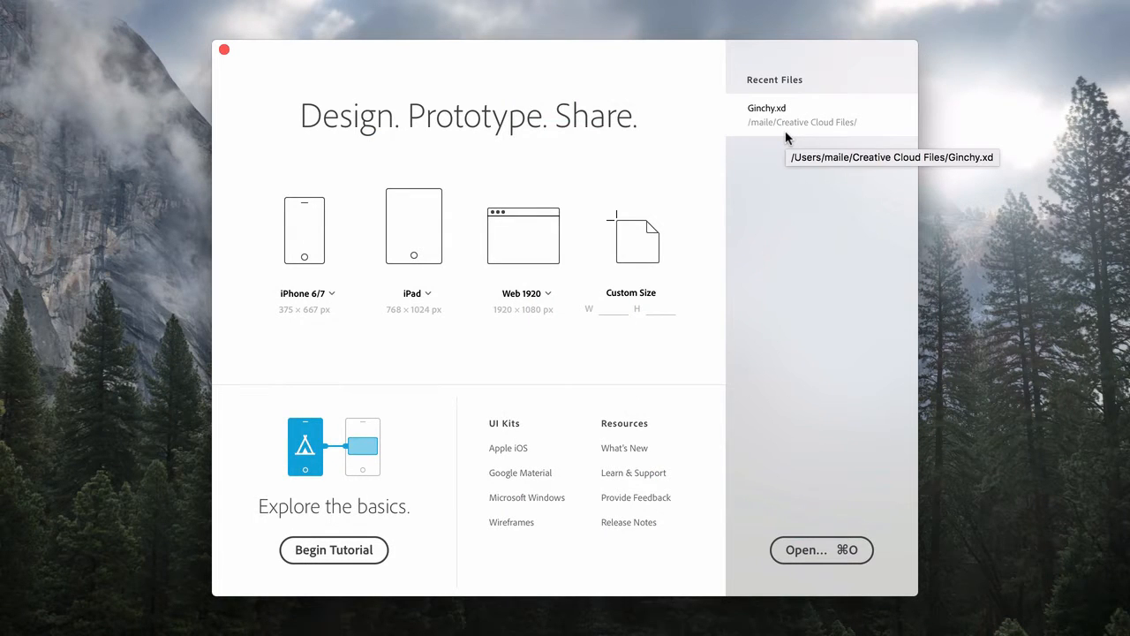
{"action": "mouse_move", "coordinate": [678, 455]}
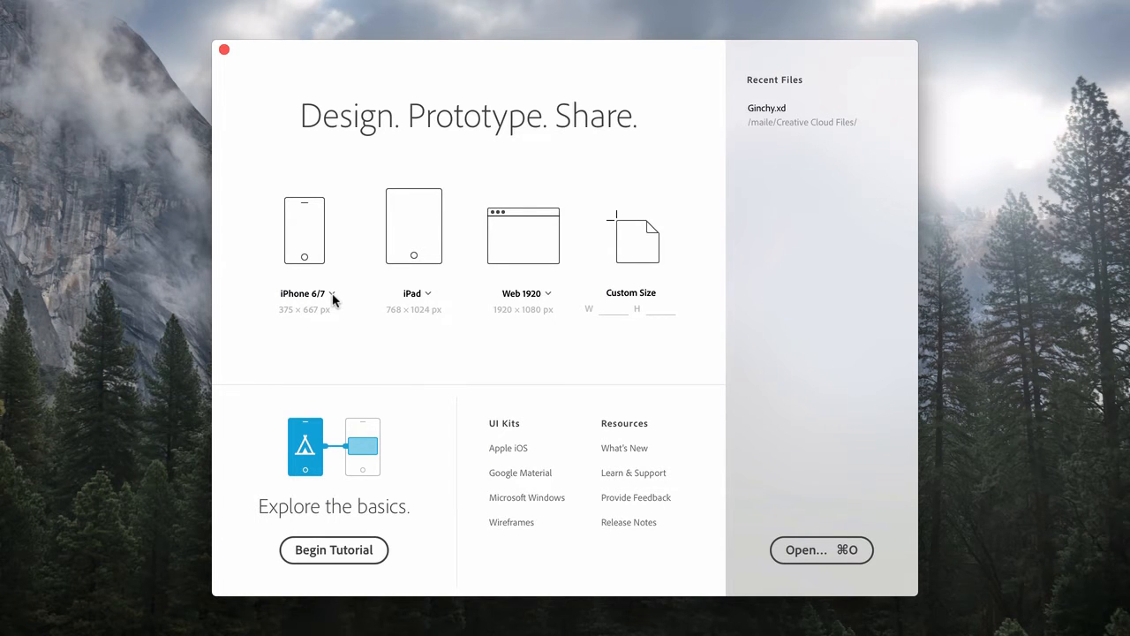
{"action": "left_click", "coordinate": [332, 293]}
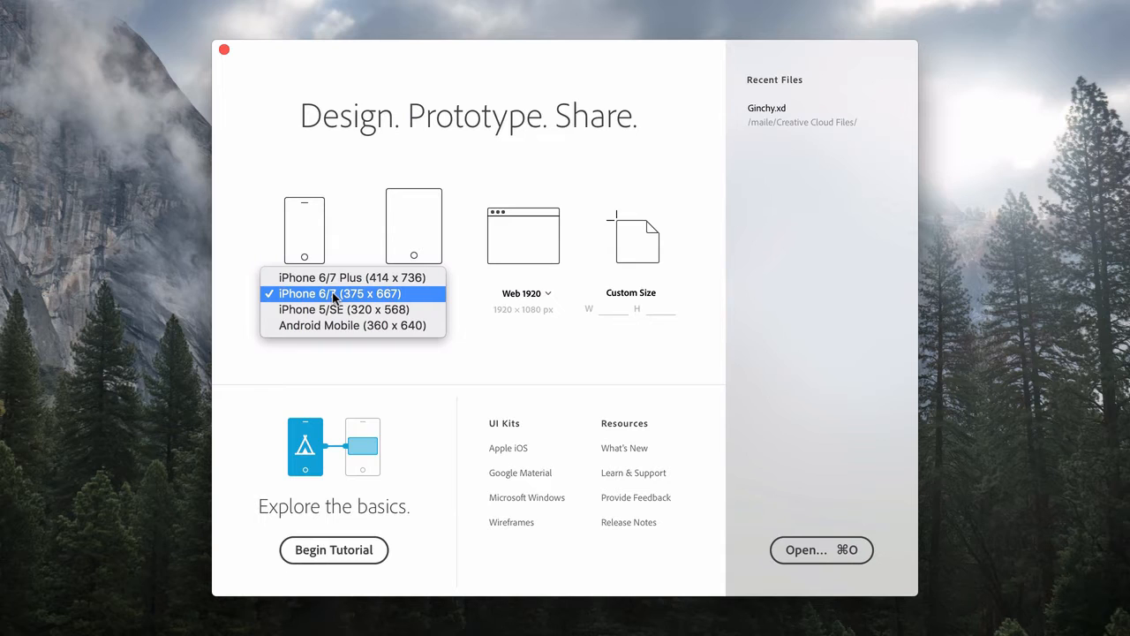
{"action": "left_click", "coordinate": [339, 293]}
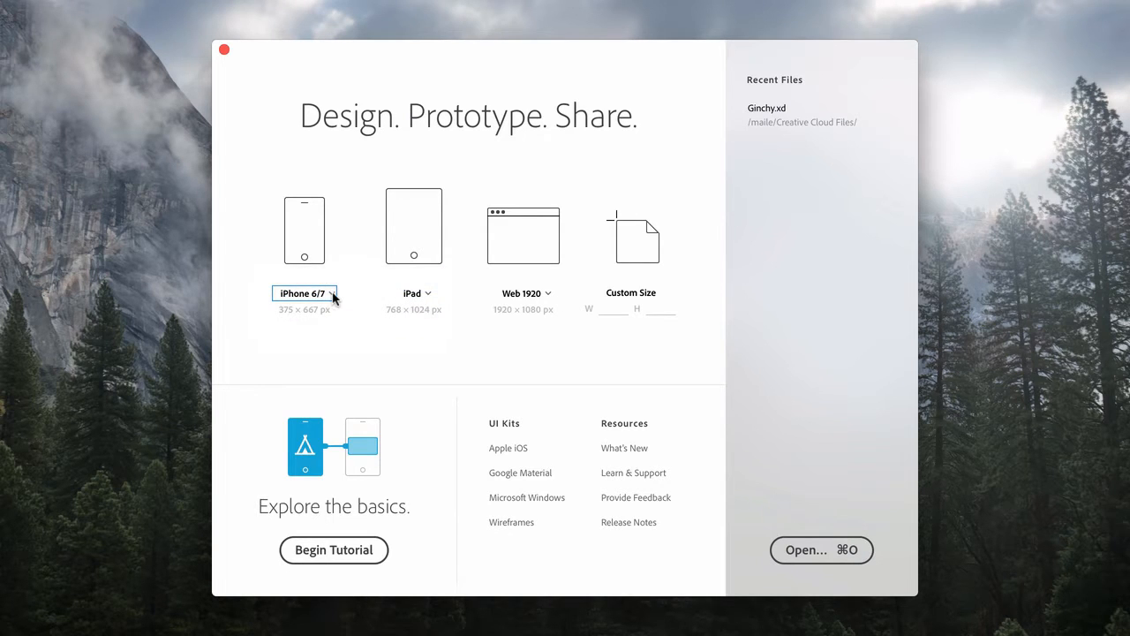
{"action": "left_click", "coordinate": [304, 230]}
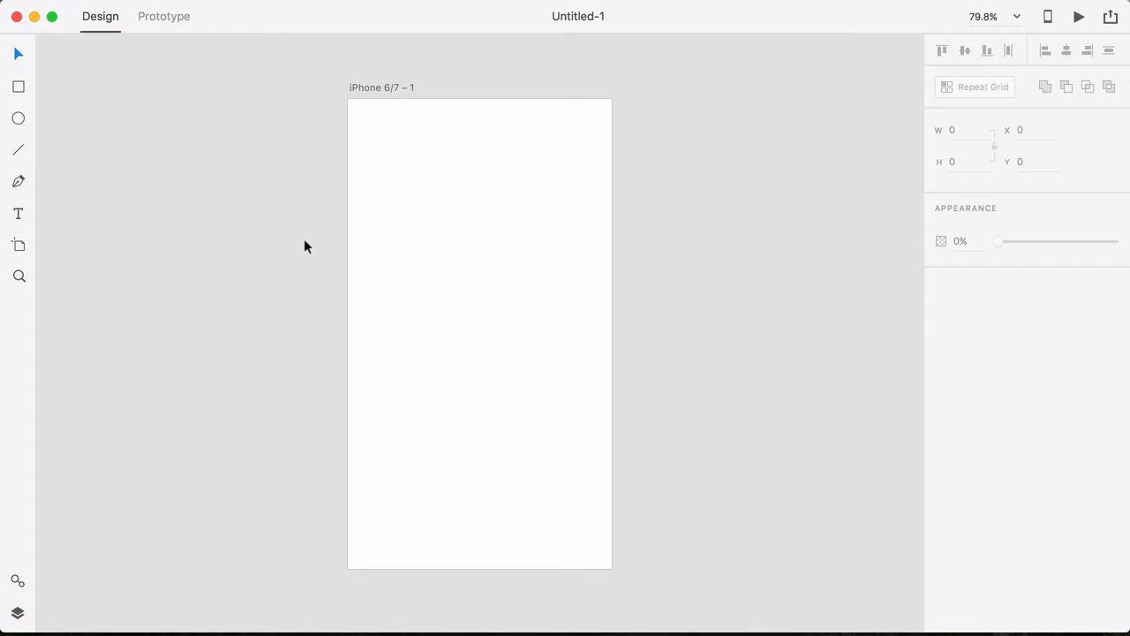
{"action": "mouse_move", "coordinate": [170, 51]}
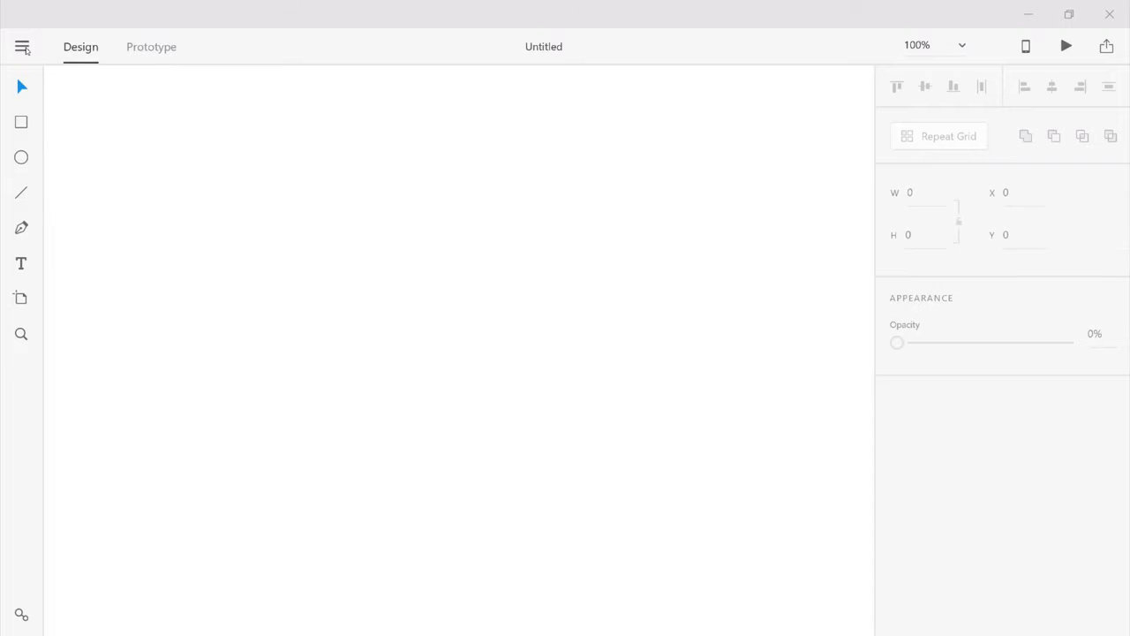
Step: Open the existing Ginchy.xd file from the hamburger menu
{"action": "left_click", "coordinate": [23, 46]}
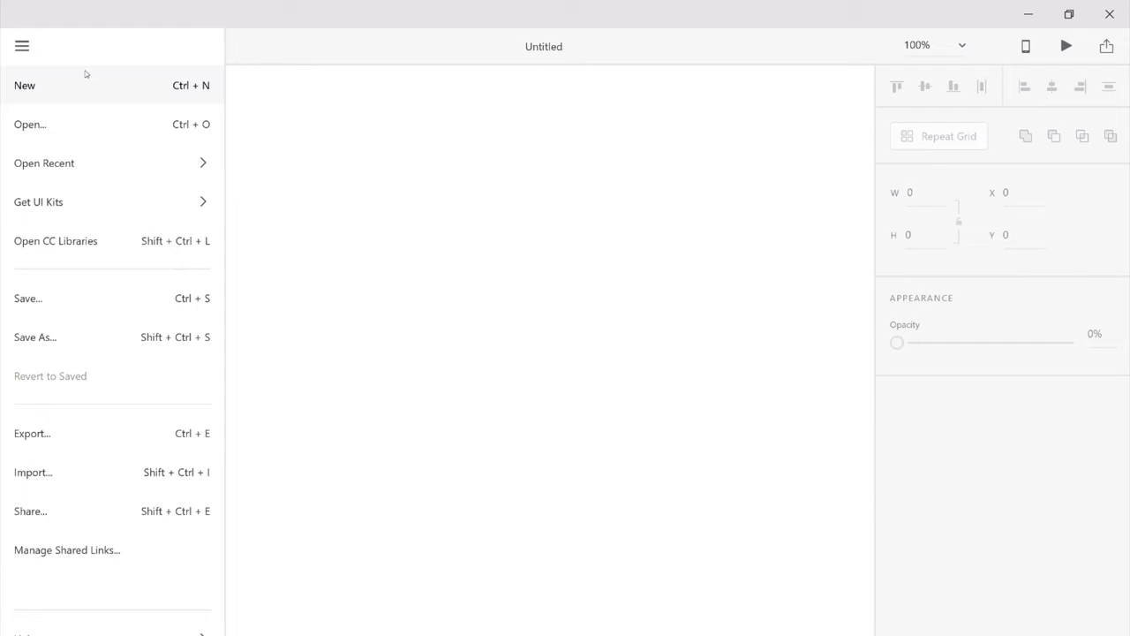
{"action": "mouse_move", "coordinate": [106, 134]}
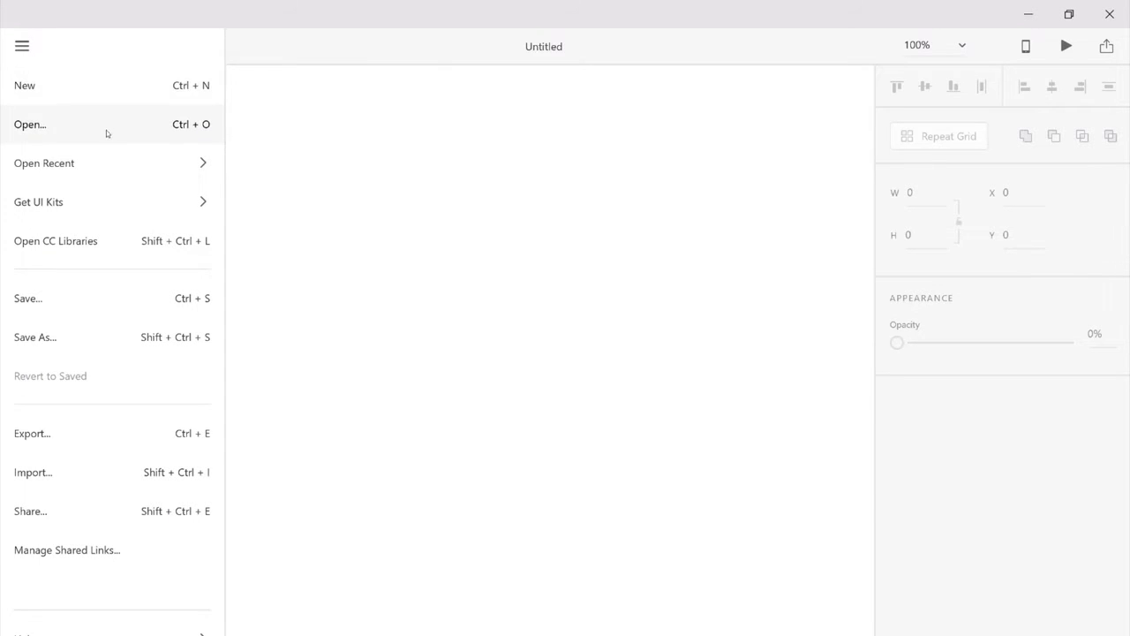
{"action": "left_click", "coordinate": [28, 123]}
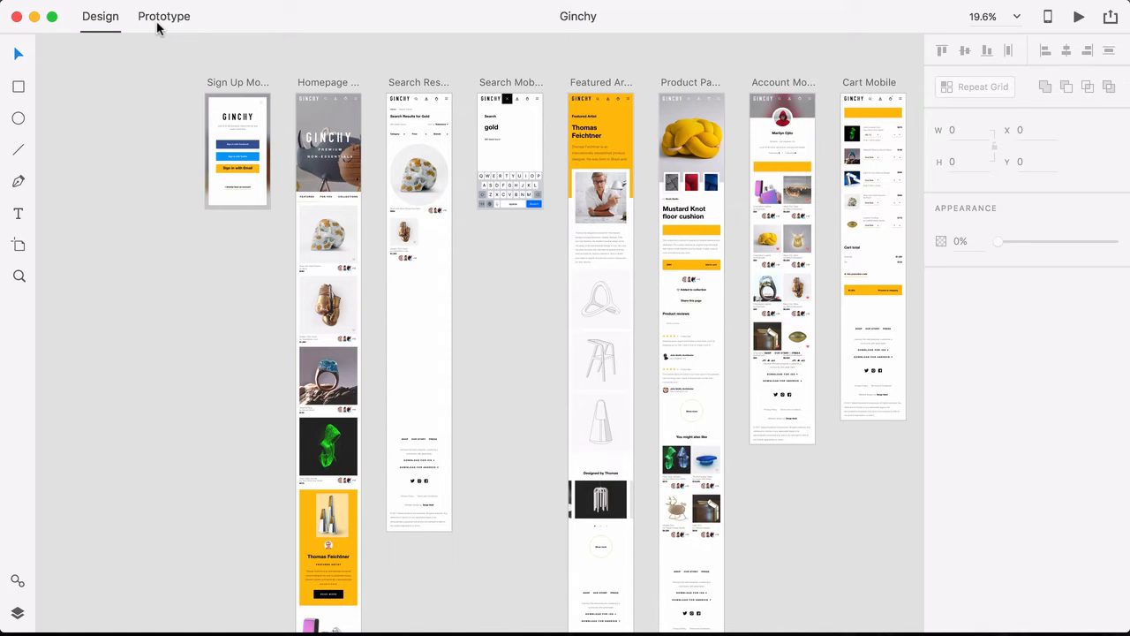
{"action": "left_click", "coordinate": [162, 16]}
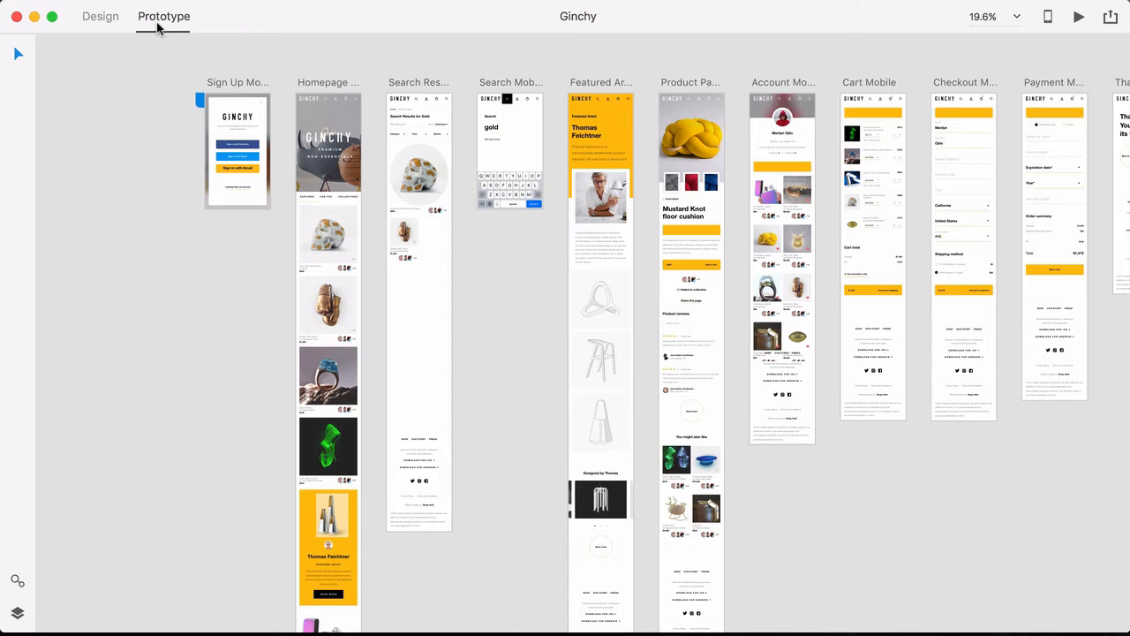
{"action": "left_click", "coordinate": [98, 16]}
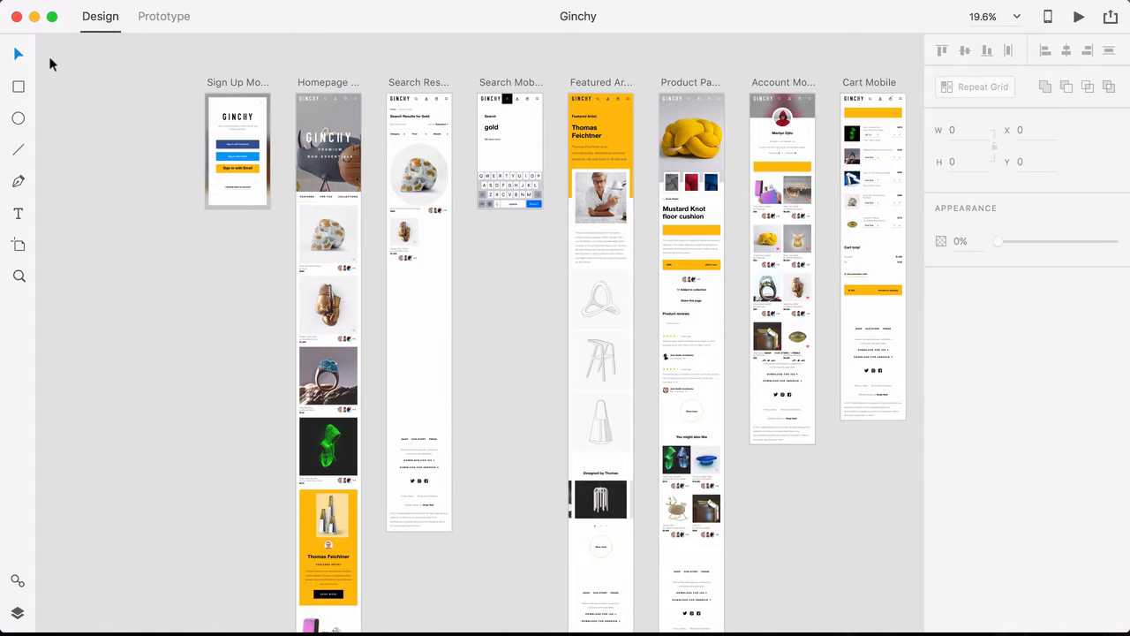
{"action": "mouse_move", "coordinate": [32, 126]}
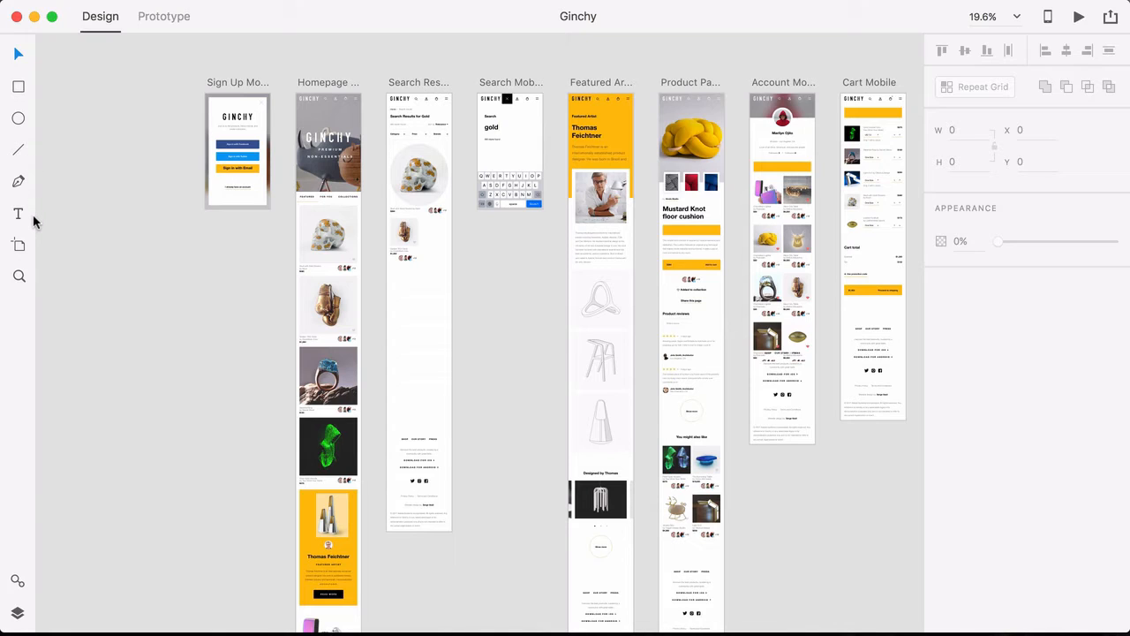
Step: Add an iPhone 6/7 artboard beside the sign-up screen and show the Assets panel
{"action": "left_click", "coordinate": [17, 246]}
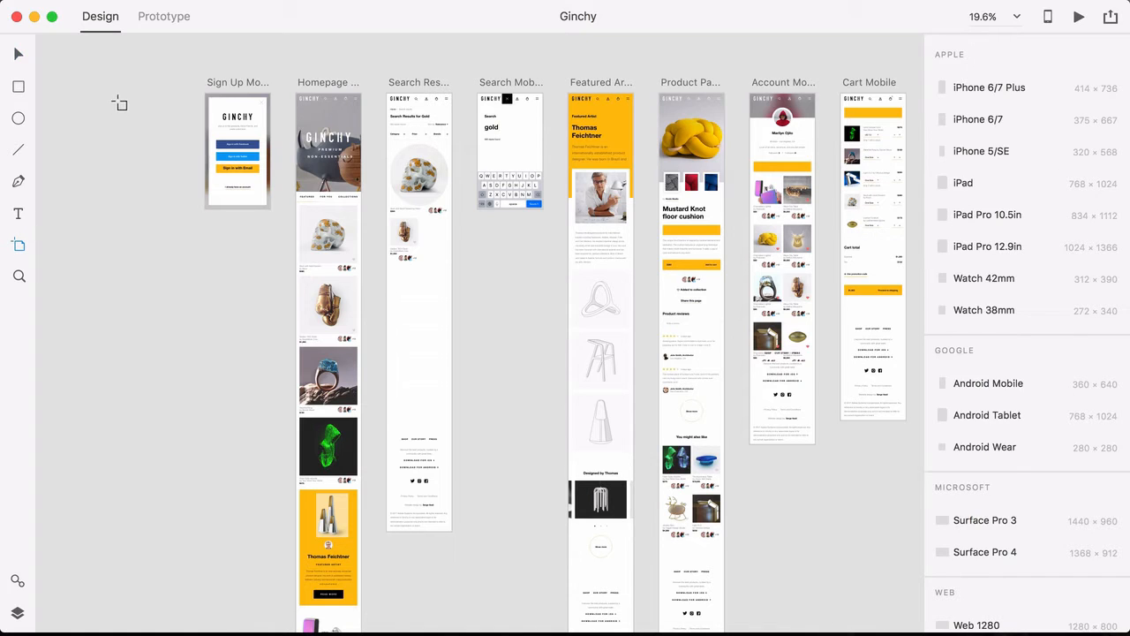
{"action": "left_click", "coordinate": [978, 120]}
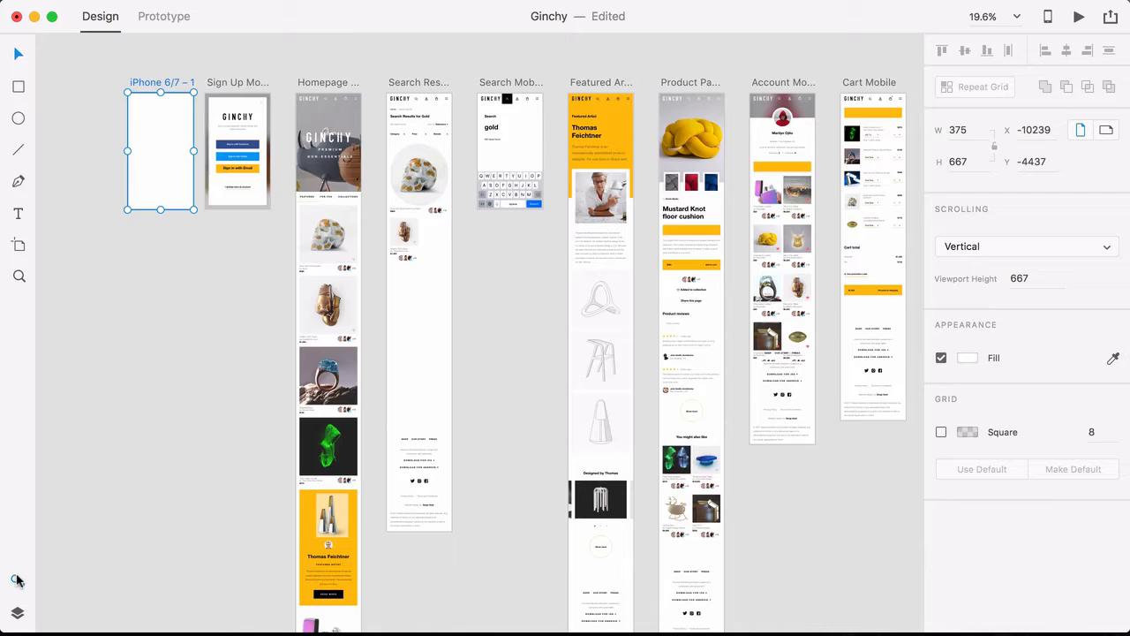
{"action": "left_click", "coordinate": [17, 579]}
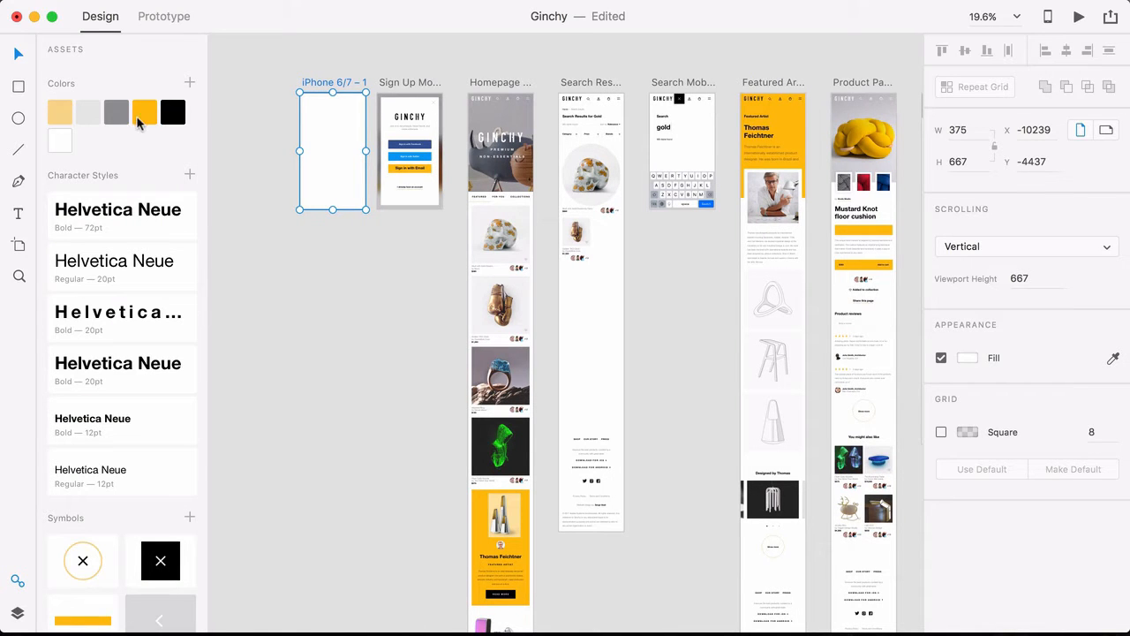
{"action": "left_click", "coordinate": [145, 113]}
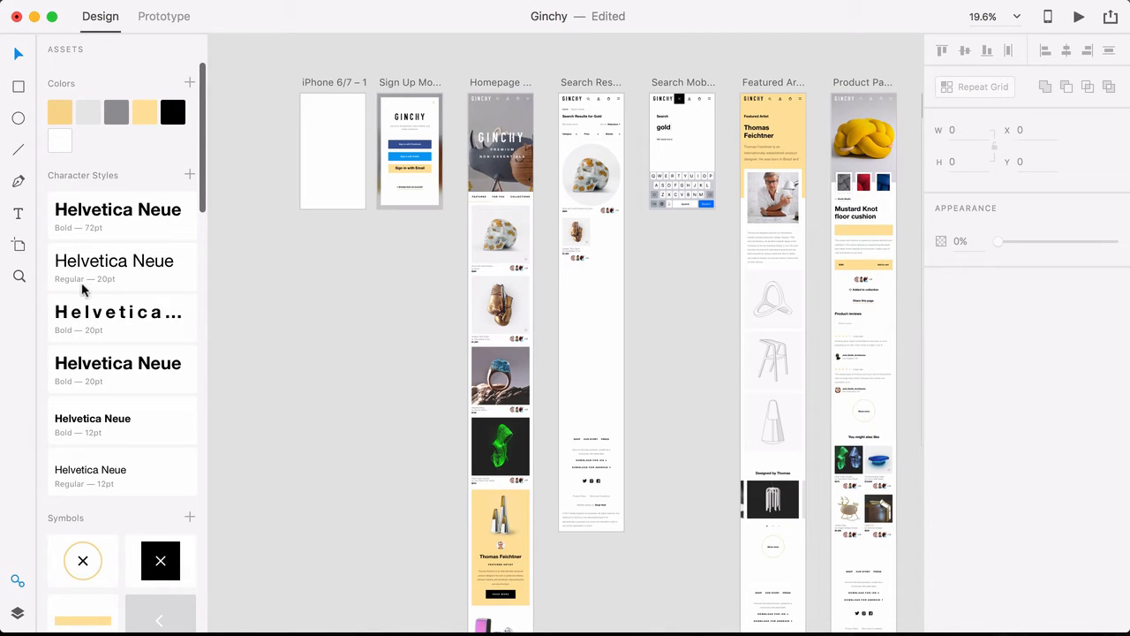
{"action": "mouse_move", "coordinate": [540, 74]}
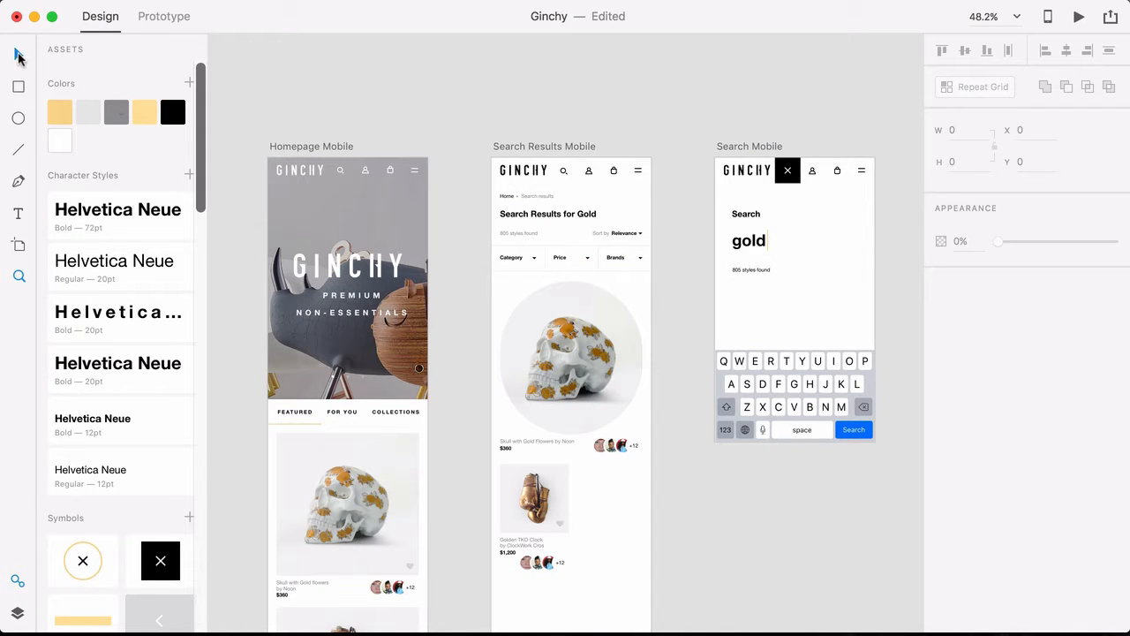
{"action": "left_click", "coordinate": [570, 362]}
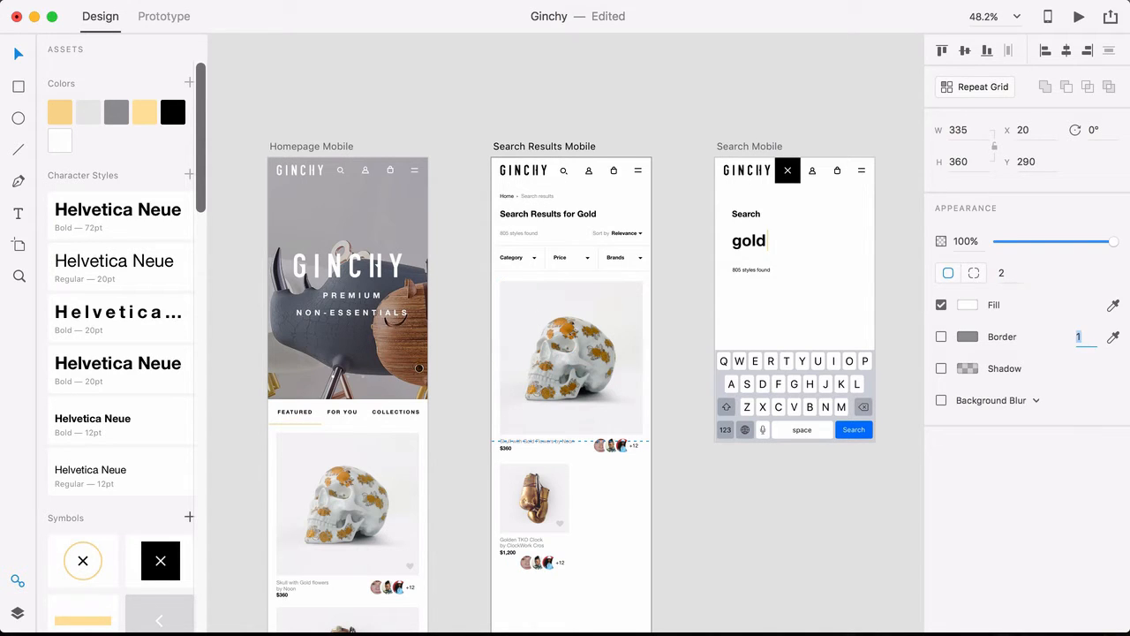
{"action": "left_click", "coordinate": [572, 357]}
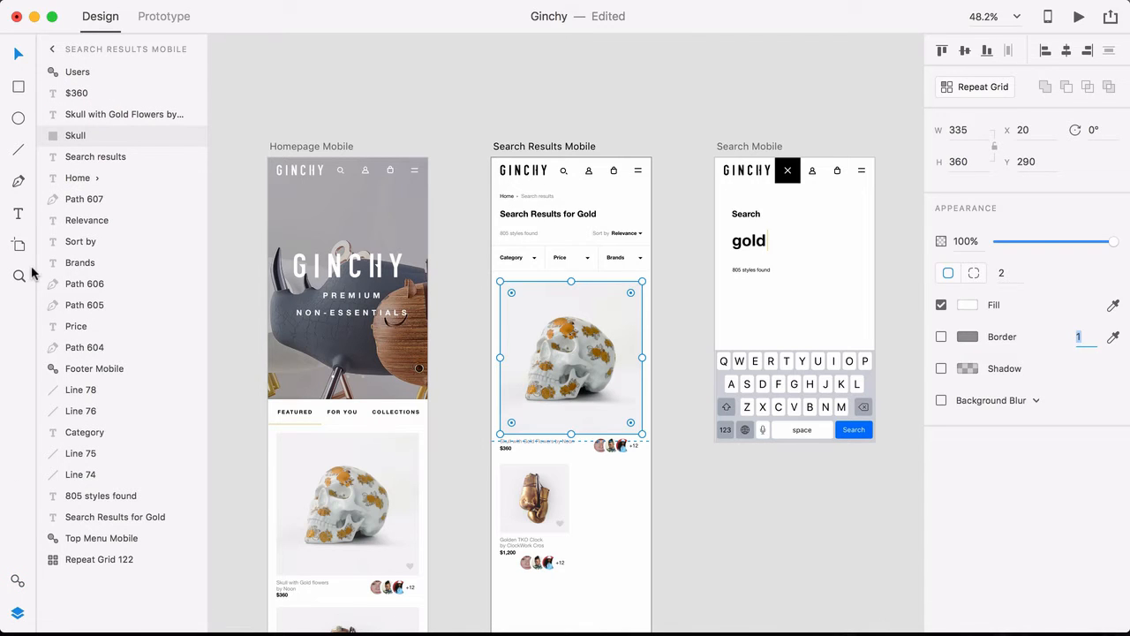
{"action": "mouse_move", "coordinate": [85, 304]}
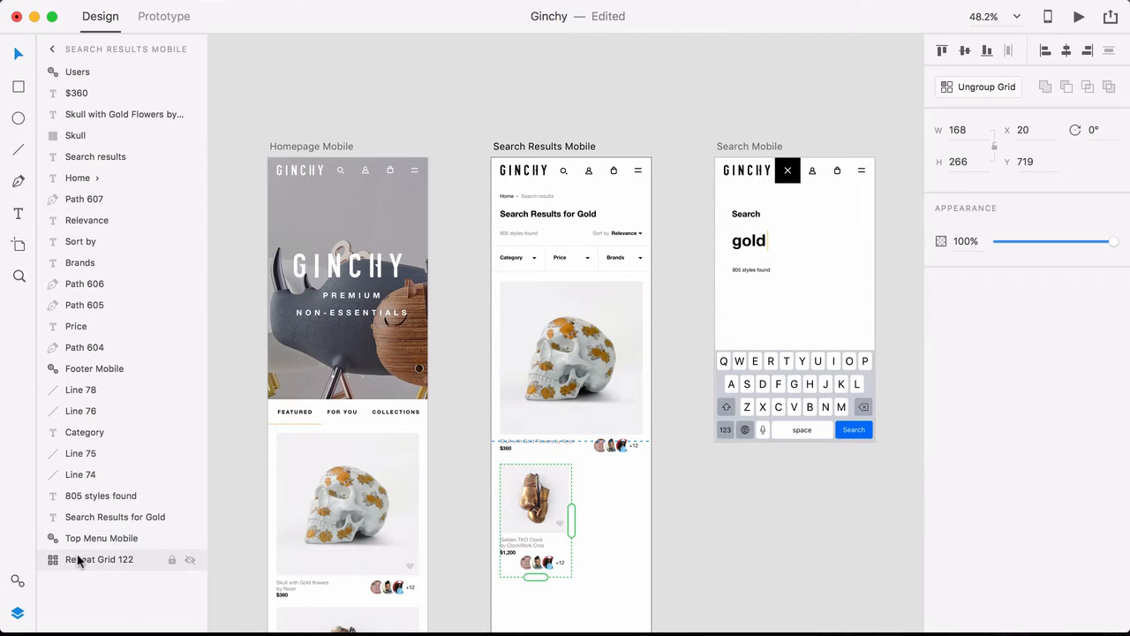
{"action": "scroll", "scroll_direction": "down", "scroll_amount": 3}
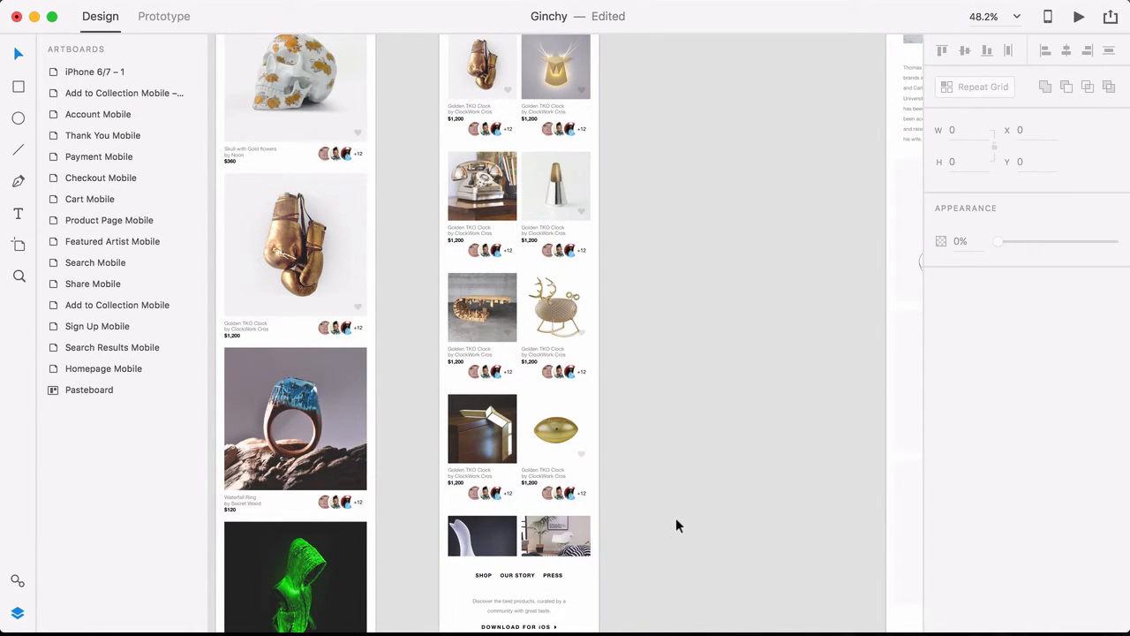
{"action": "mouse_move", "coordinate": [180, 16]}
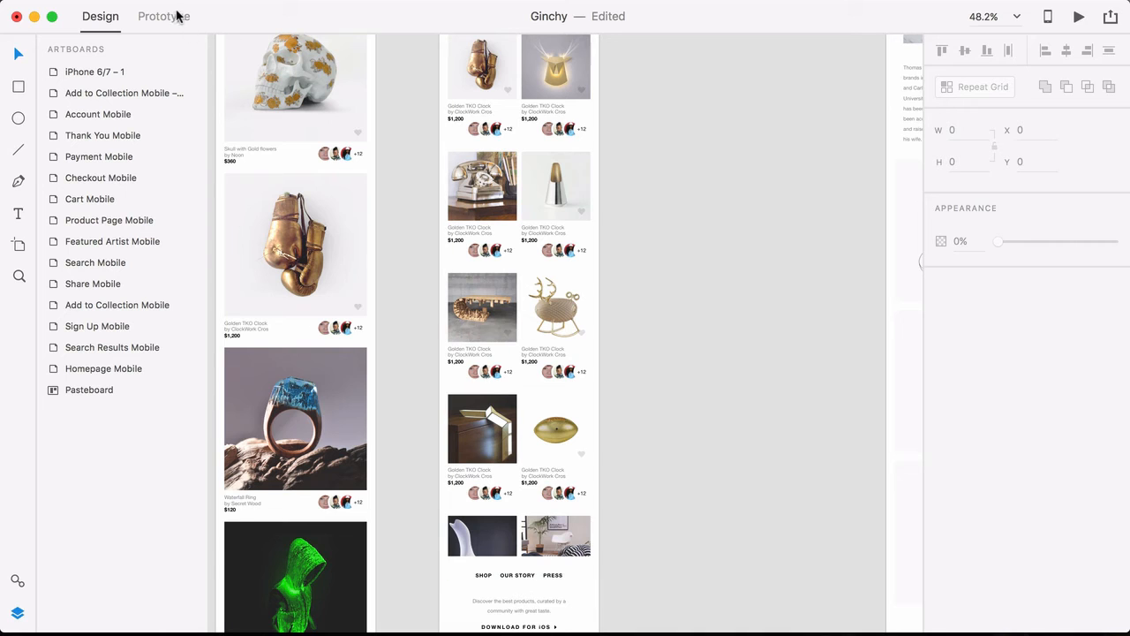
Step: Change the Sign Up screen's wire to the homepage to a Slide Right transition
{"action": "left_click", "coordinate": [163, 16]}
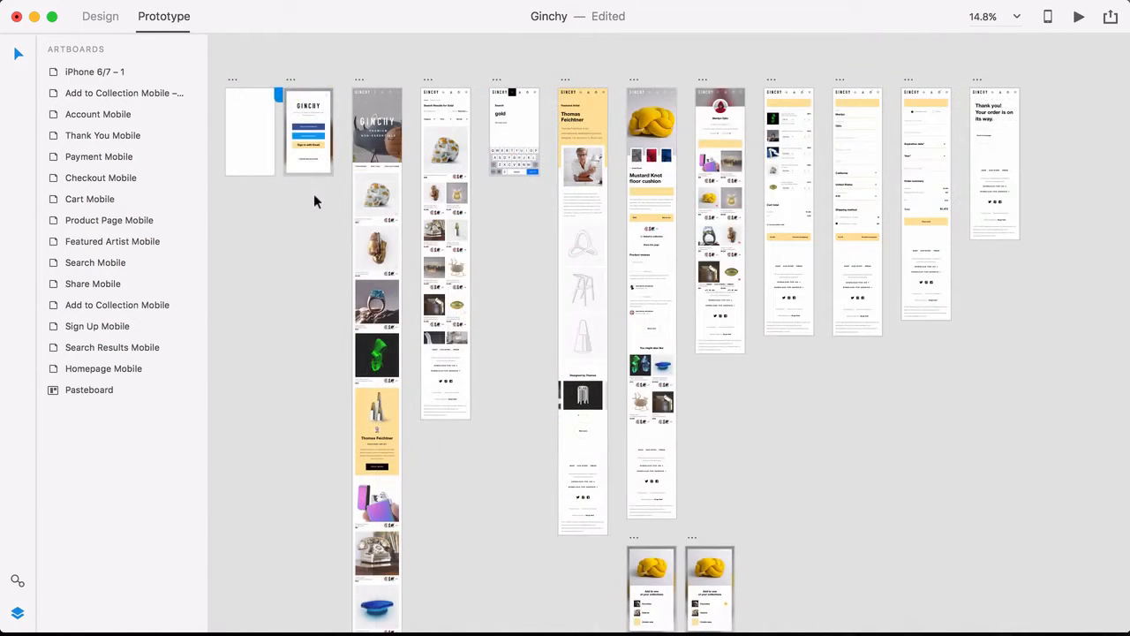
{"action": "mouse_move", "coordinate": [322, 275]}
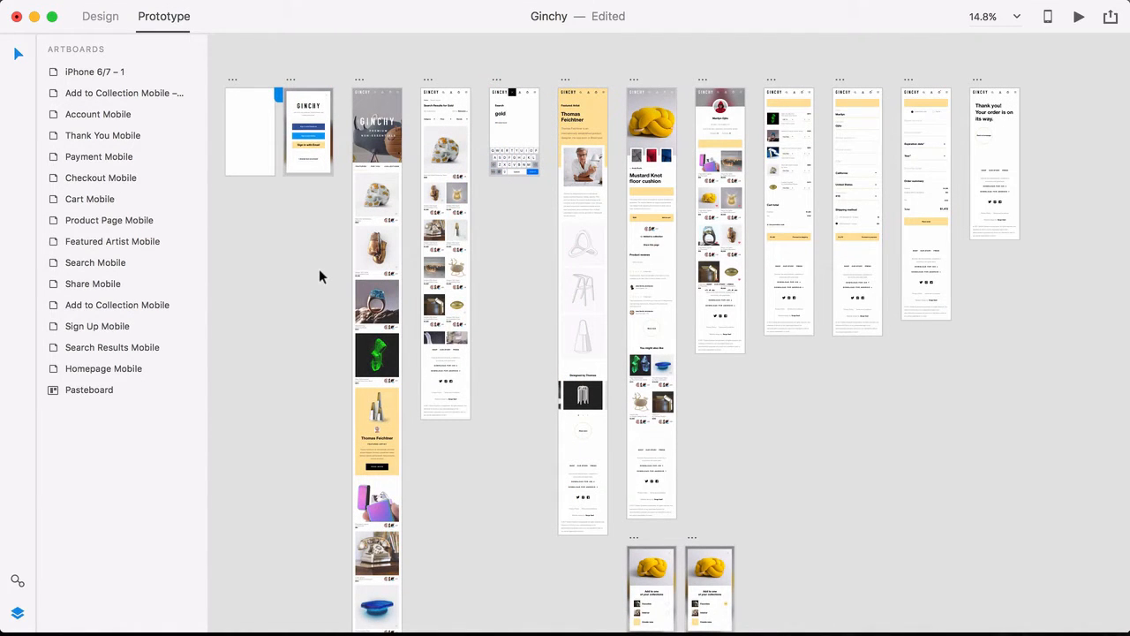
{"action": "left_click", "coordinate": [307, 133]}
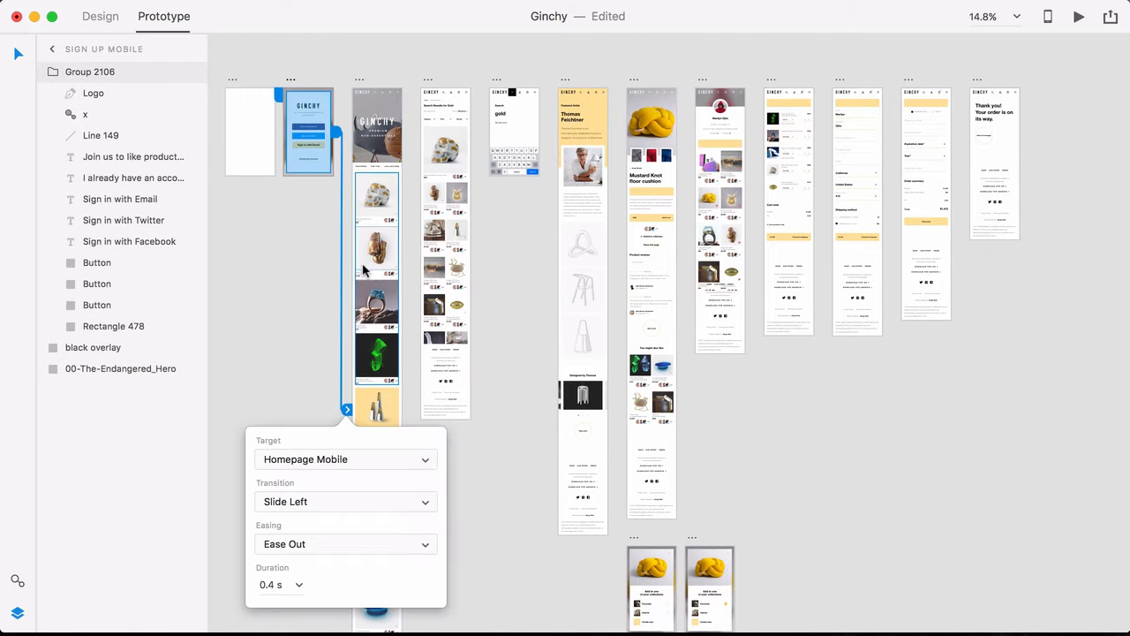
{"action": "left_click", "coordinate": [344, 501]}
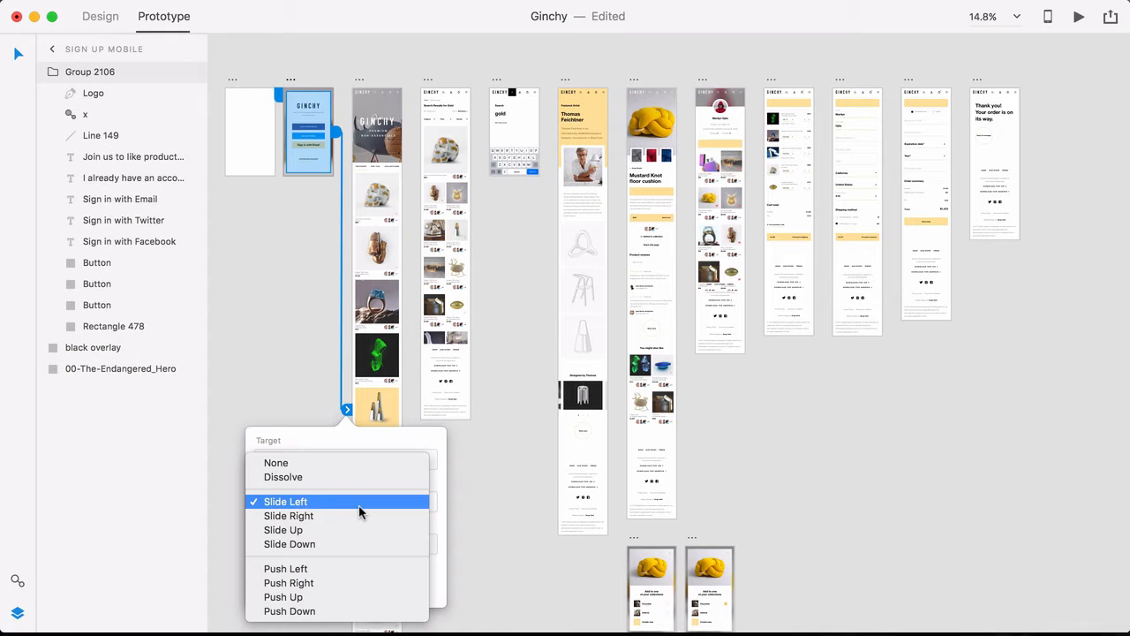
{"action": "left_click", "coordinate": [289, 516]}
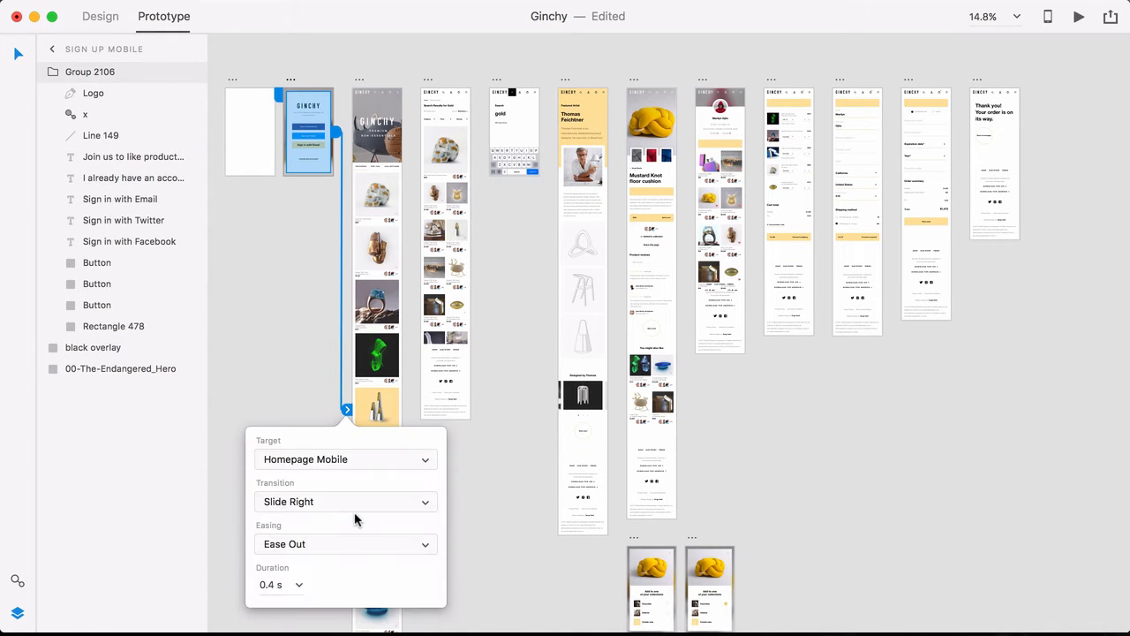
{"action": "mouse_move", "coordinate": [763, 344]}
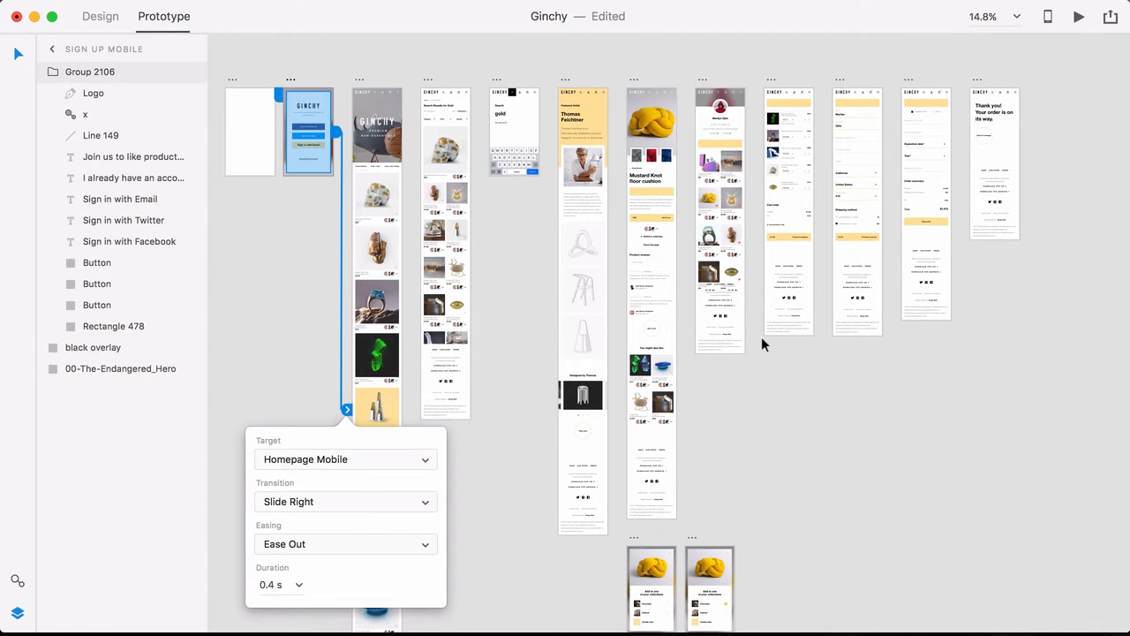
Step: Preview the slide-right prototype, then return to the design canvas
{"action": "left_click", "coordinate": [1106, 16]}
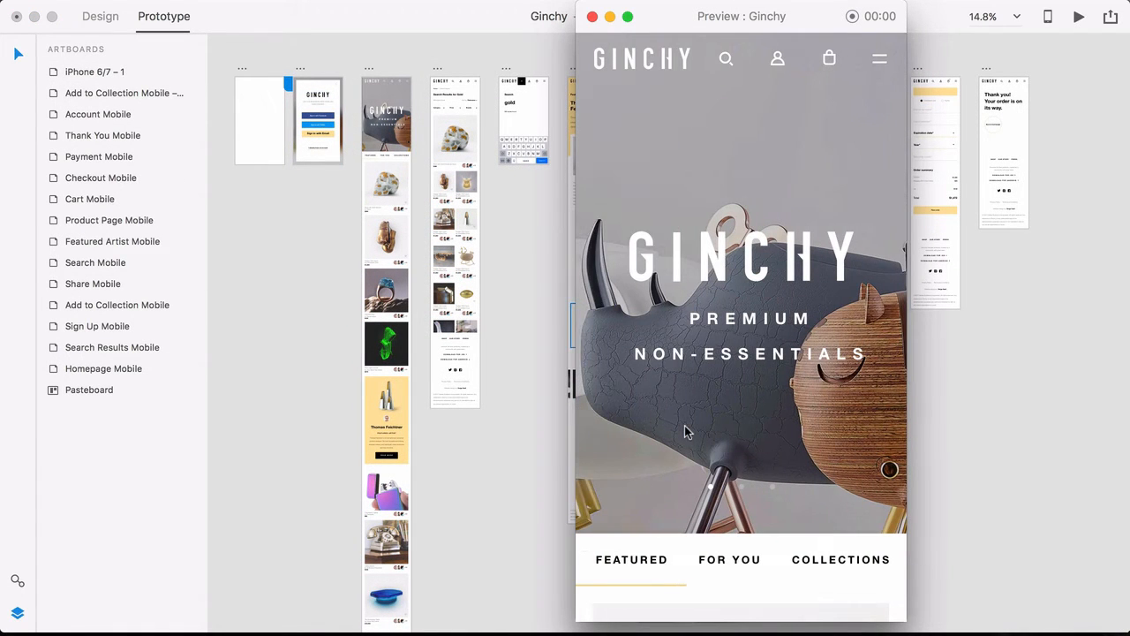
{"action": "mouse_move", "coordinate": [131, 326]}
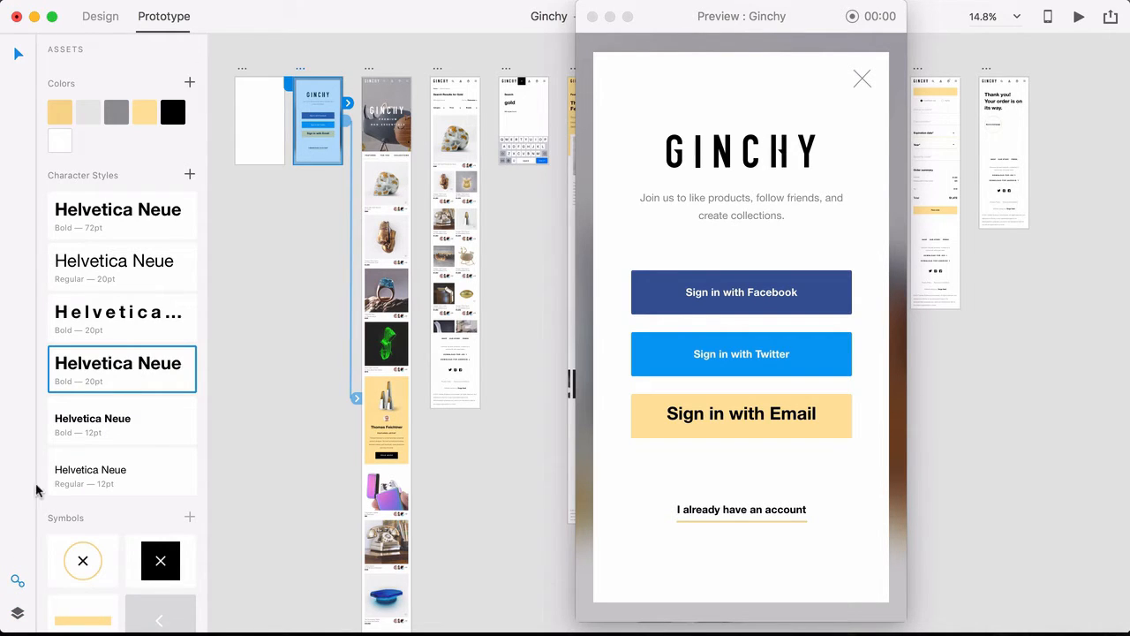
{"action": "mouse_move", "coordinate": [325, 141]}
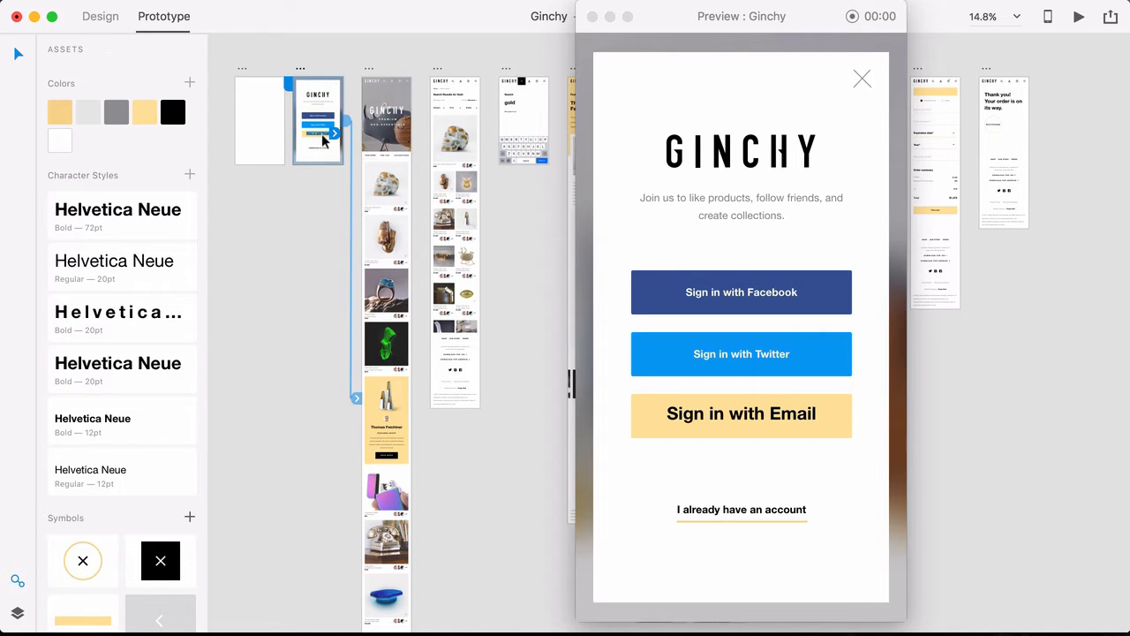
{"action": "left_click", "coordinate": [110, 425]}
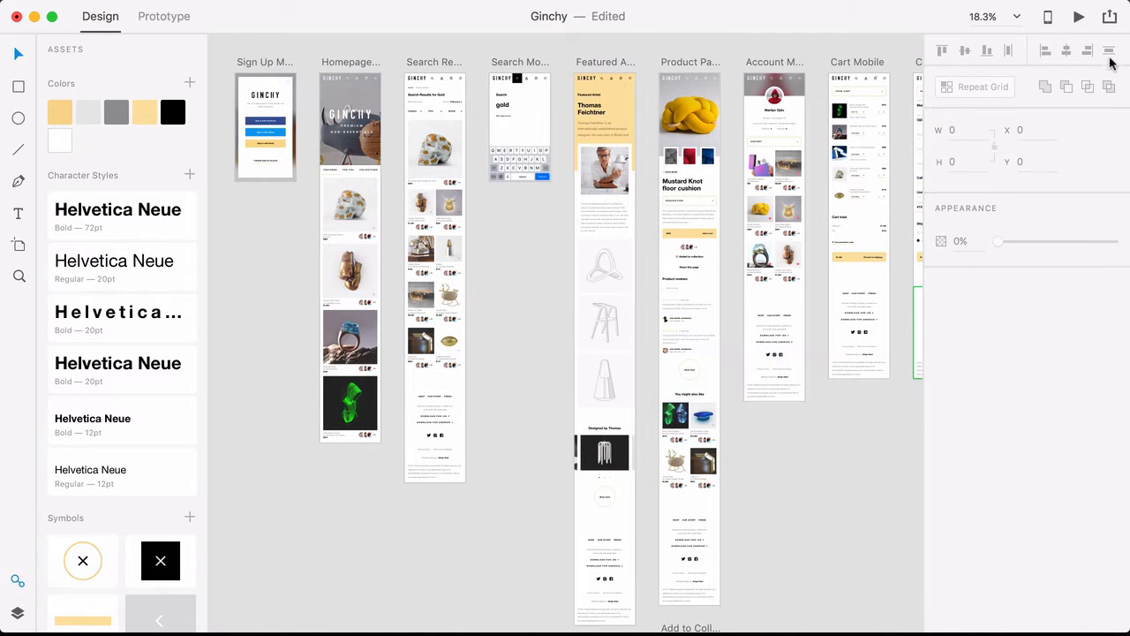
Step: Share the Ginchy prototype online with a public Create Link
{"action": "left_click", "coordinate": [1107, 14]}
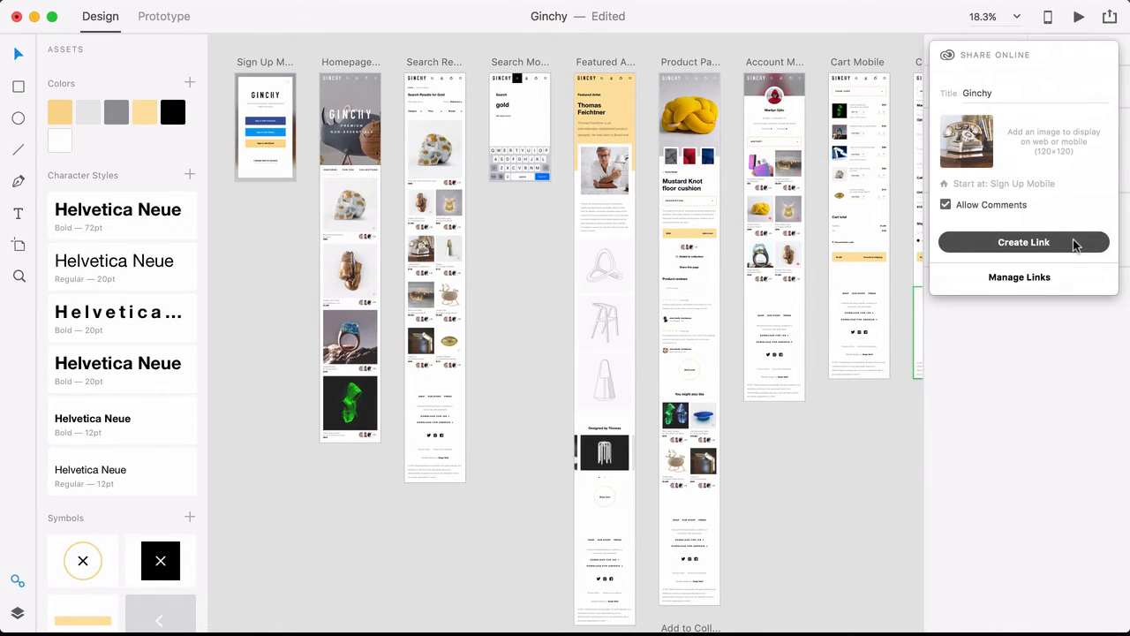
{"action": "left_click", "coordinate": [1024, 242]}
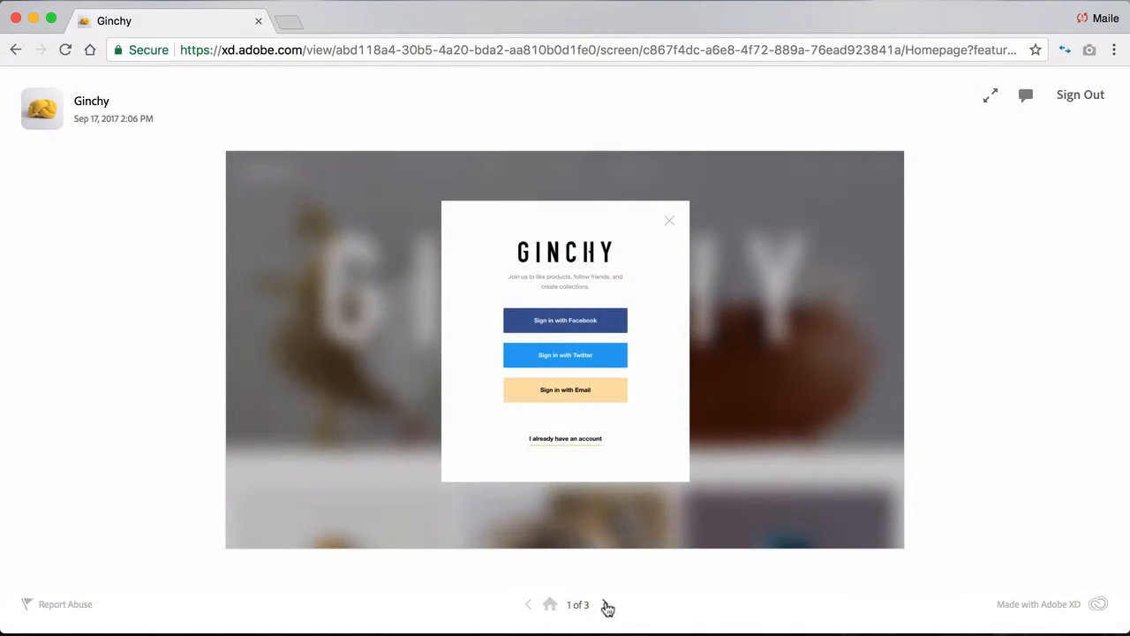
Step: Advance to the next screen in the shared web prototype
{"action": "left_click", "coordinate": [604, 606]}
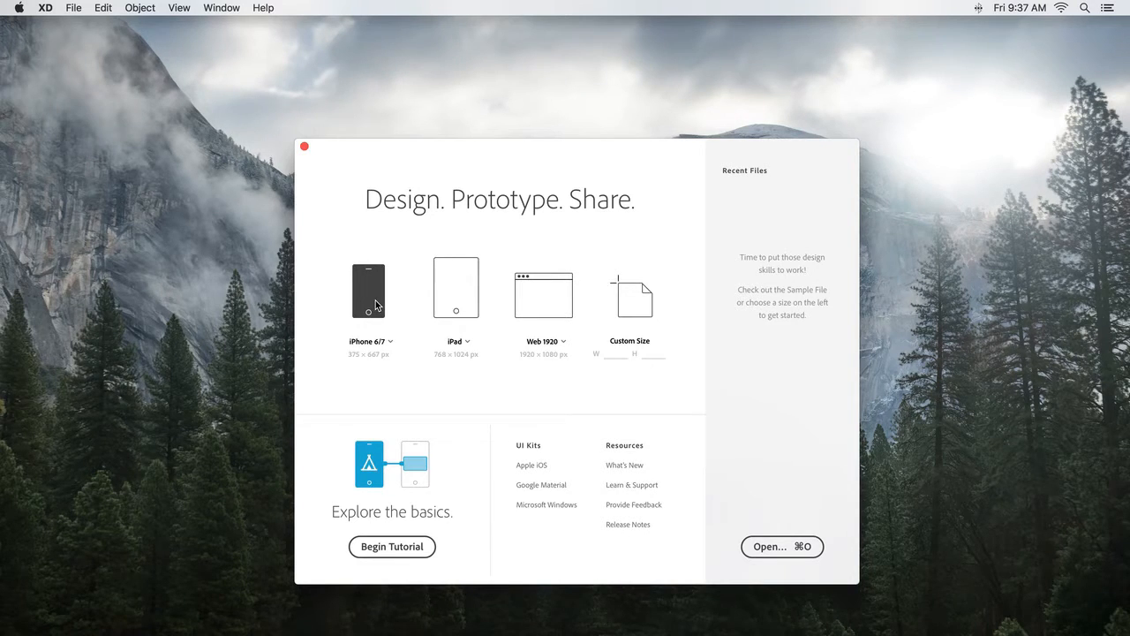
Step: Start an iPhone 6/7 document and add artboards until there are four blank phone screens
{"action": "left_click", "coordinate": [367, 292]}
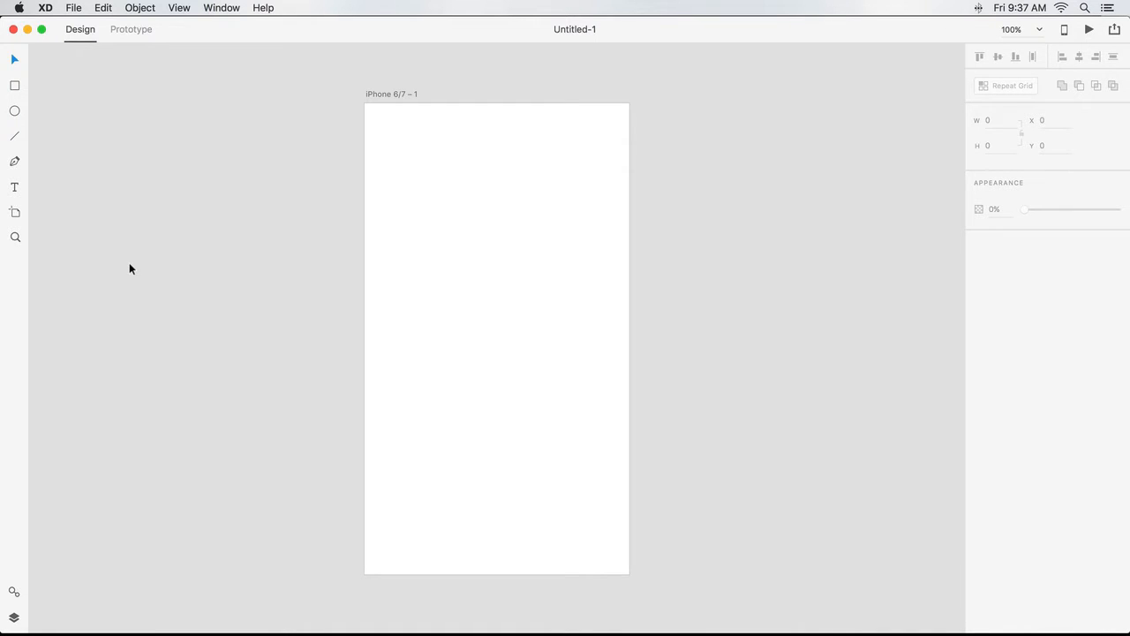
{"action": "left_click", "coordinate": [15, 212]}
{"action": "type", "text": "S"}
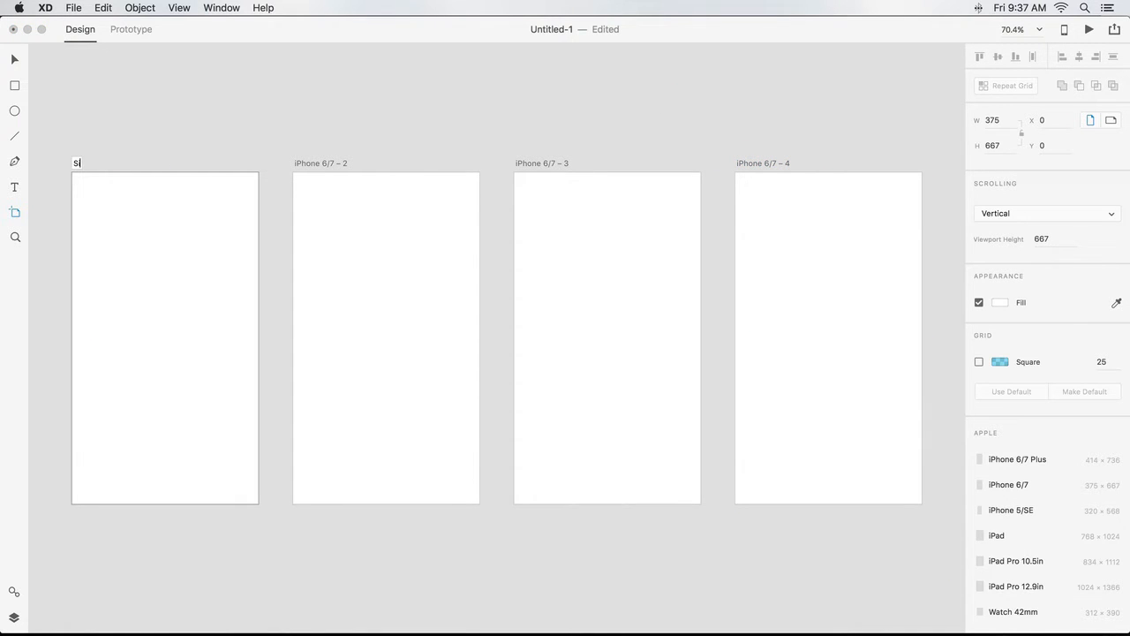
Step: Name the artboards Sign Up Mobile, Homepage Mobile, Search Mobile and Search Results Mobile
{"action": "type", "text": "ign Up Mobile"}
{"action": "type", "text": "Homepage"}
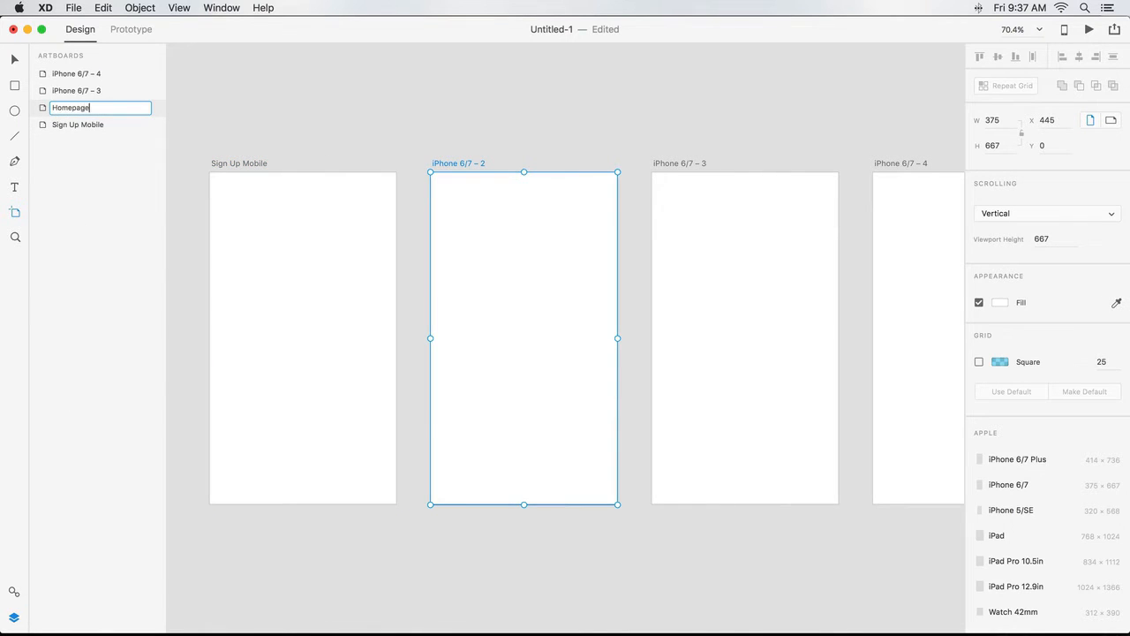
{"action": "type", "text": "Mobile"}
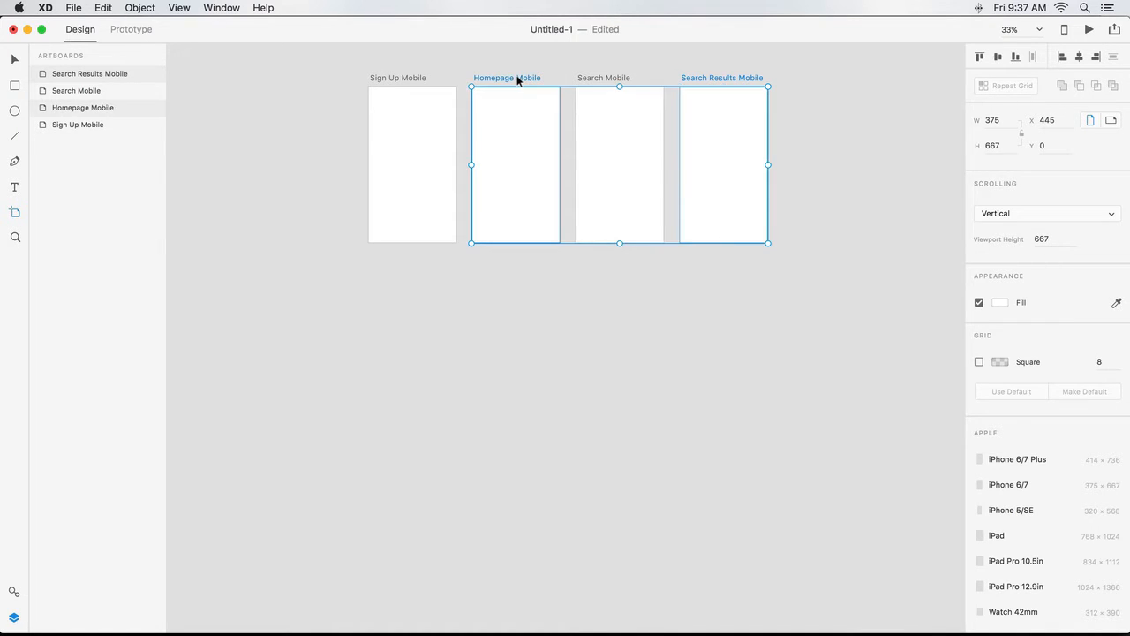
Step: Stretch Homepage Mobile and Search Results Mobile into tall artboards with Vertical scrolling
{"action": "left_click_drag", "start_coordinate": [618, 244], "coordinate": [622, 300]}
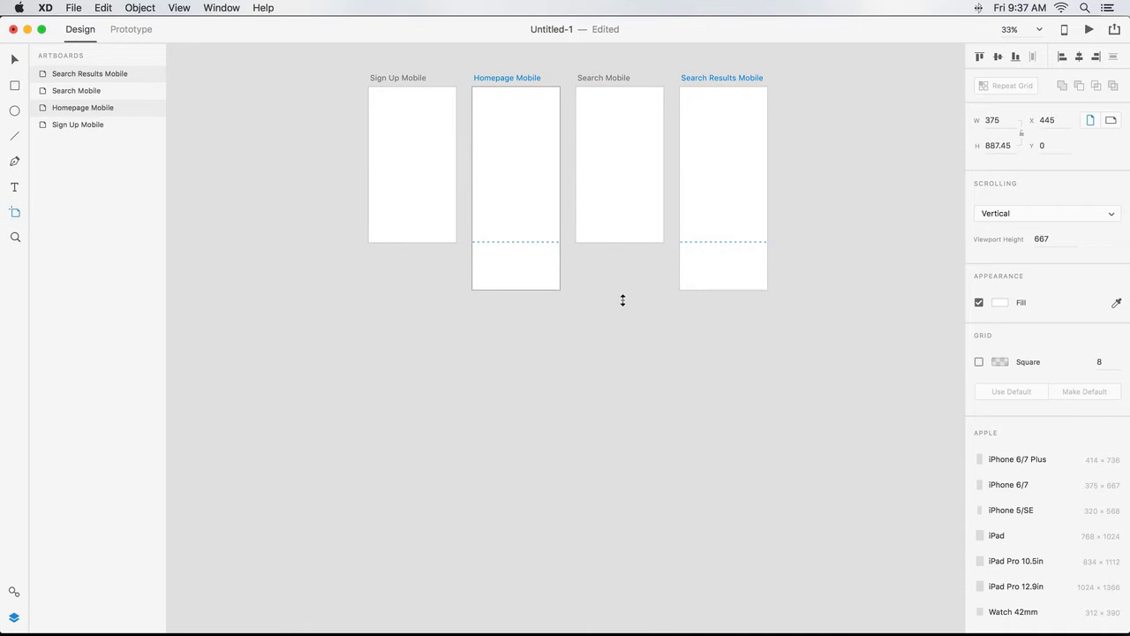
{"action": "left_click_drag", "start_coordinate": [622, 301], "coordinate": [640, 494]}
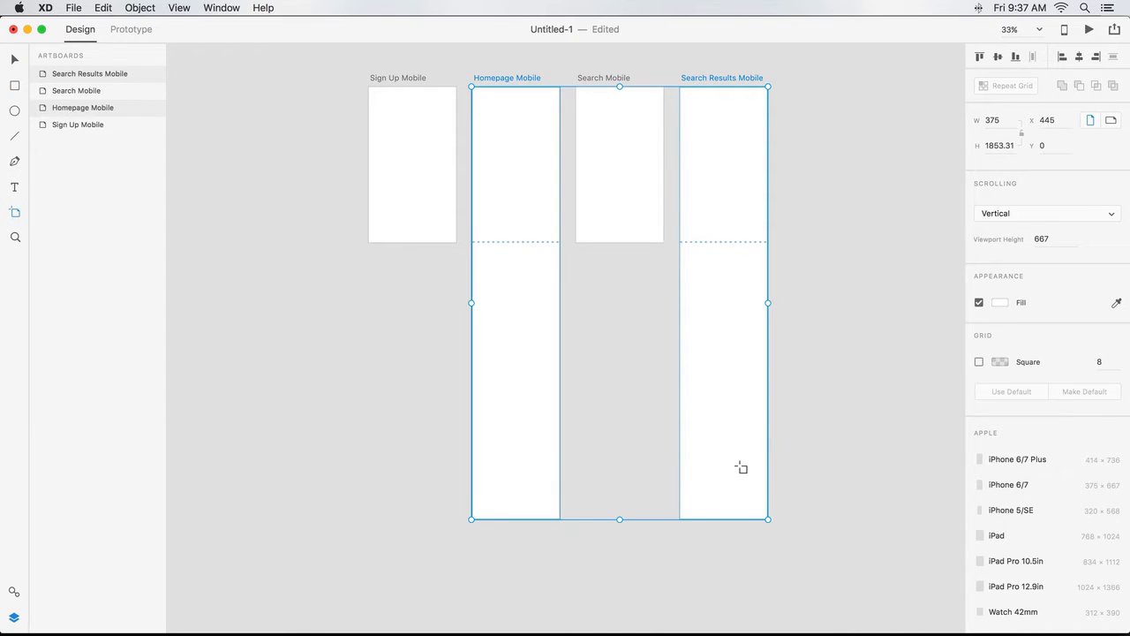
{"action": "mouse_move", "coordinate": [1109, 214]}
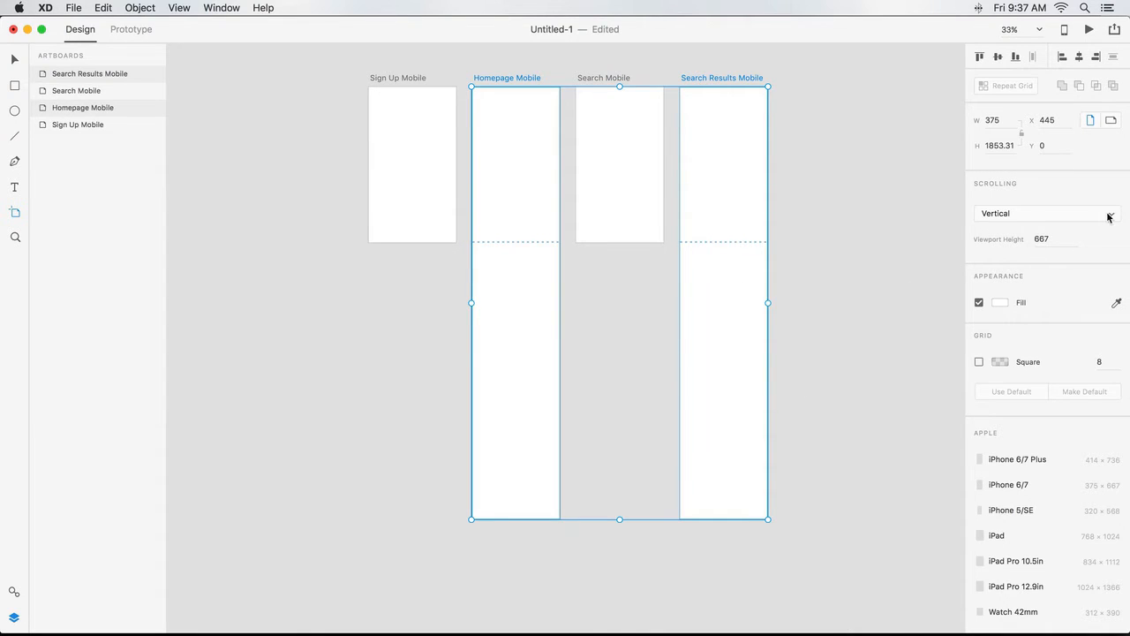
{"action": "left_click", "coordinate": [1048, 212]}
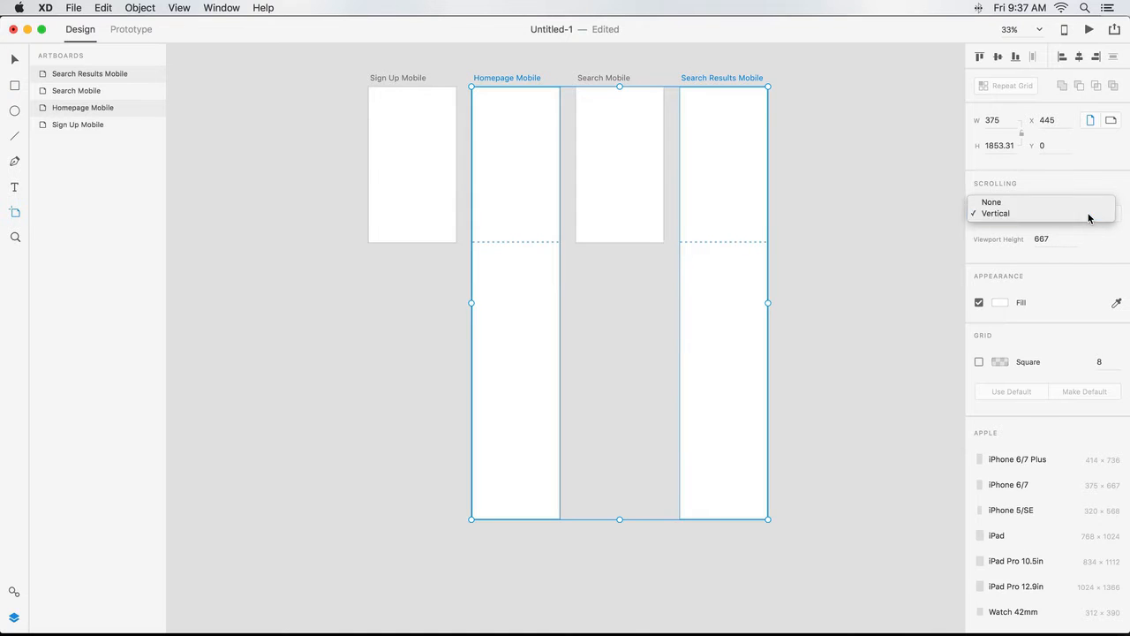
{"action": "left_click", "coordinate": [996, 212]}
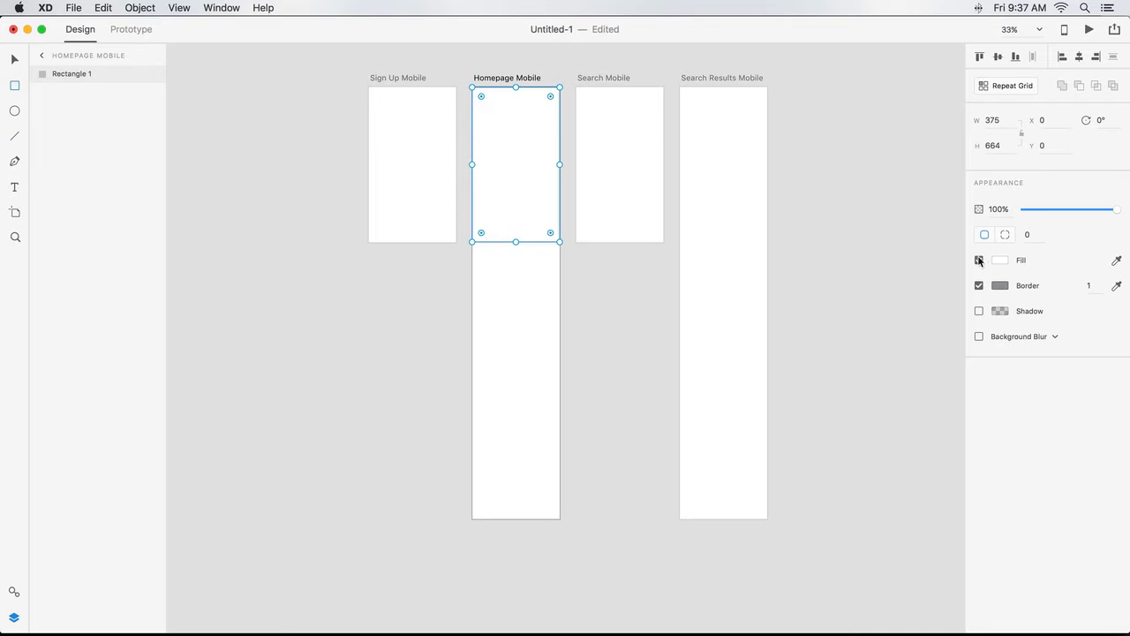
Step: Enable a fill on Rectangle 1 so it shows a white-to-grey gradient
{"action": "left_click", "coordinate": [979, 260]}
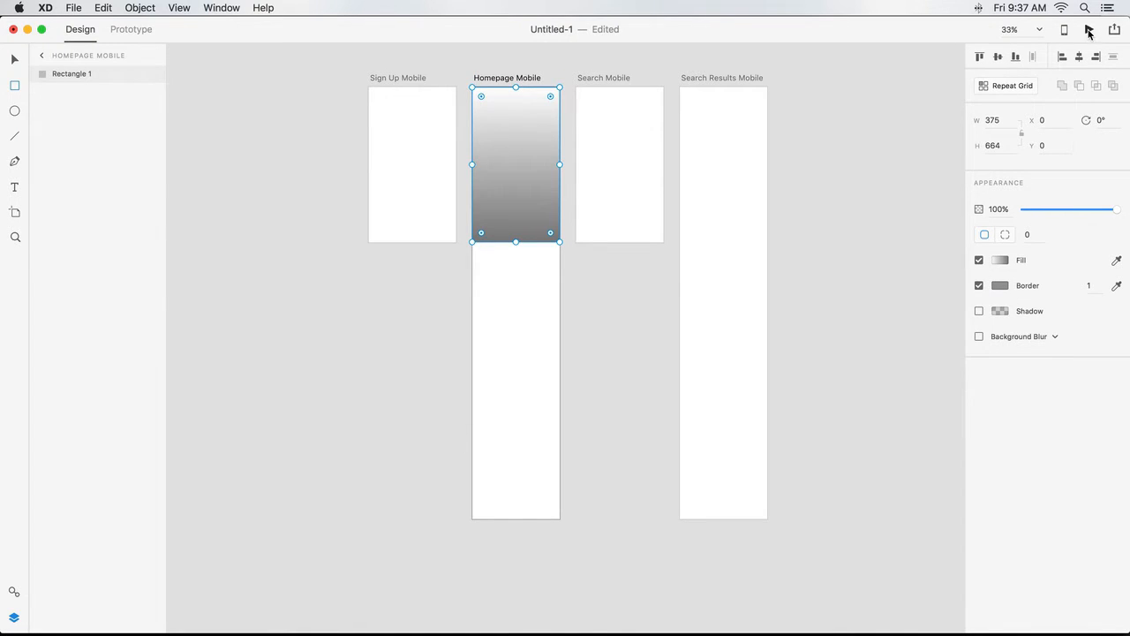
{"action": "left_click", "coordinate": [1088, 32]}
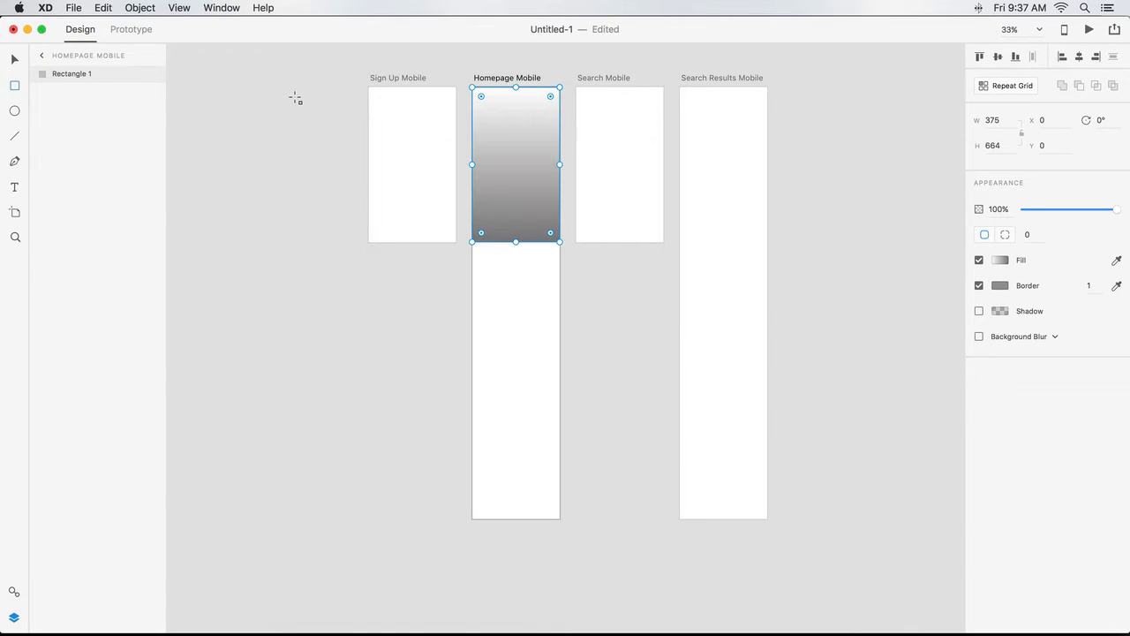
{"action": "mouse_move", "coordinate": [354, 89]}
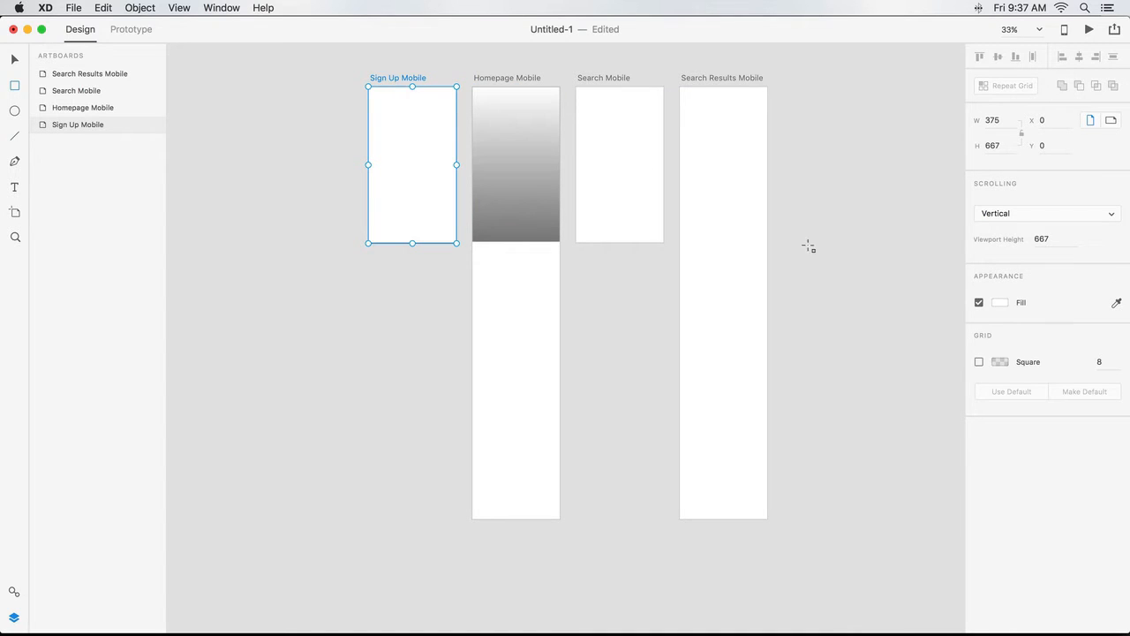
Step: Set the Sign Up Mobile artboard fill to hex ECECEC light grey
{"action": "left_click", "coordinate": [999, 302]}
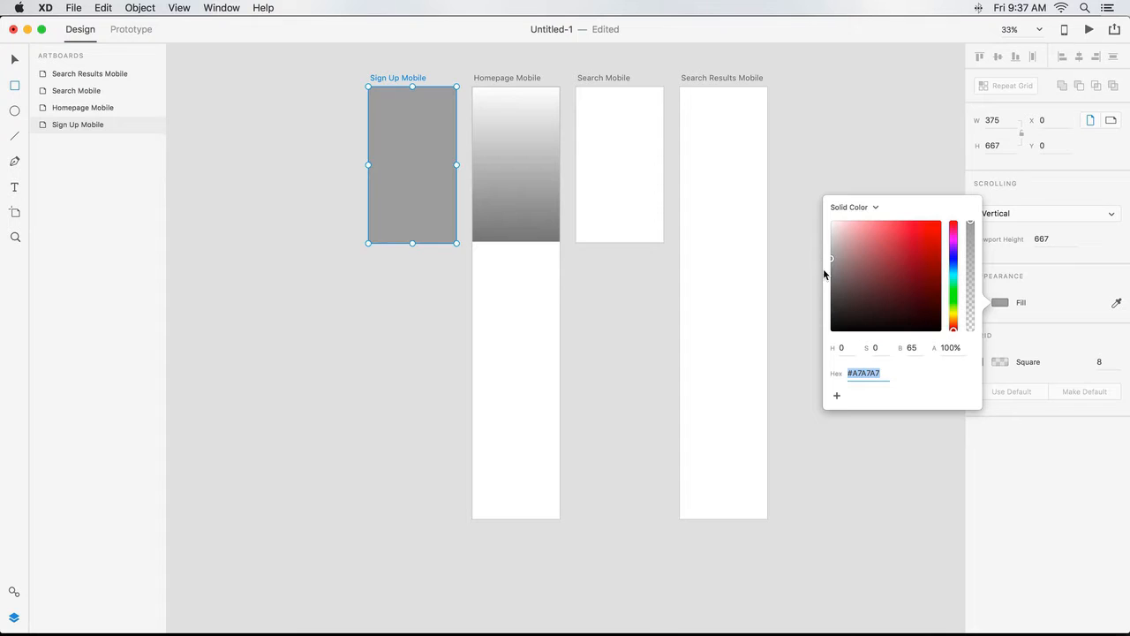
{"action": "left_click", "coordinate": [865, 374]}
{"action": "type", "text": "#ec"}
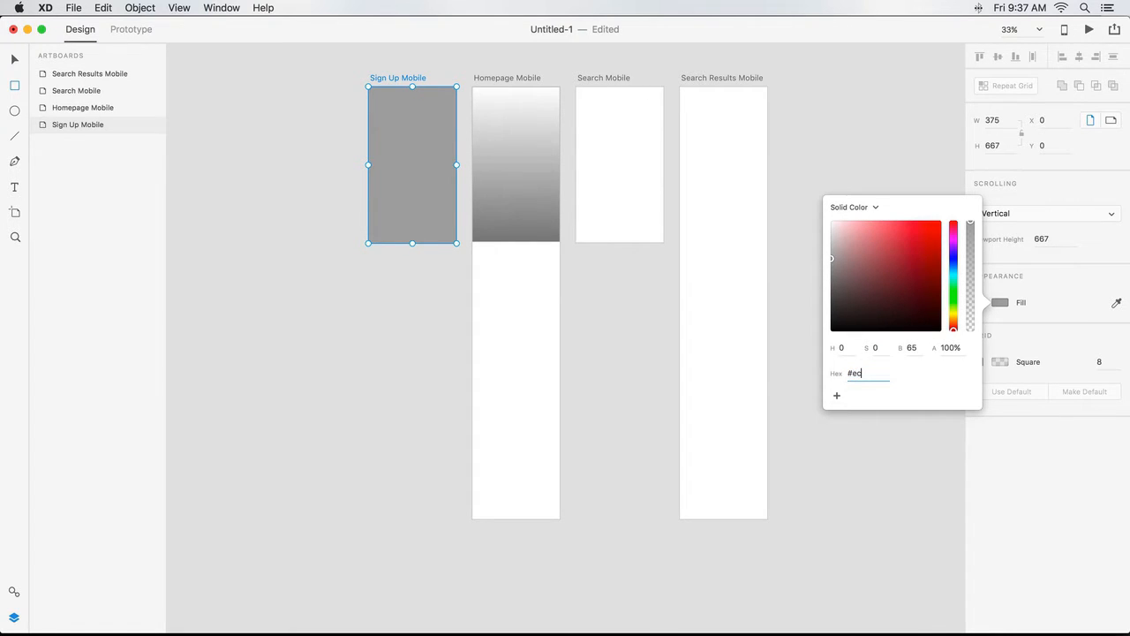
{"action": "type", "text": "ECECEC"}
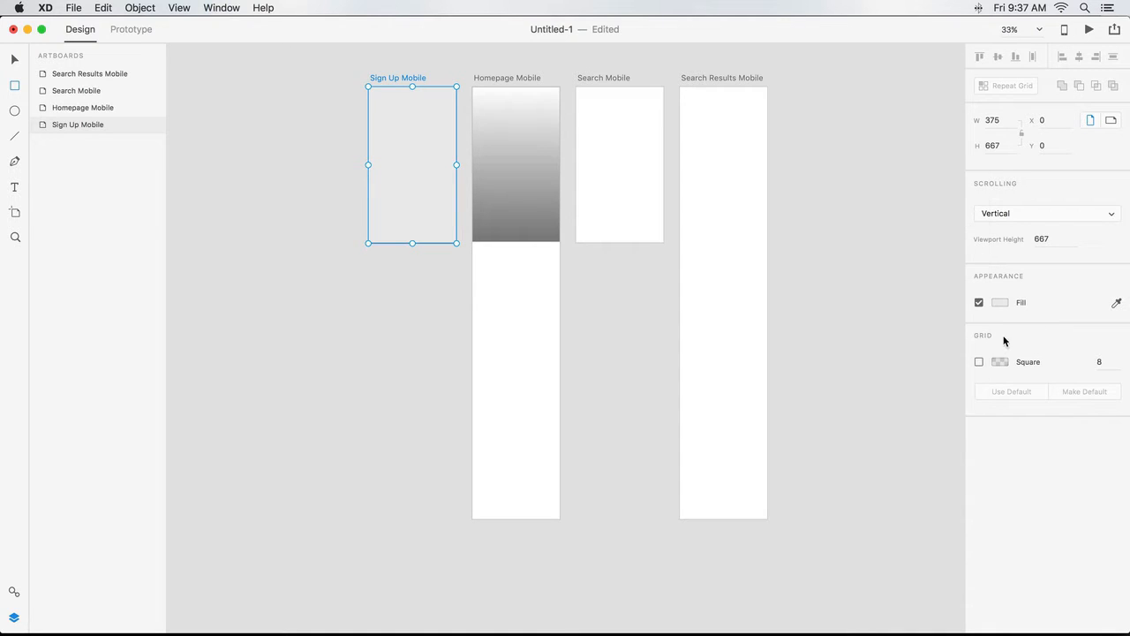
Step: Show a square layout grid of size 25 on Sign Up Mobile and adjust its colour
{"action": "left_click", "coordinate": [978, 360]}
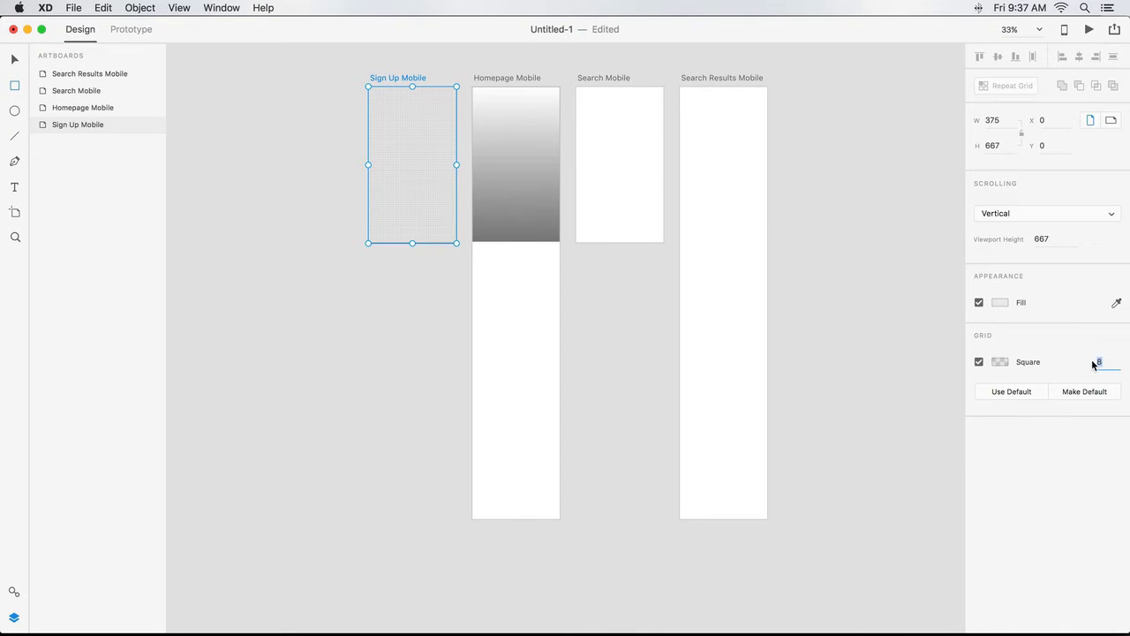
{"action": "left_click", "coordinate": [999, 362]}
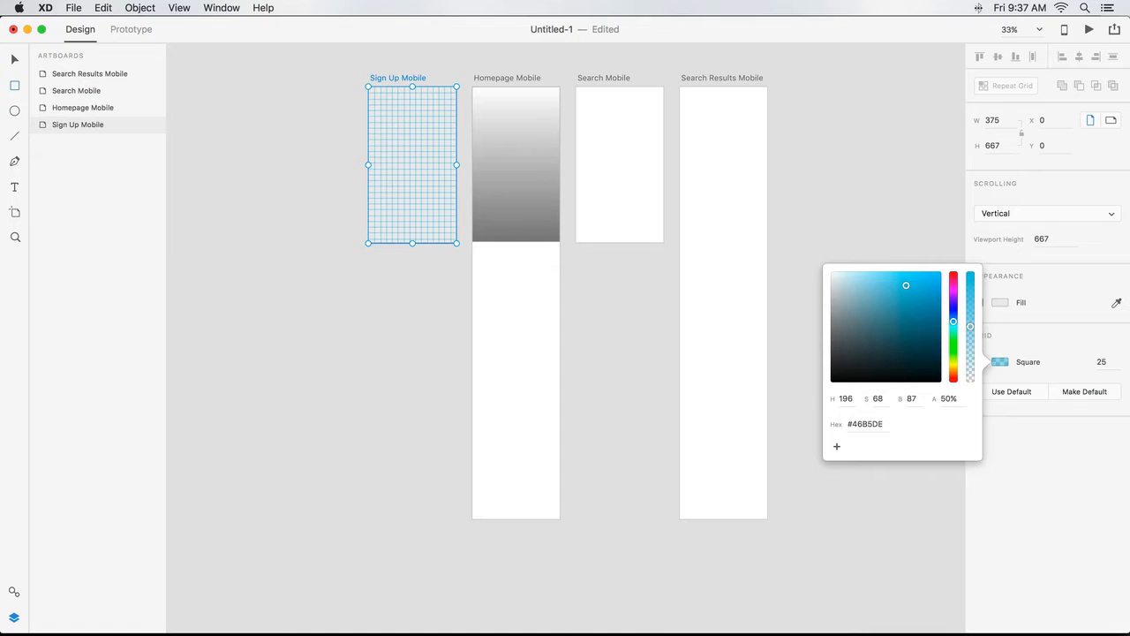
{"action": "left_click", "coordinate": [1085, 392]}
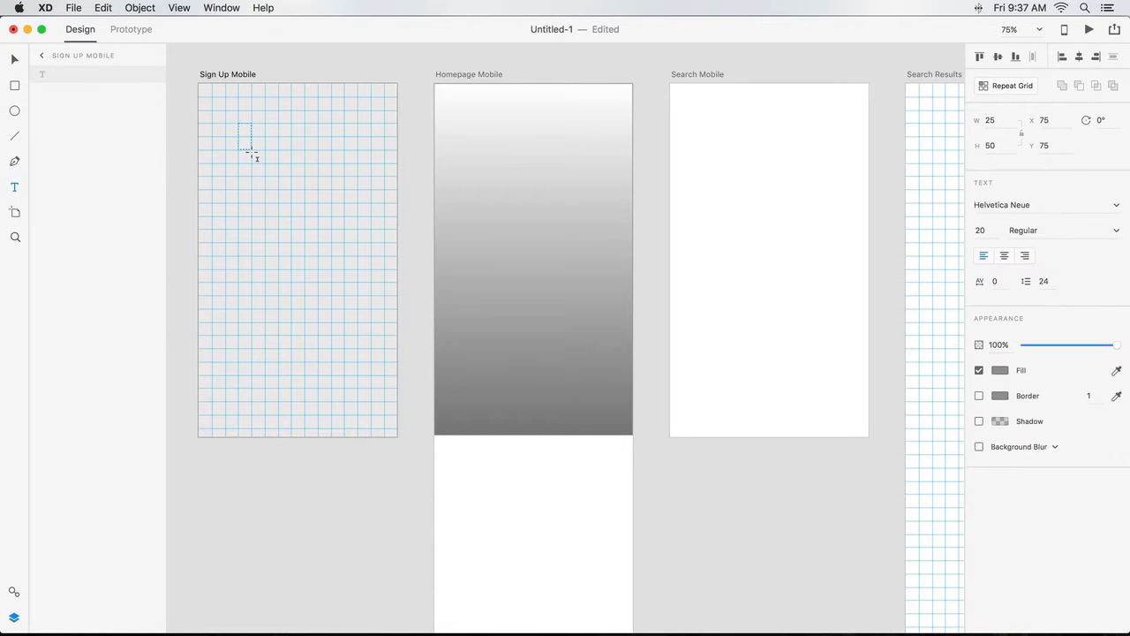
Step: Add a size-60 Ginchy title with a Social Sign In label beneath it
{"action": "left_click_drag", "start_coordinate": [247, 141], "coordinate": [356, 163]}
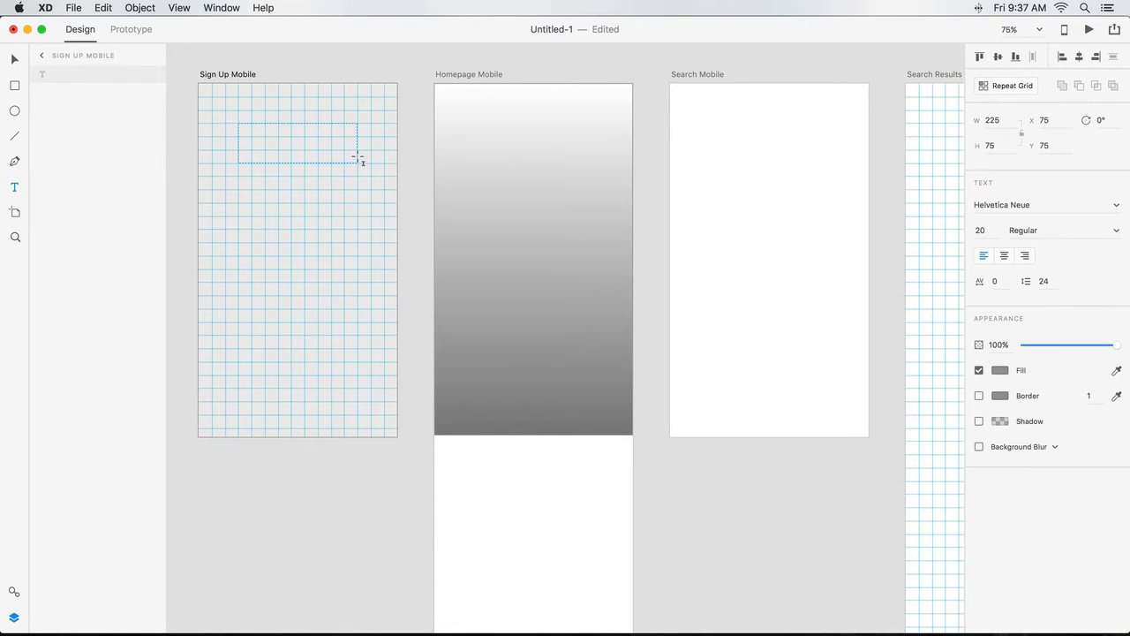
{"action": "type", "text": "Ginchy"}
{"action": "left_click", "coordinate": [987, 230]}
{"action": "type", "text": "60"}
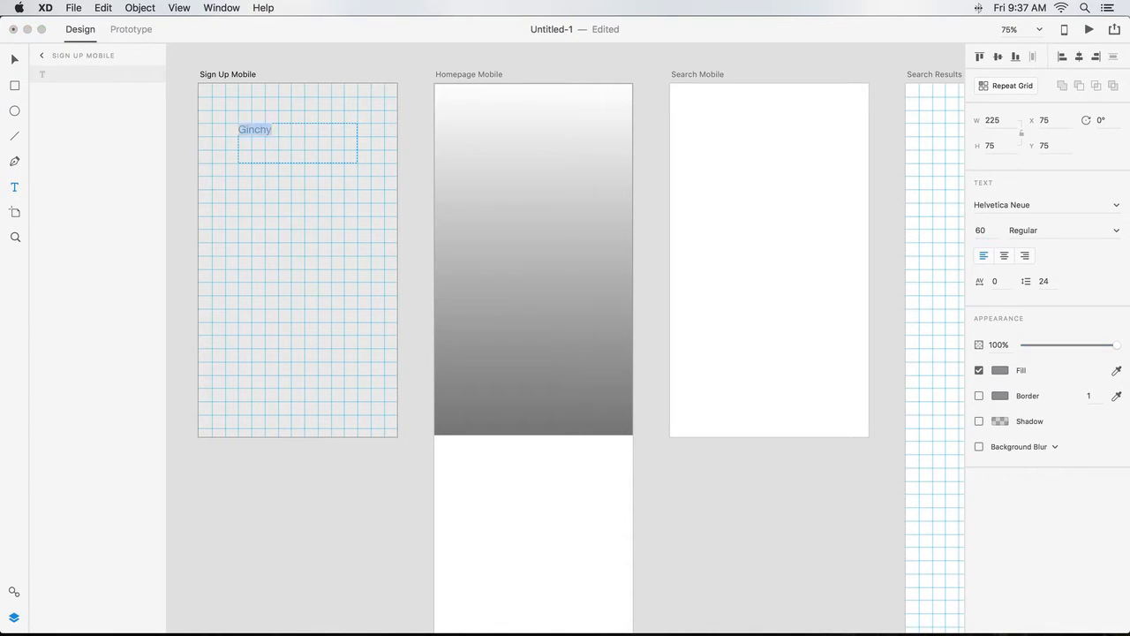
{"action": "left_click", "coordinate": [1003, 254]}
{"action": "type", "text": "Social Sign"}
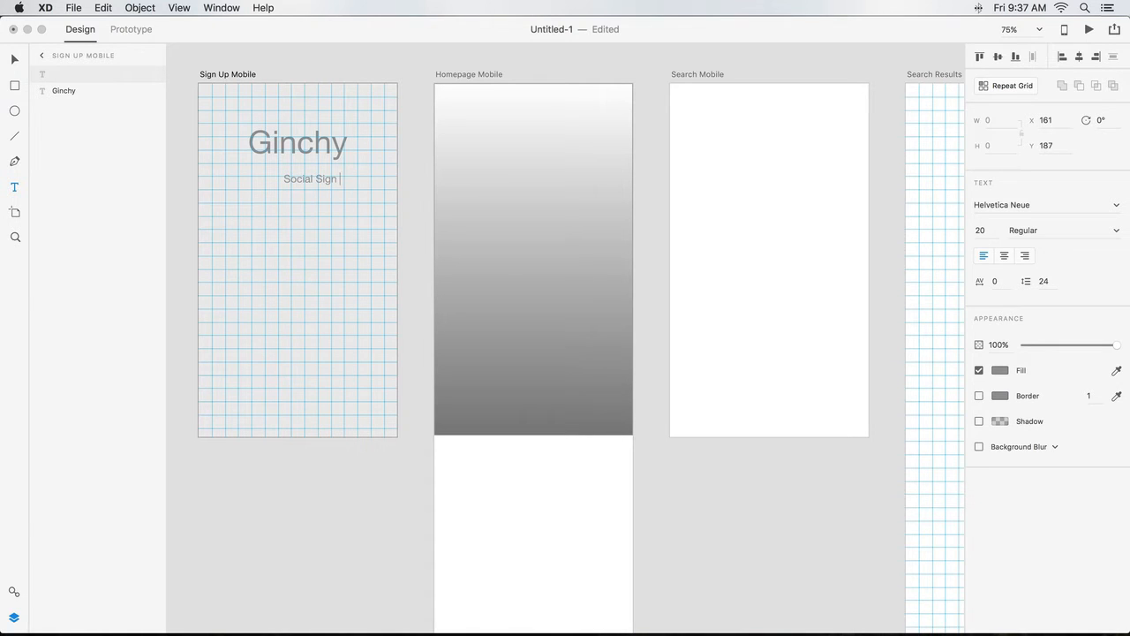
{"action": "type", "text": "In"}
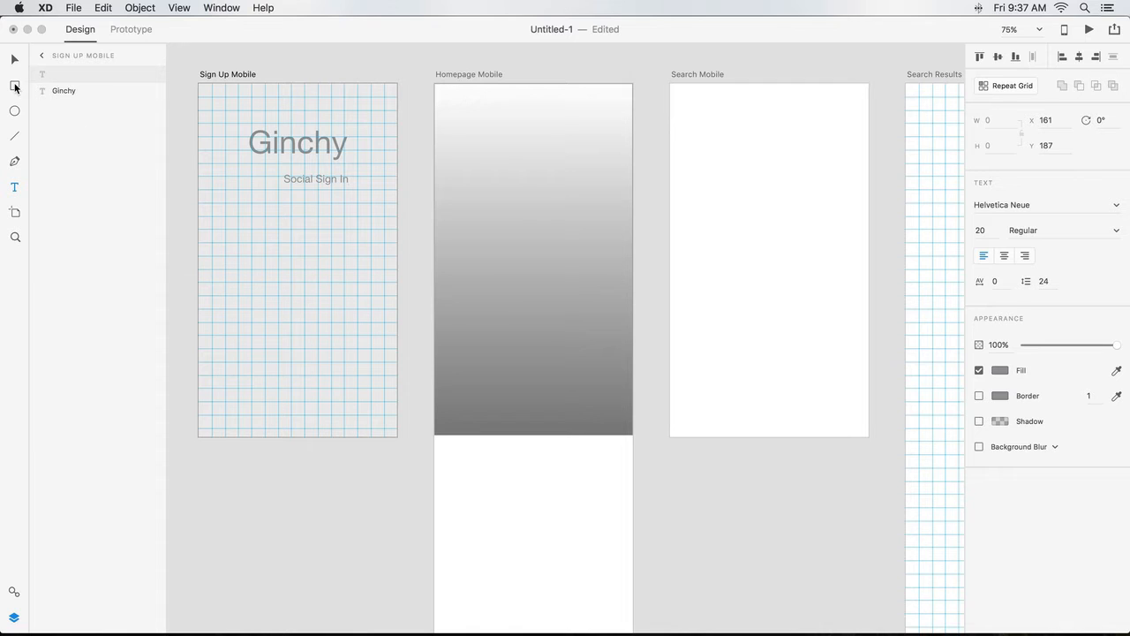
Step: Frame the Social Sign In label in an outlined button rectangle under the title
{"action": "left_click_drag", "start_coordinate": [265, 159], "coordinate": [353, 203]}
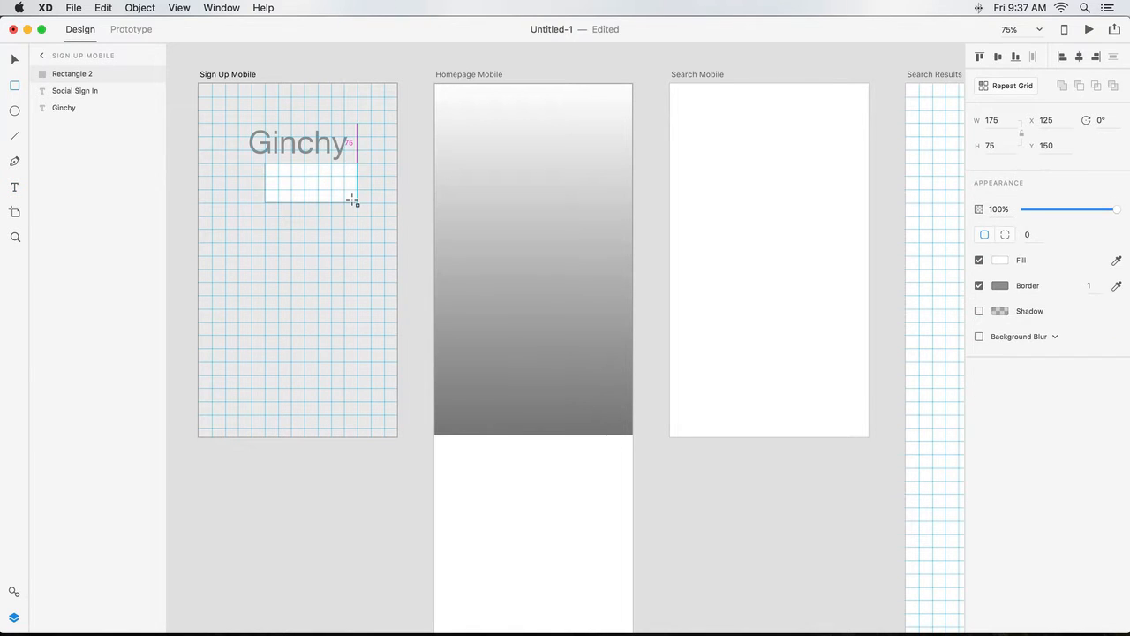
{"action": "left_click_drag", "start_coordinate": [354, 198], "coordinate": [371, 198]}
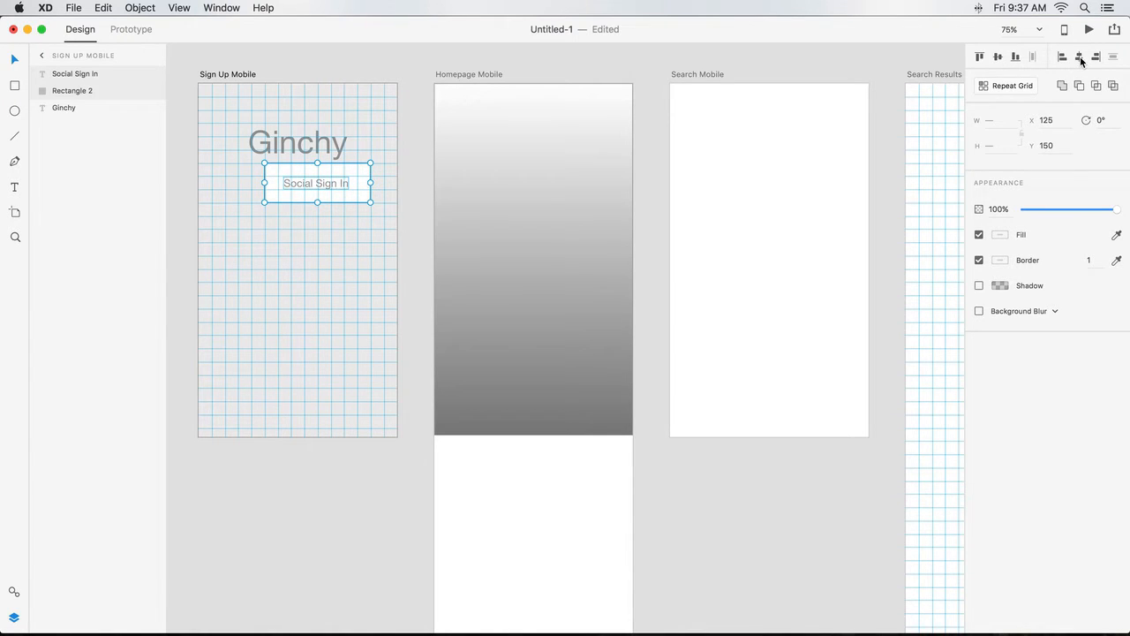
{"action": "mouse_move", "coordinate": [382, 163]}
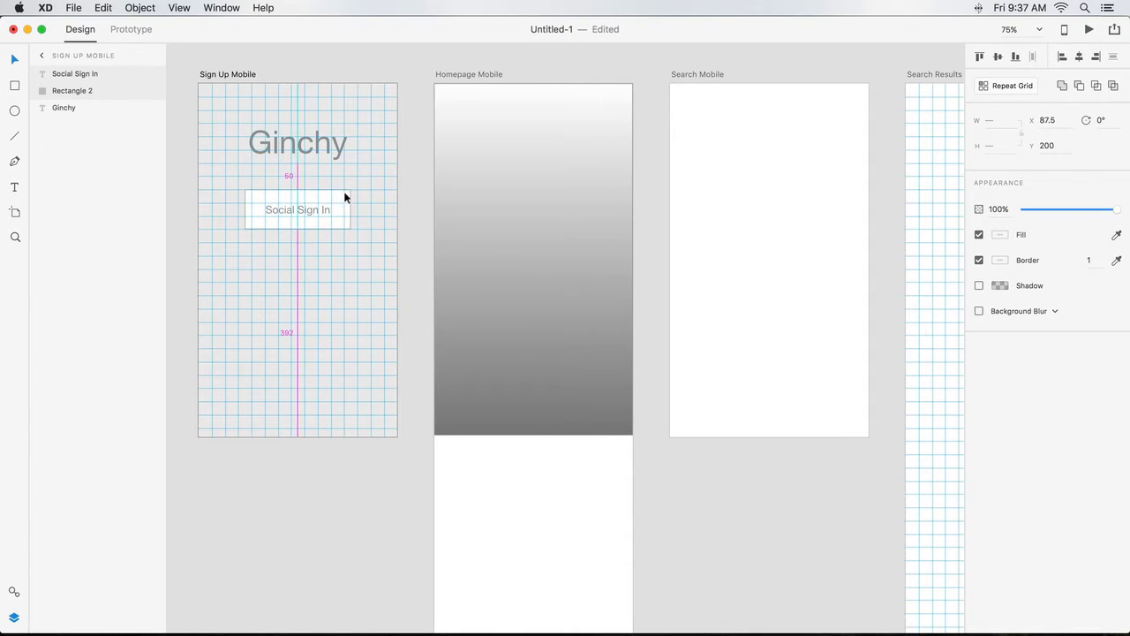
Step: Repeat-grid the button into one column of three rows with wider spacing
{"action": "left_click", "coordinate": [297, 208]}
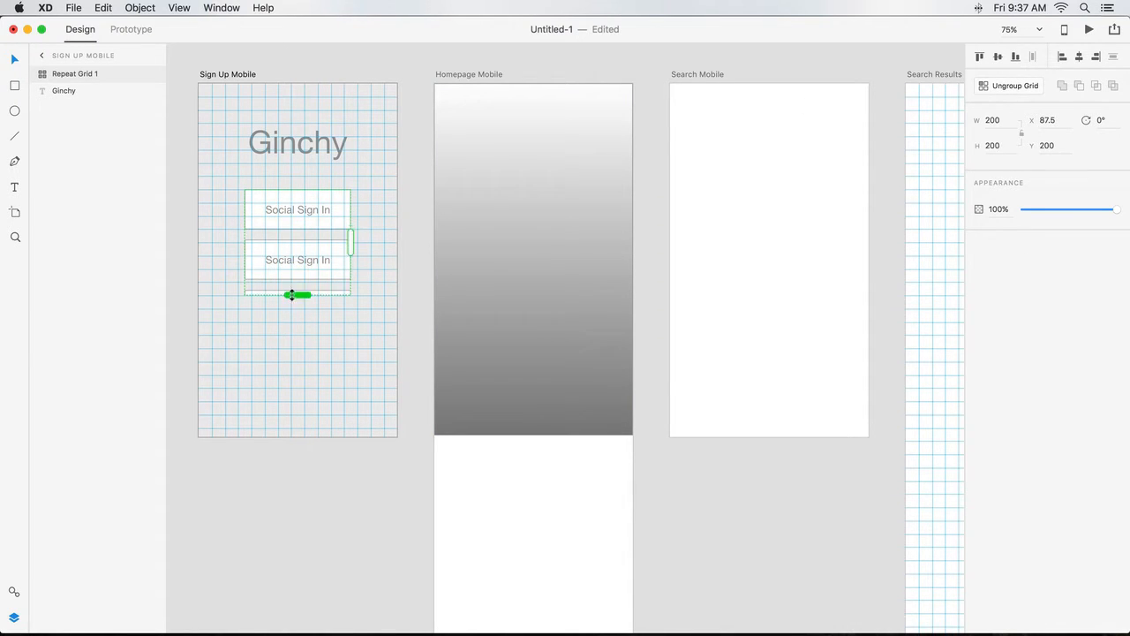
{"action": "left_click_drag", "start_coordinate": [350, 244], "coordinate": [481, 336]}
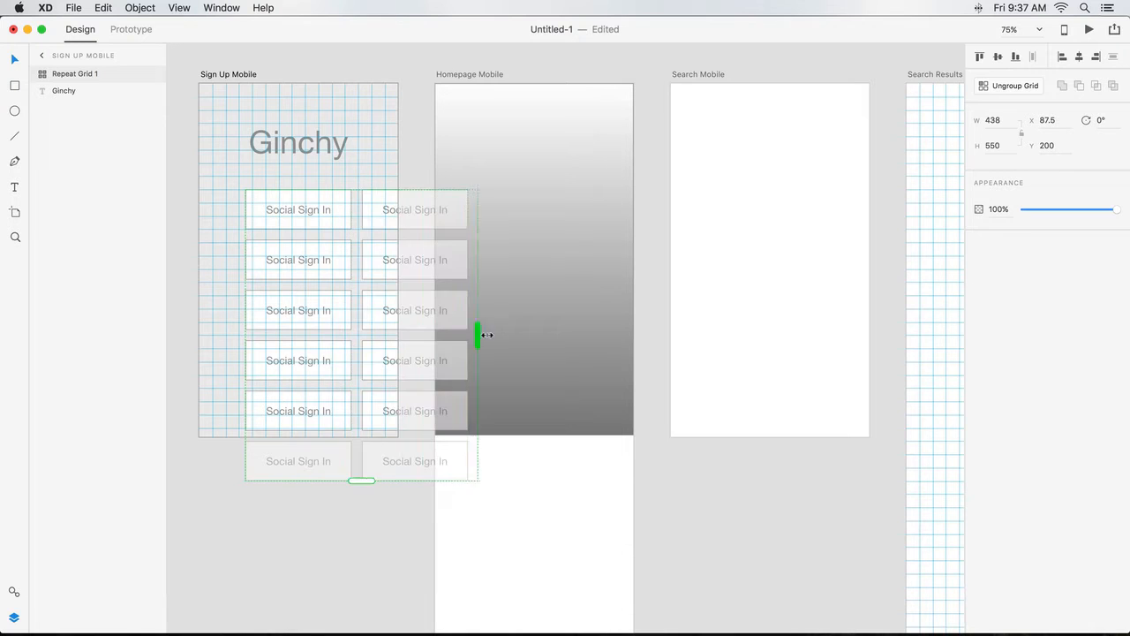
{"action": "left_click_drag", "start_coordinate": [485, 335], "coordinate": [356, 336]}
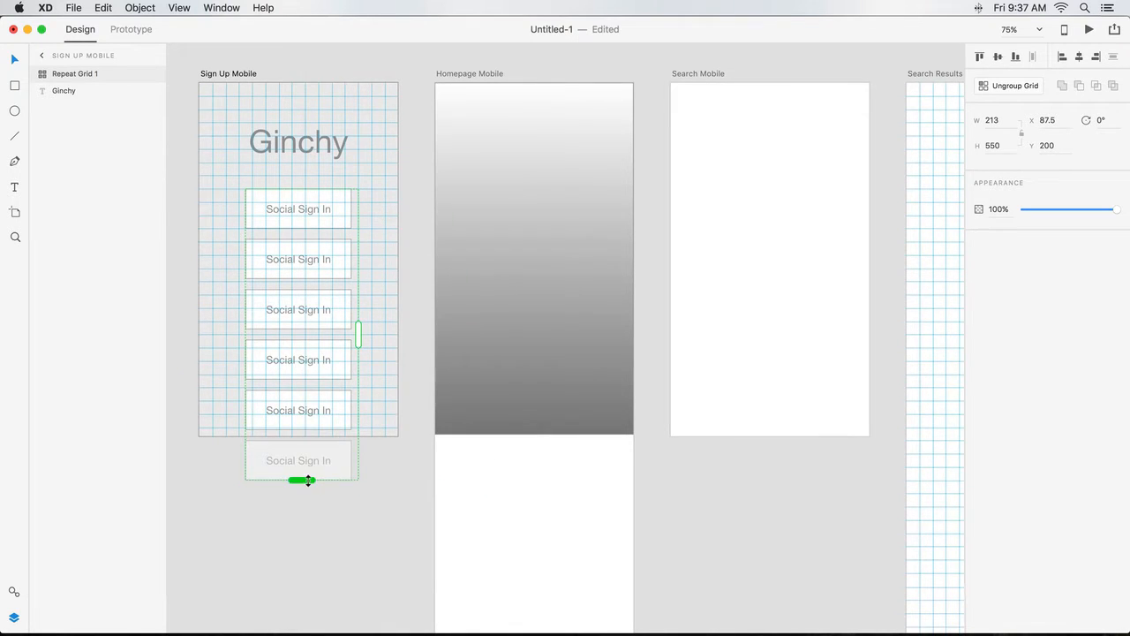
{"action": "left_click_drag", "start_coordinate": [307, 480], "coordinate": [297, 342]}
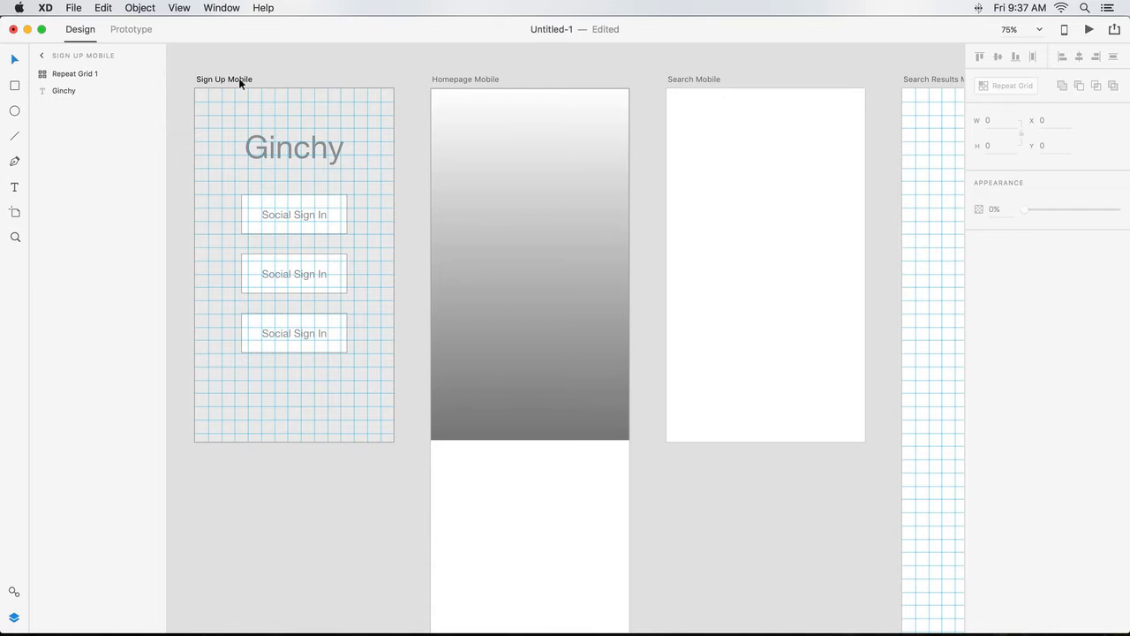
Step: Select the Sign Up Mobile artboard to review its settings and assets
{"action": "left_click", "coordinate": [223, 78]}
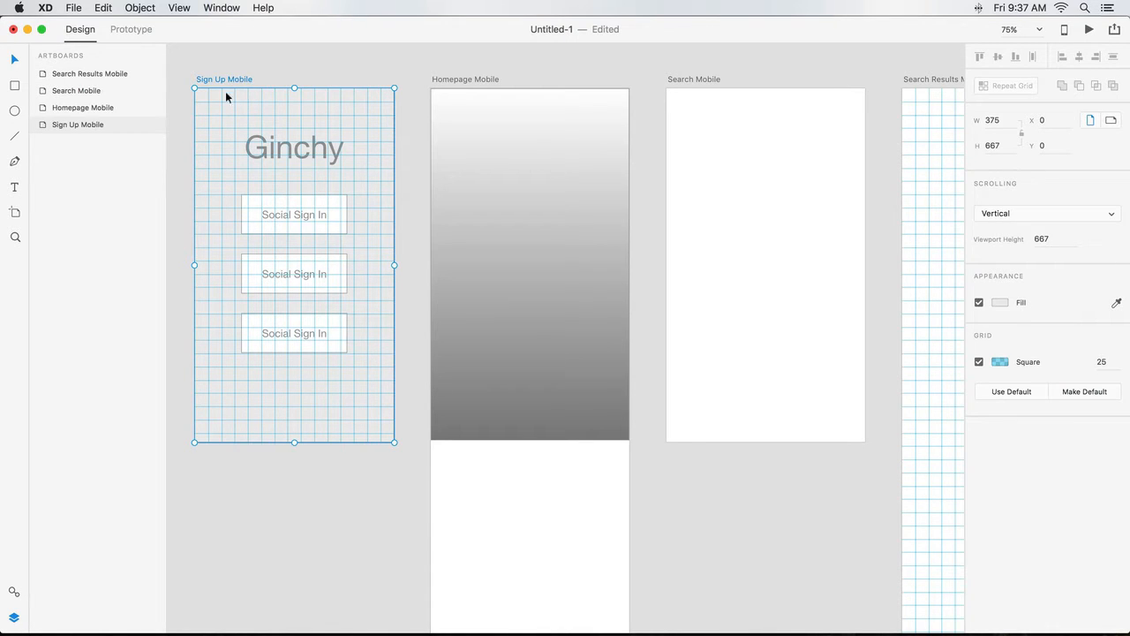
{"action": "mouse_move", "coordinate": [29, 567]}
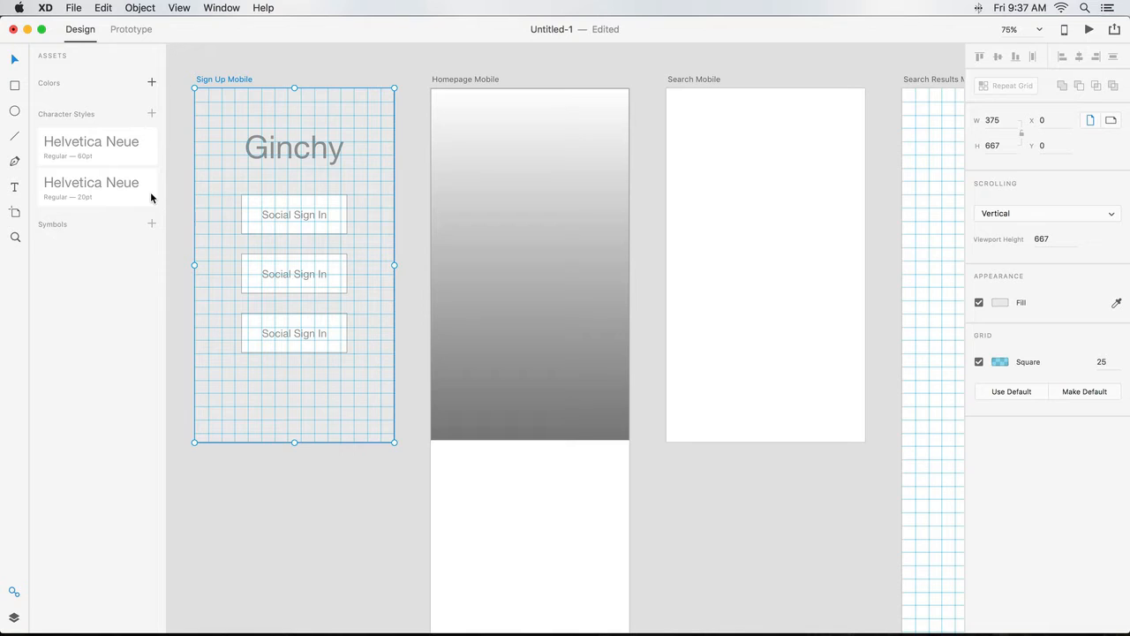
{"action": "mouse_move", "coordinate": [29, 98]}
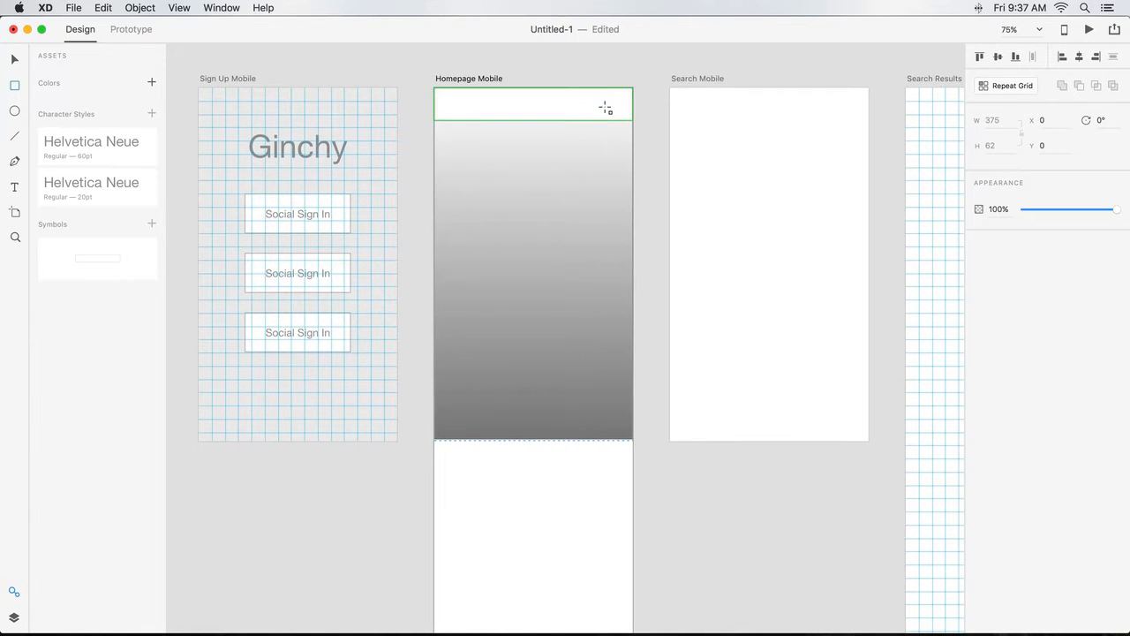
Step: Paste the header bar onto Search Results Mobile and add the oval placeholders inside it
{"action": "left_click", "coordinate": [769, 105]}
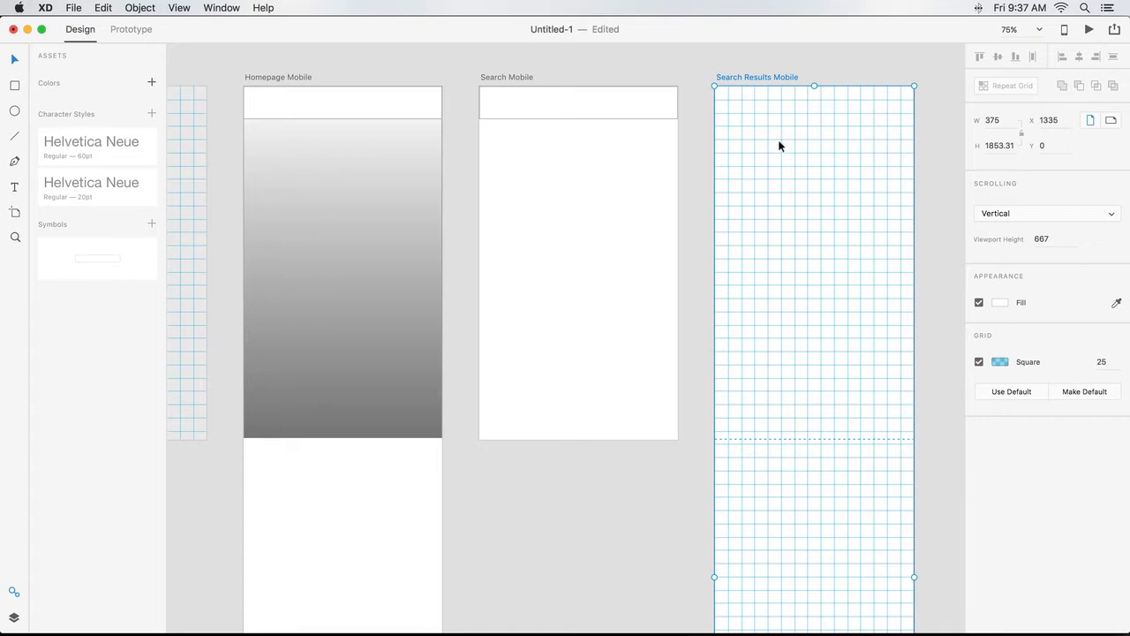
{"action": "right_click", "coordinate": [780, 145]}
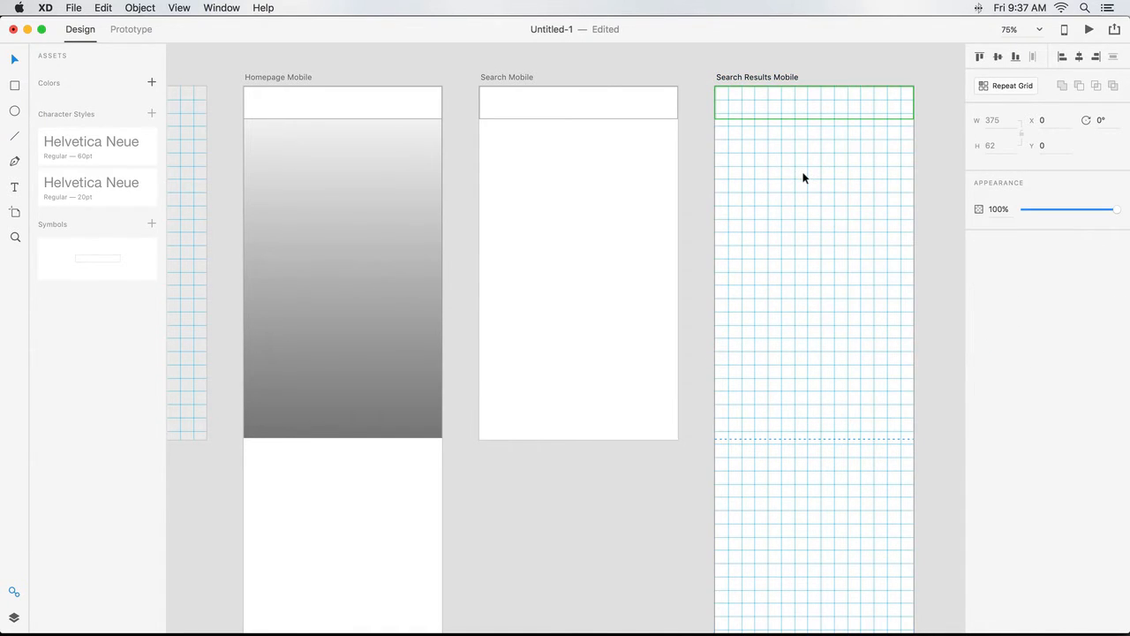
{"action": "mouse_move", "coordinate": [801, 113]}
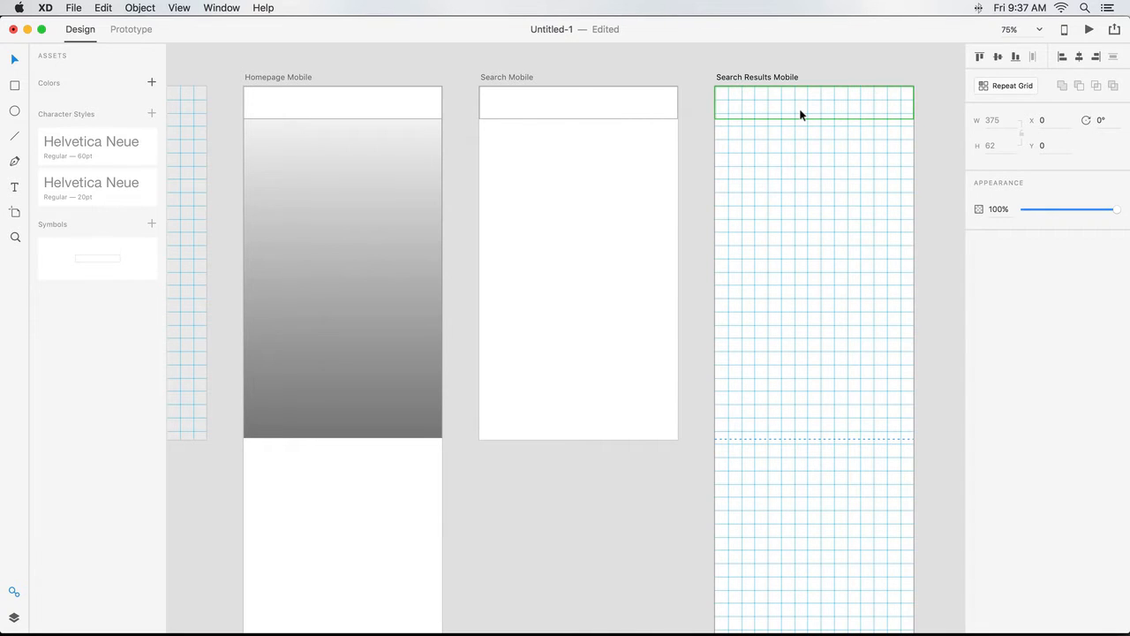
{"action": "left_click", "coordinate": [809, 109]}
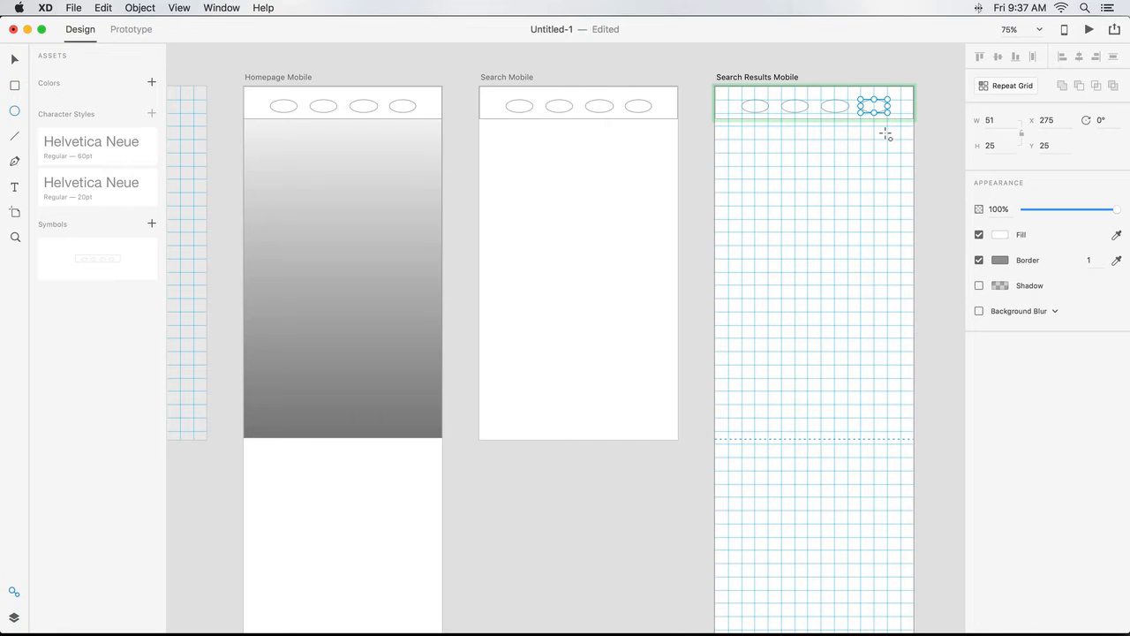
{"action": "scroll", "scroll_direction": "down", "scroll_amount": 3}
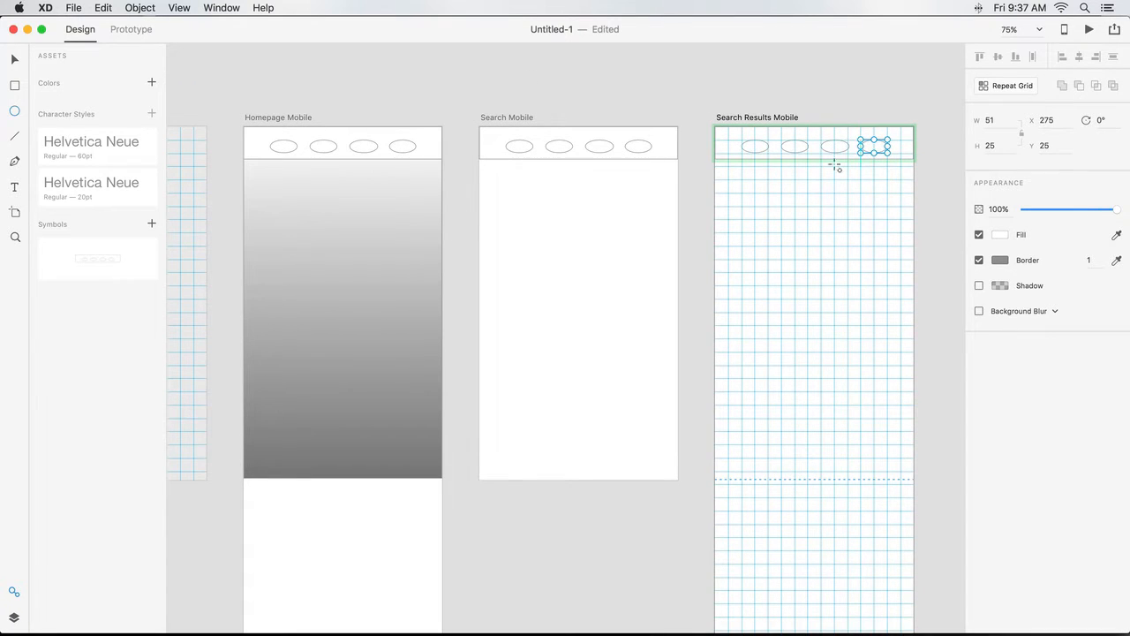
{"action": "left_click", "coordinate": [75, 11]}
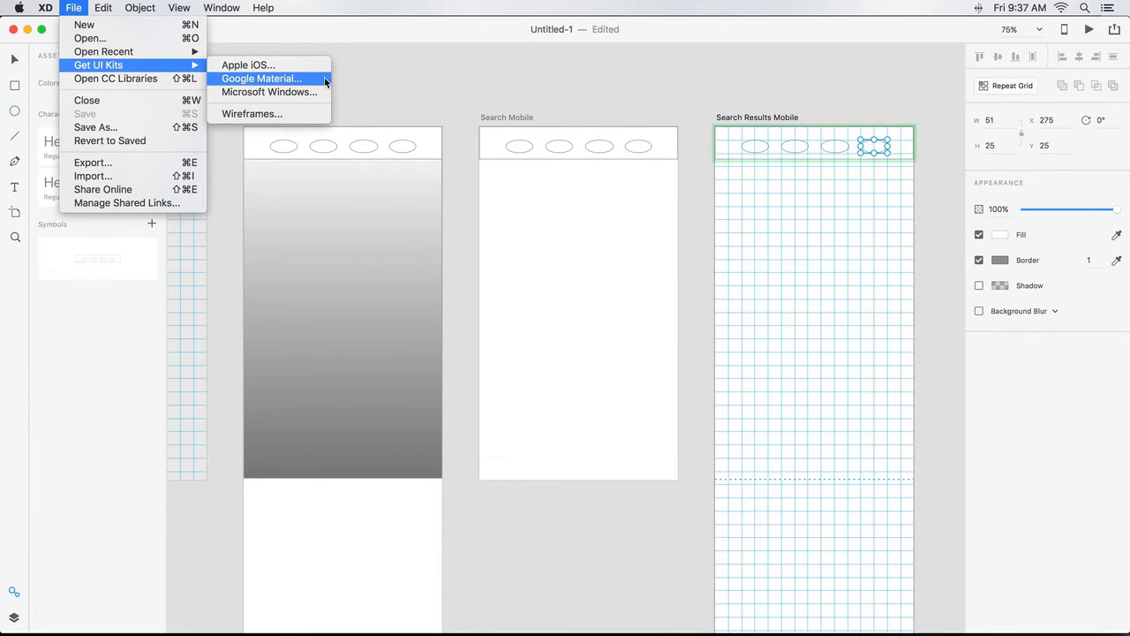
{"action": "mouse_move", "coordinate": [273, 91]}
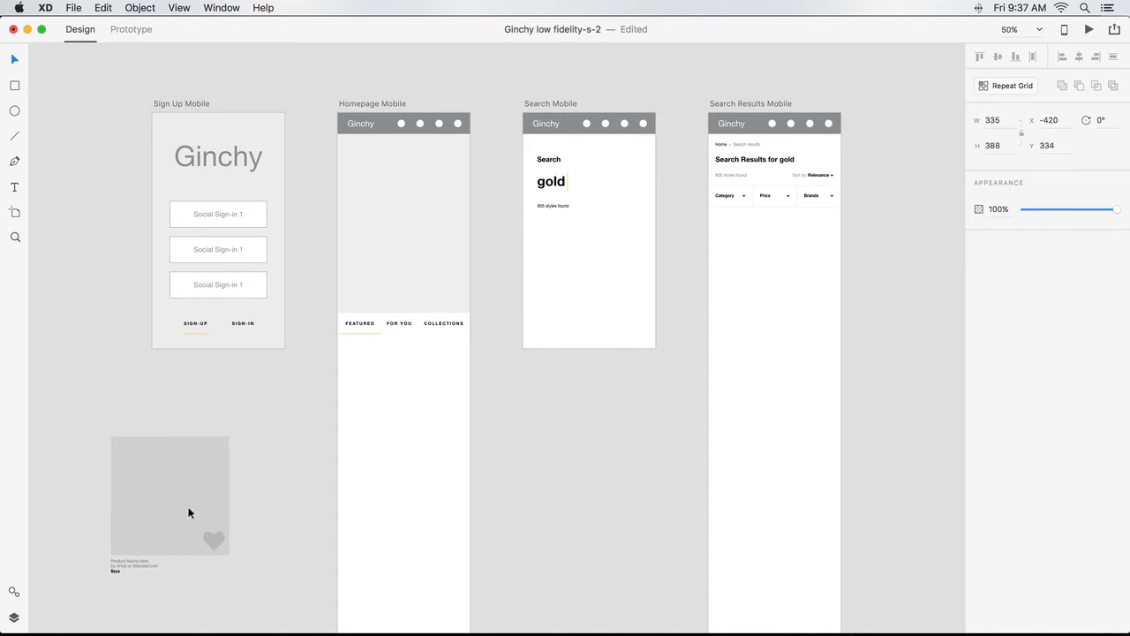
Step: Move the product tile onto Homepage Mobile, below the tabs
{"action": "left_click_drag", "start_coordinate": [189, 512], "coordinate": [254, 489]}
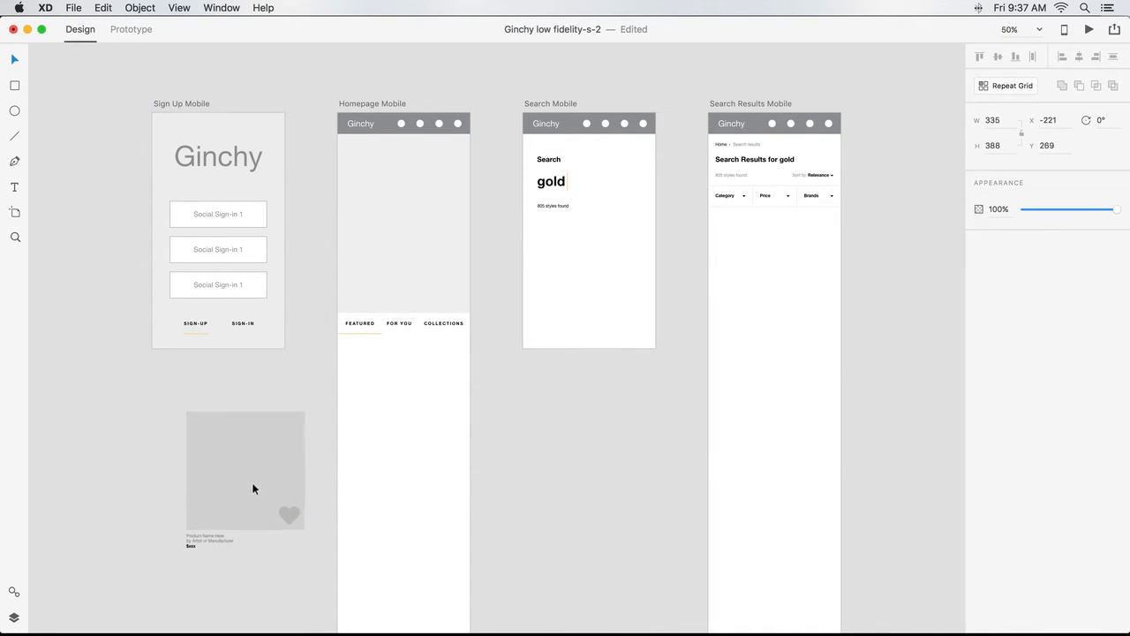
{"action": "left_click_drag", "start_coordinate": [254, 491], "coordinate": [260, 479]}
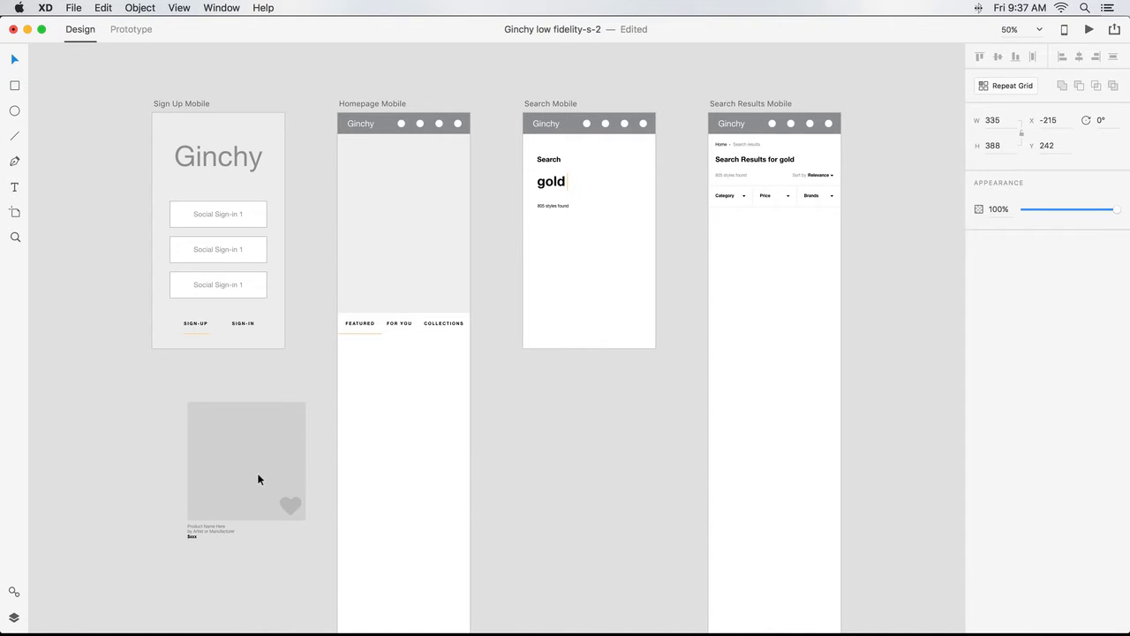
{"action": "left_click_drag", "start_coordinate": [248, 459], "coordinate": [325, 448]}
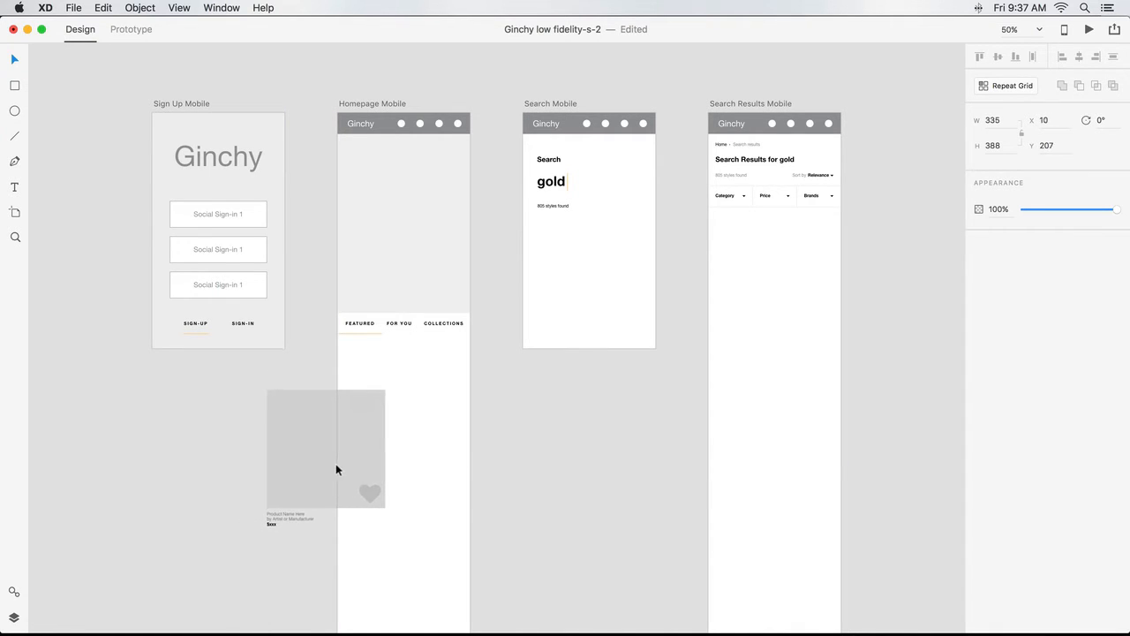
{"action": "left_click_drag", "start_coordinate": [325, 449], "coordinate": [343, 474]}
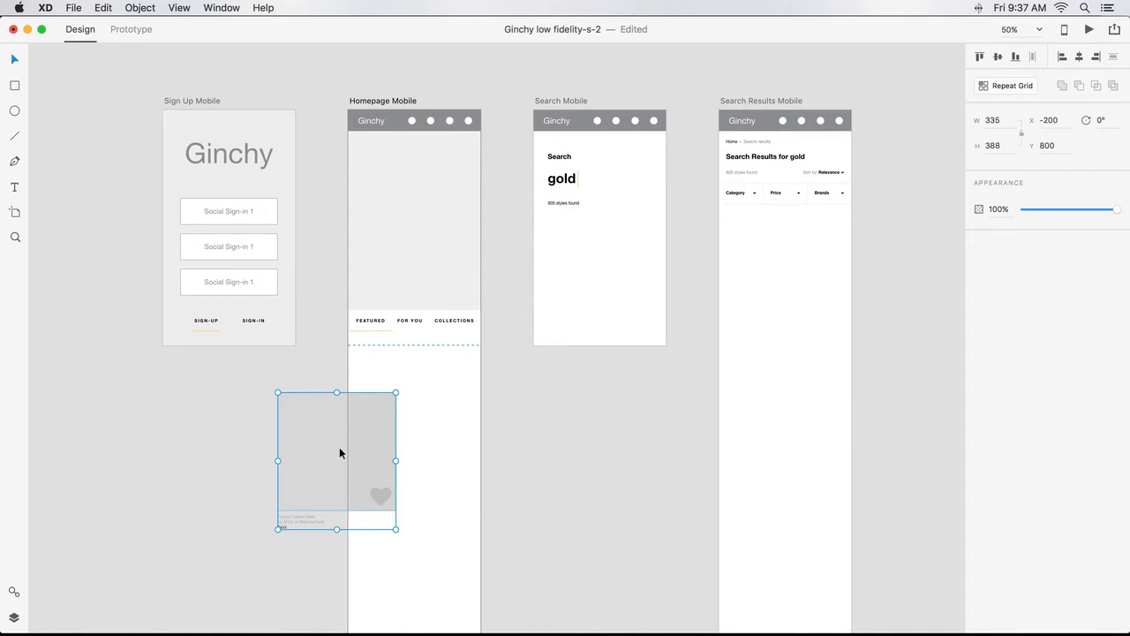
{"action": "mouse_move", "coordinate": [335, 421]}
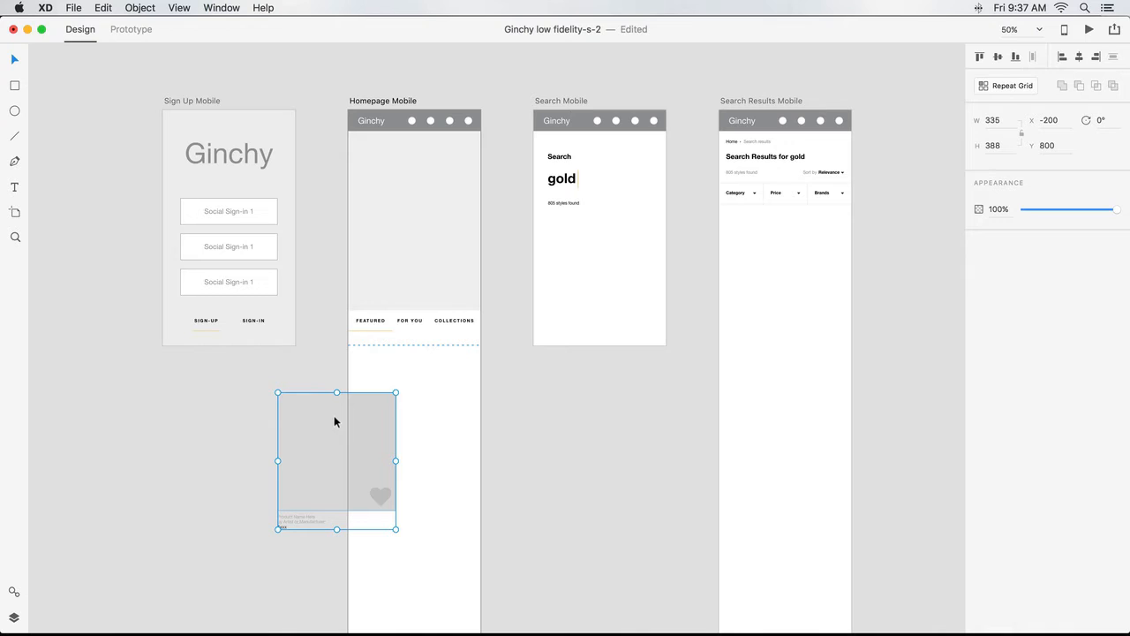
{"action": "mouse_move", "coordinate": [325, 375]}
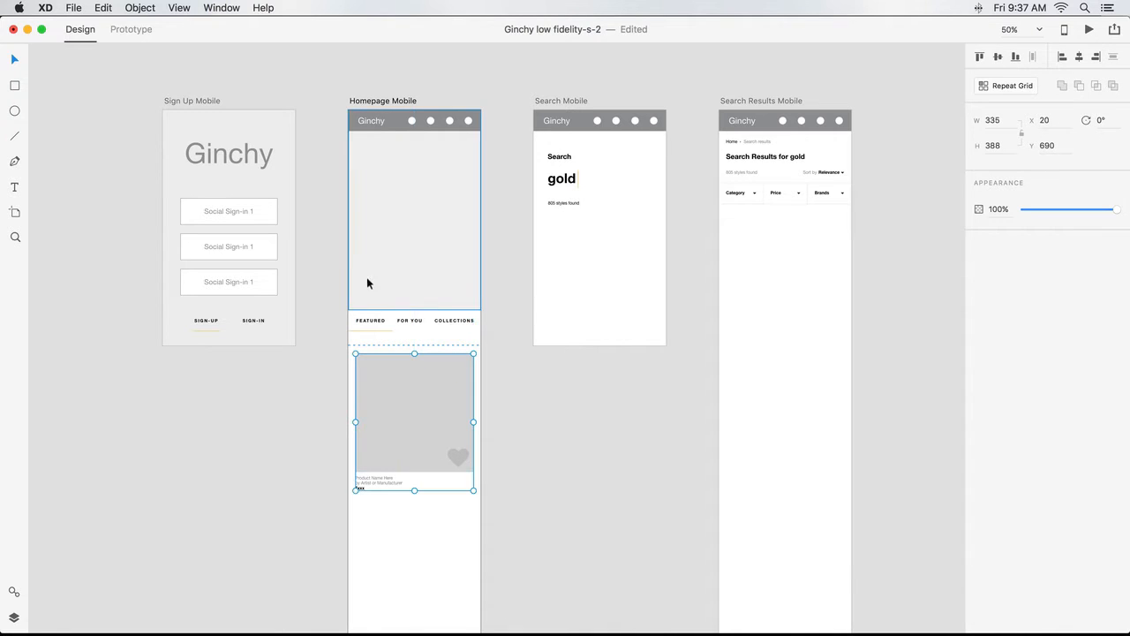
Step: Centre the Ginchy wordmark in the homepage hero area
{"action": "left_click", "coordinate": [229, 153]}
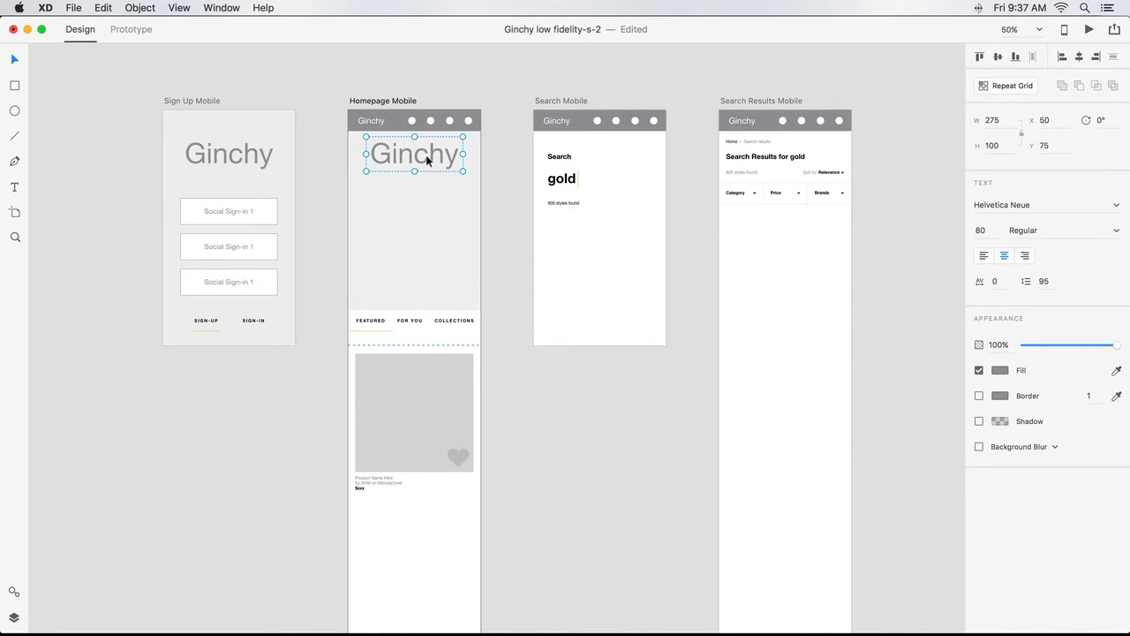
{"action": "left_click_drag", "start_coordinate": [413, 156], "coordinate": [413, 187]}
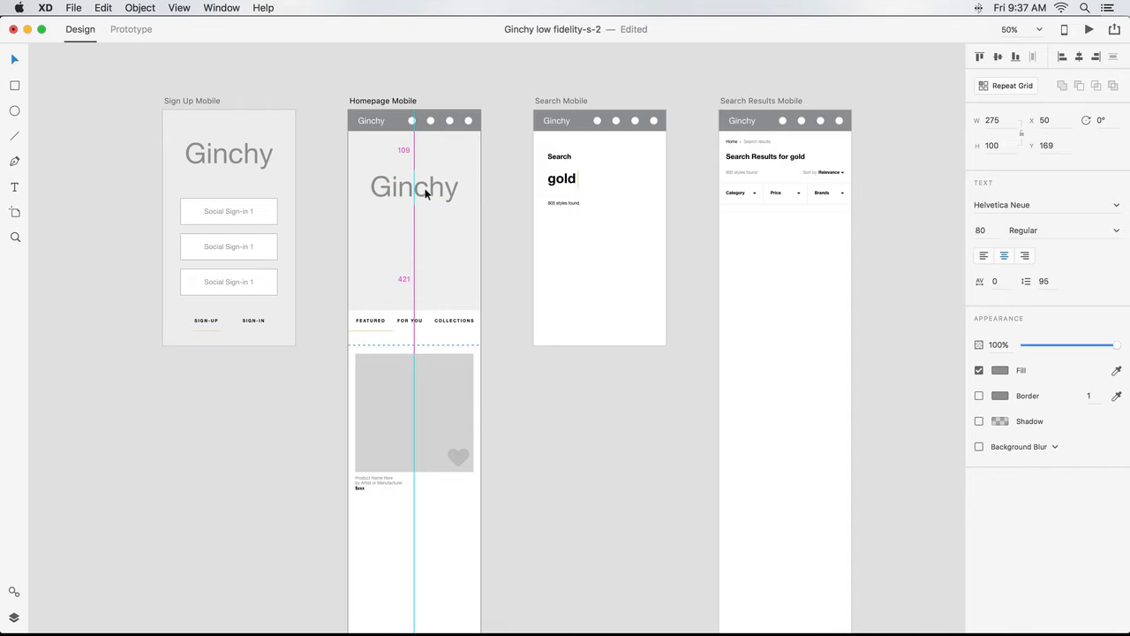
{"action": "left_click", "coordinate": [413, 413]}
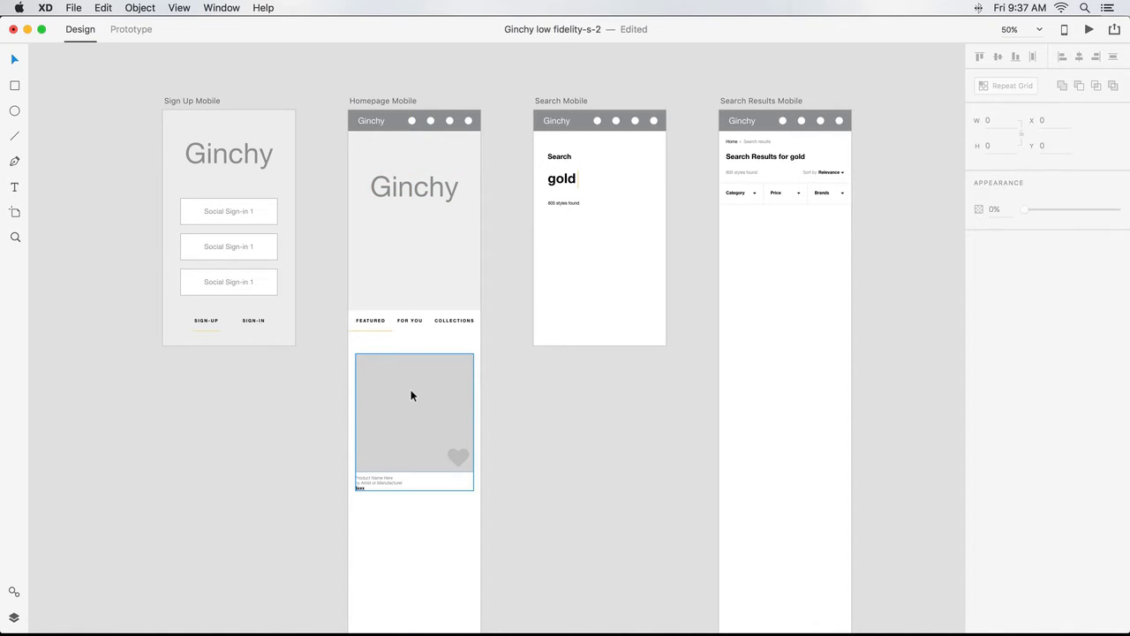
{"action": "left_click", "coordinate": [413, 415]}
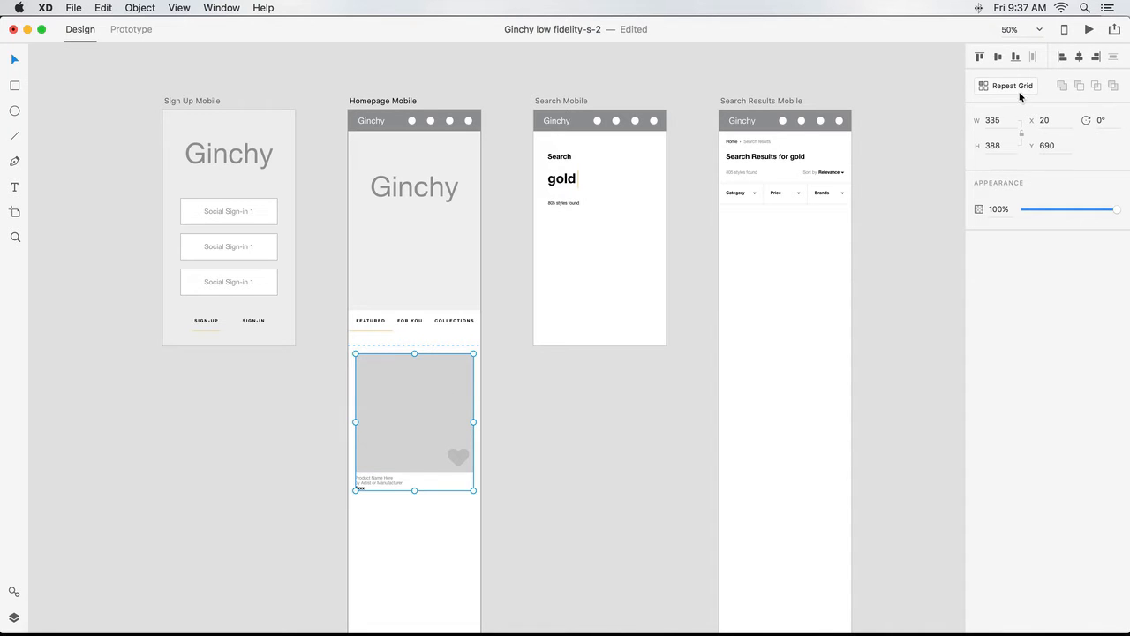
Step: Repeat-grid the product tile down the homepage and set 'Product Name Here' to Bold
{"action": "left_click", "coordinate": [1014, 85]}
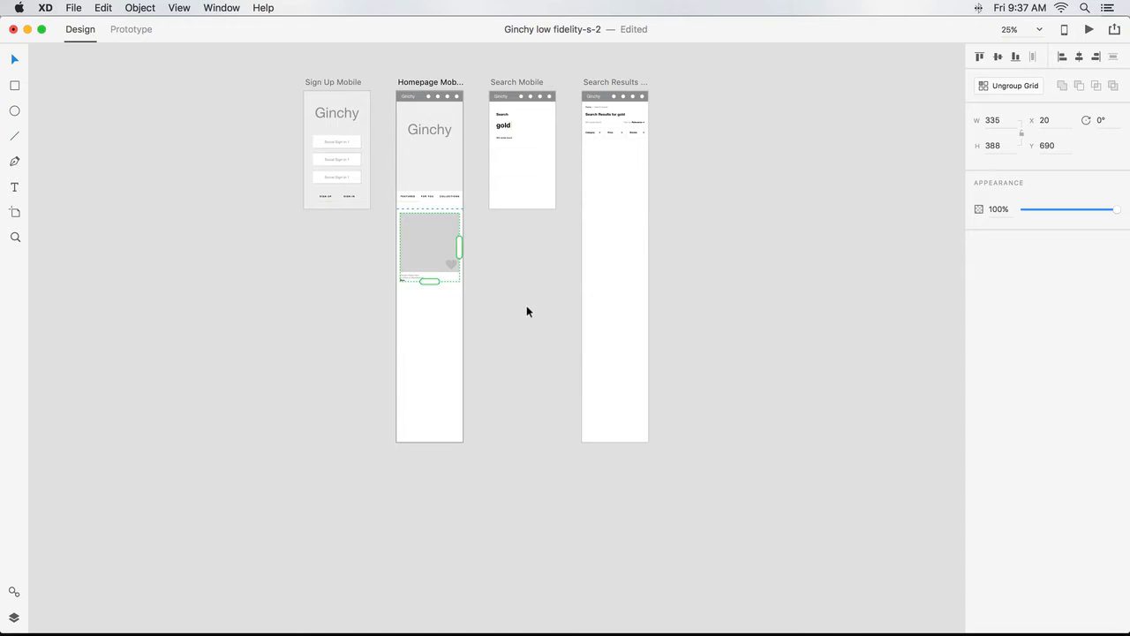
{"action": "mouse_move", "coordinate": [477, 243]}
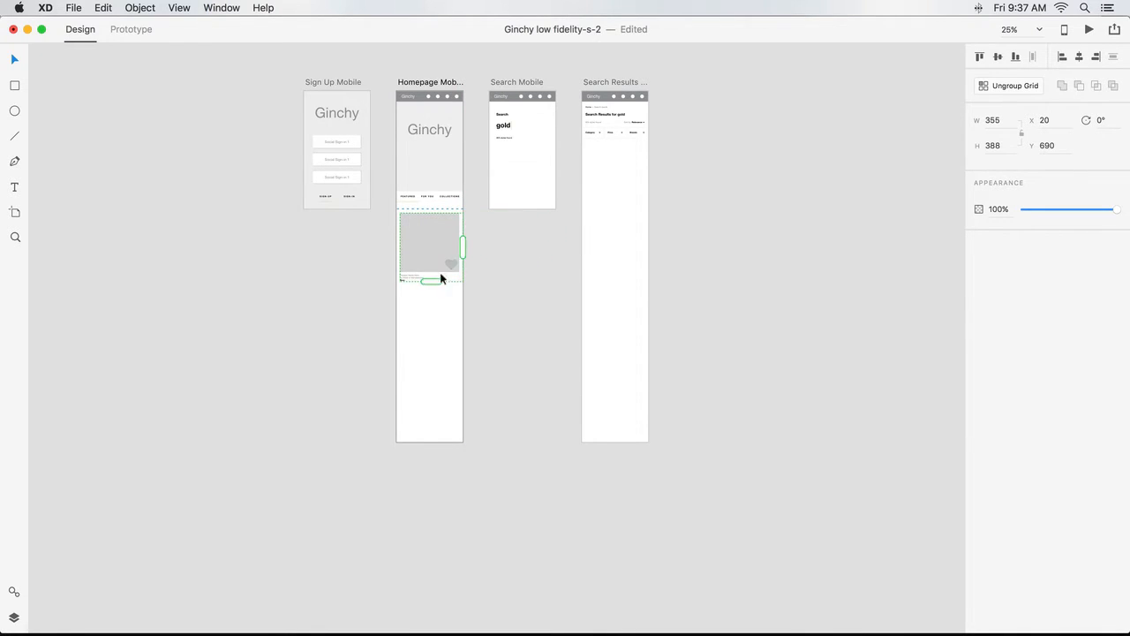
{"action": "left_click_drag", "start_coordinate": [441, 279], "coordinate": [448, 498]}
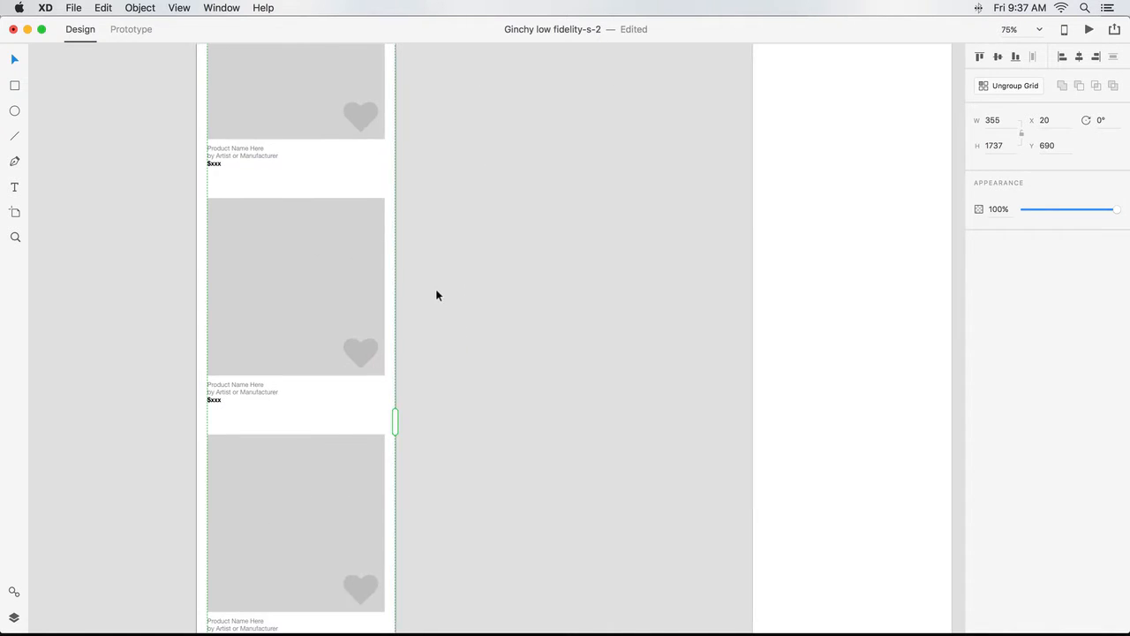
{"action": "mouse_move", "coordinate": [332, 104]}
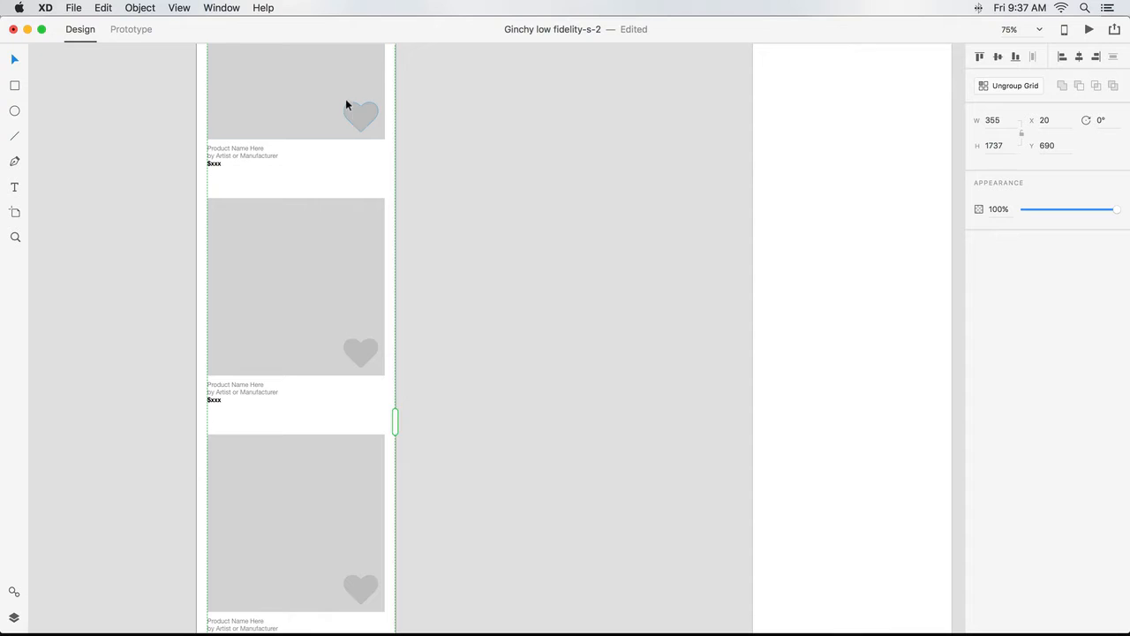
{"action": "left_click", "coordinate": [360, 116]}
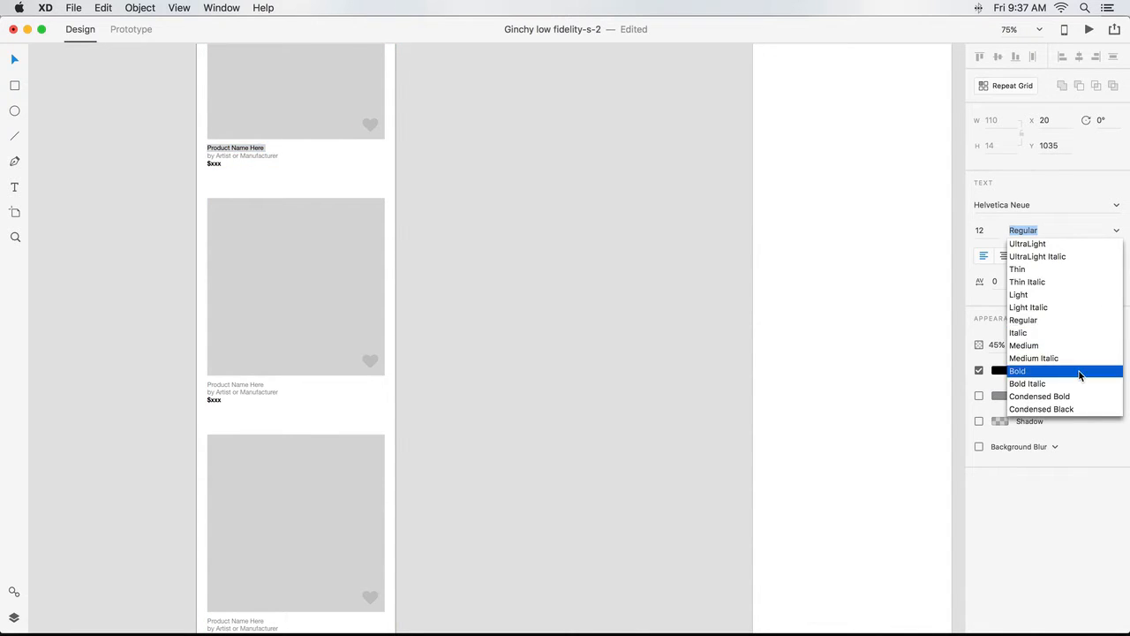
{"action": "left_click", "coordinate": [1021, 371]}
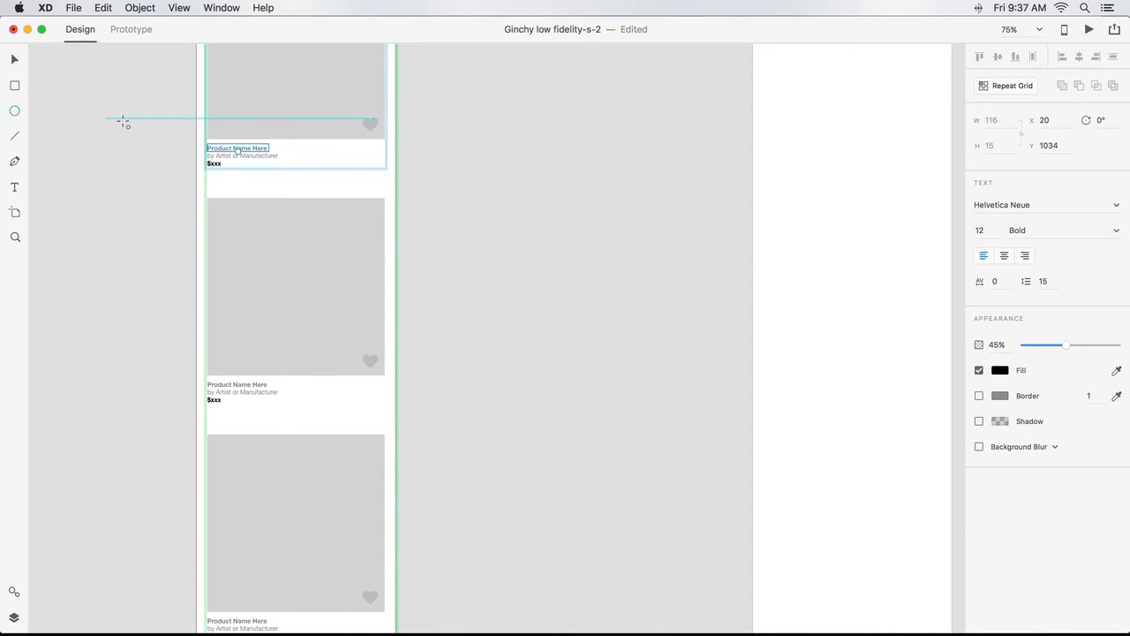
{"action": "mouse_move", "coordinate": [325, 151]}
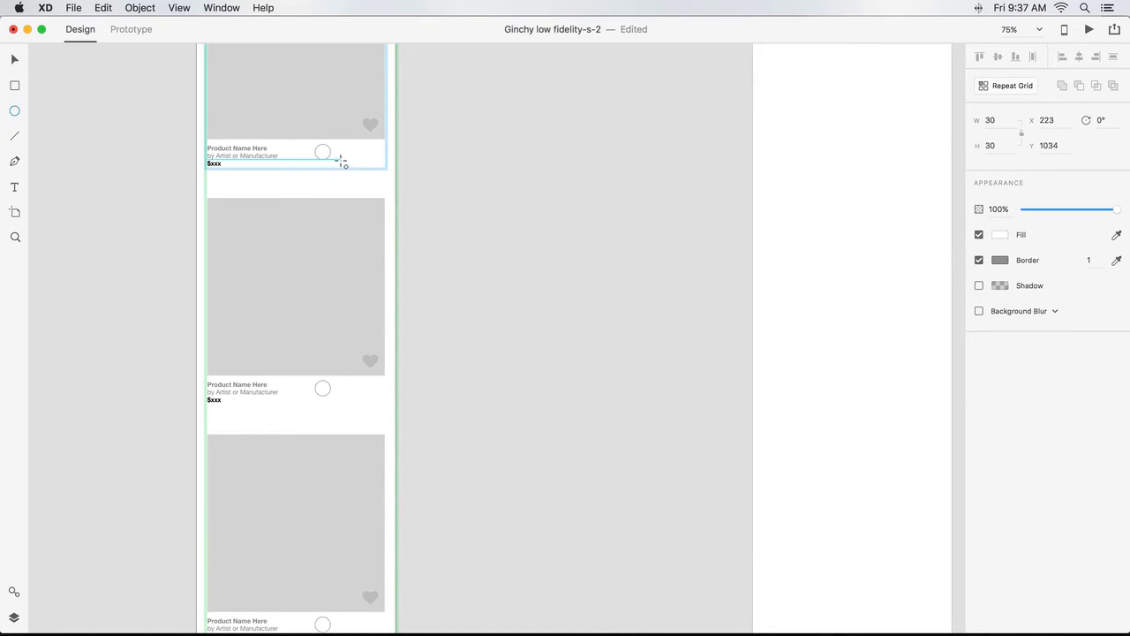
Step: Resize the avatar circle and repeat it sideways into a tight row beside the product name
{"action": "left_click_drag", "start_coordinate": [332, 161], "coordinate": [343, 166]}
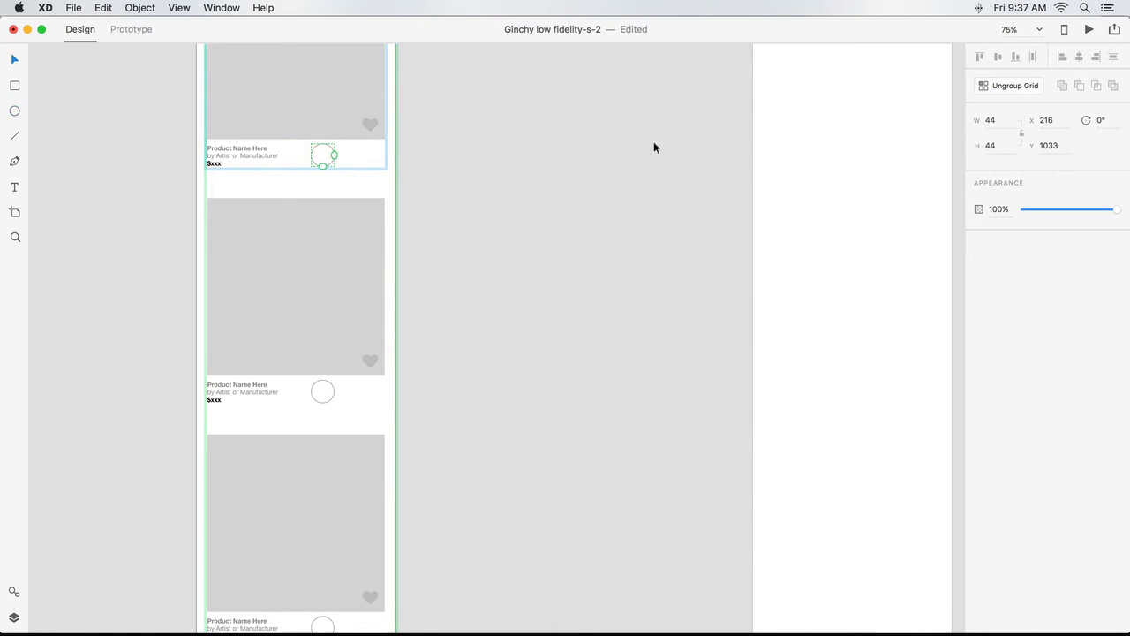
{"action": "left_click_drag", "start_coordinate": [333, 155], "coordinate": [458, 155]}
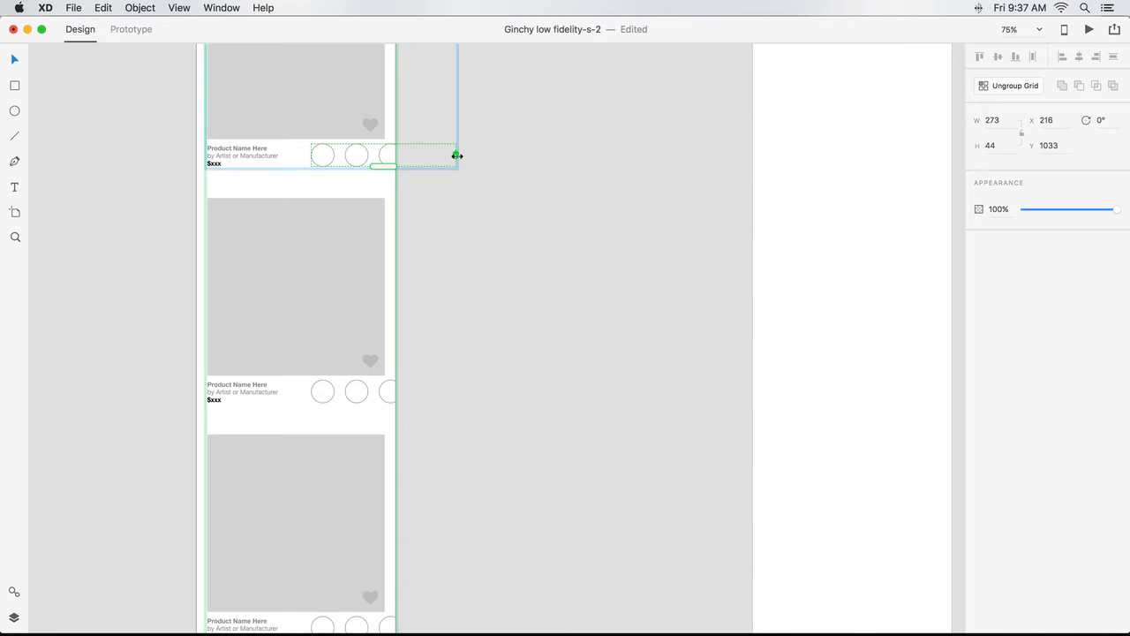
{"action": "left_click_drag", "start_coordinate": [457, 156], "coordinate": [476, 155]}
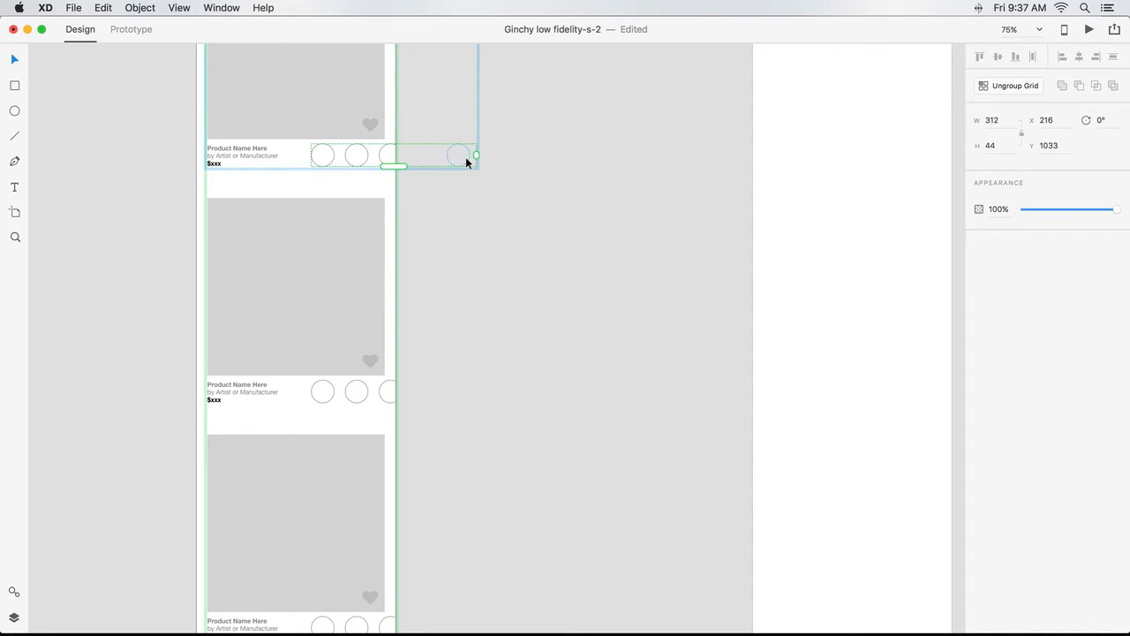
{"action": "left_click_drag", "start_coordinate": [477, 155], "coordinate": [415, 156]}
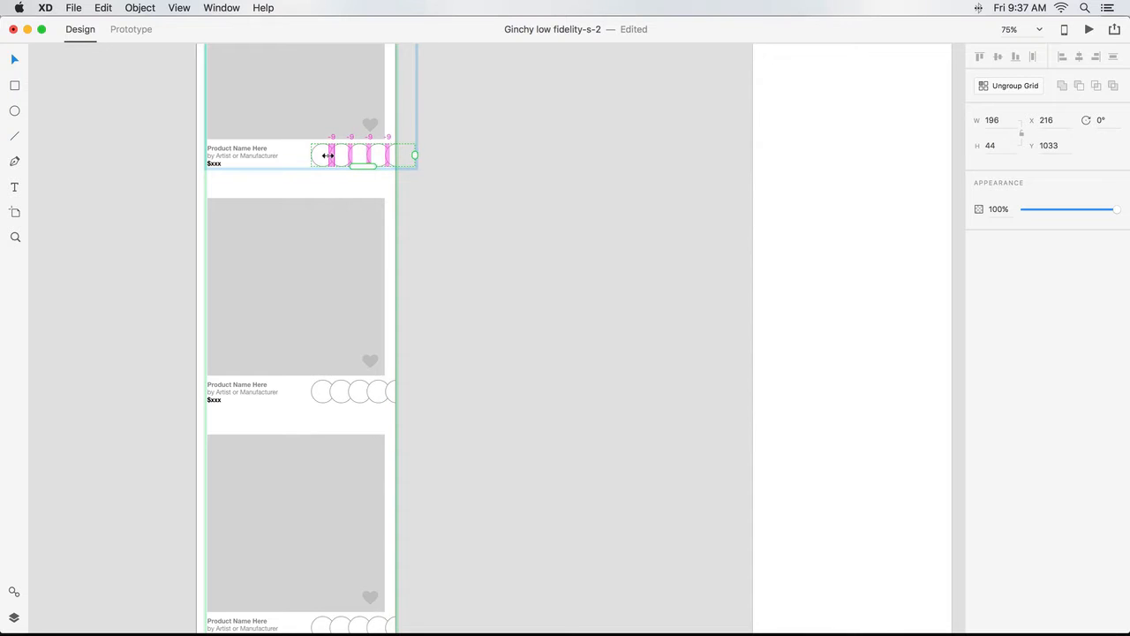
{"action": "left_click_drag", "start_coordinate": [413, 155], "coordinate": [407, 155]}
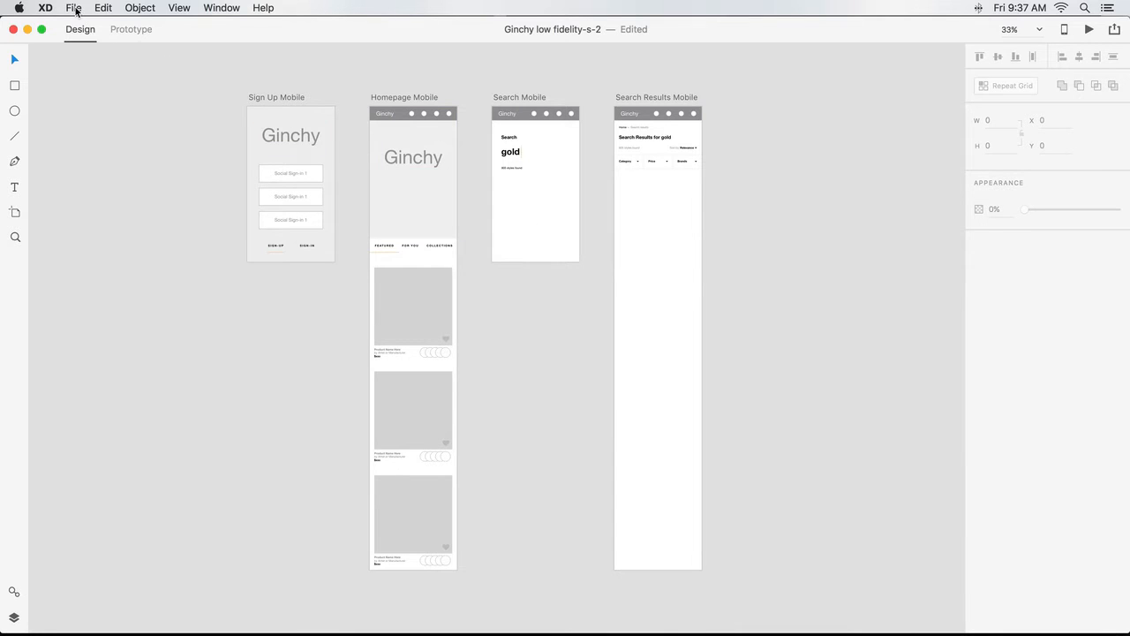
Step: Open the Apple iOS UI kit, zoom to its keyboard and copy it via Edit > Copy
{"action": "left_click", "coordinate": [74, 7]}
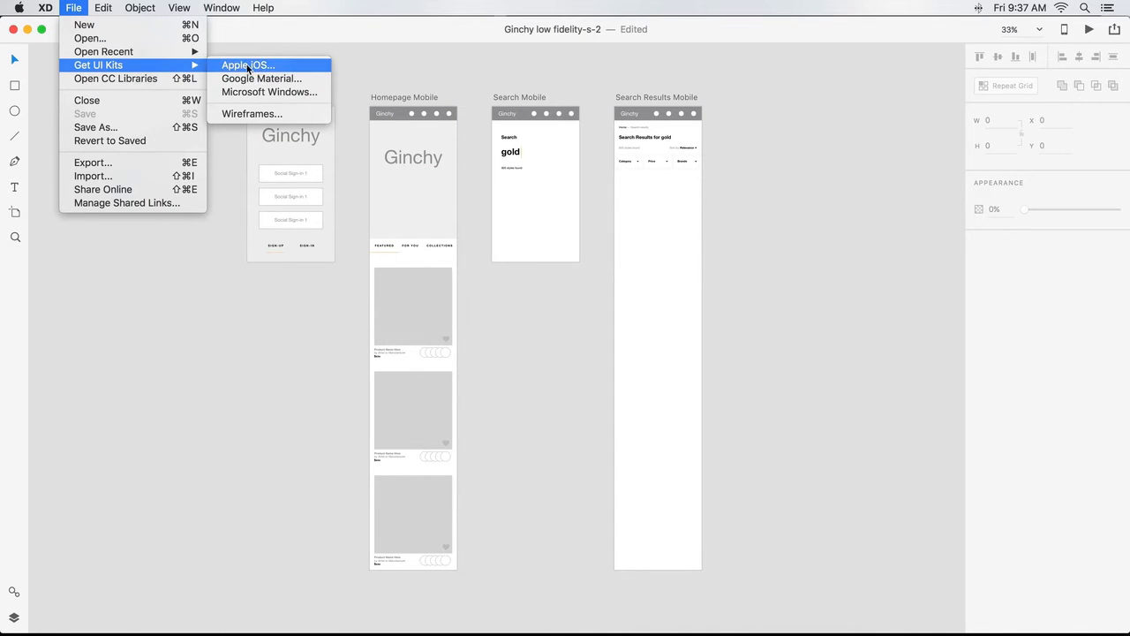
{"action": "left_click", "coordinate": [247, 63]}
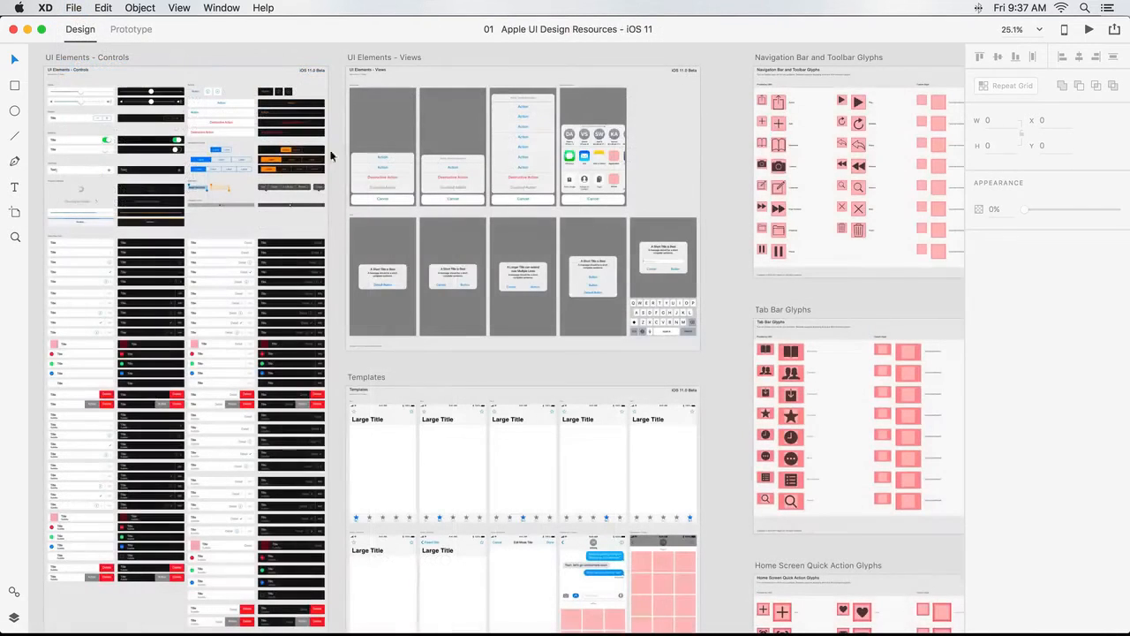
{"action": "left_click", "coordinate": [592, 275]}
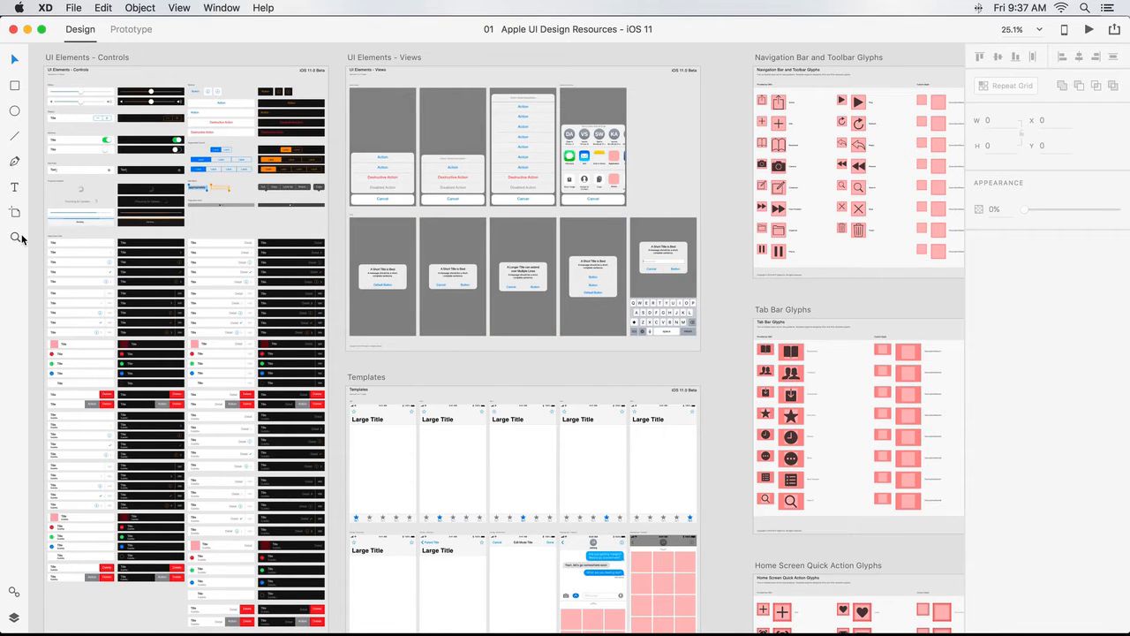
{"action": "mouse_move", "coordinate": [604, 284]}
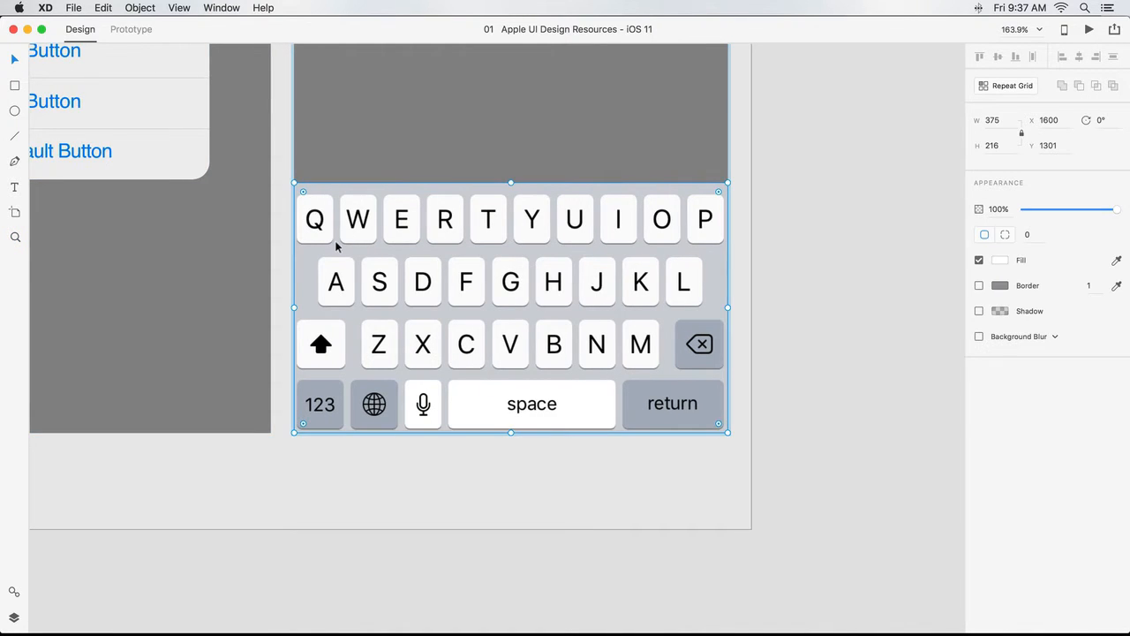
{"action": "left_click", "coordinate": [102, 7]}
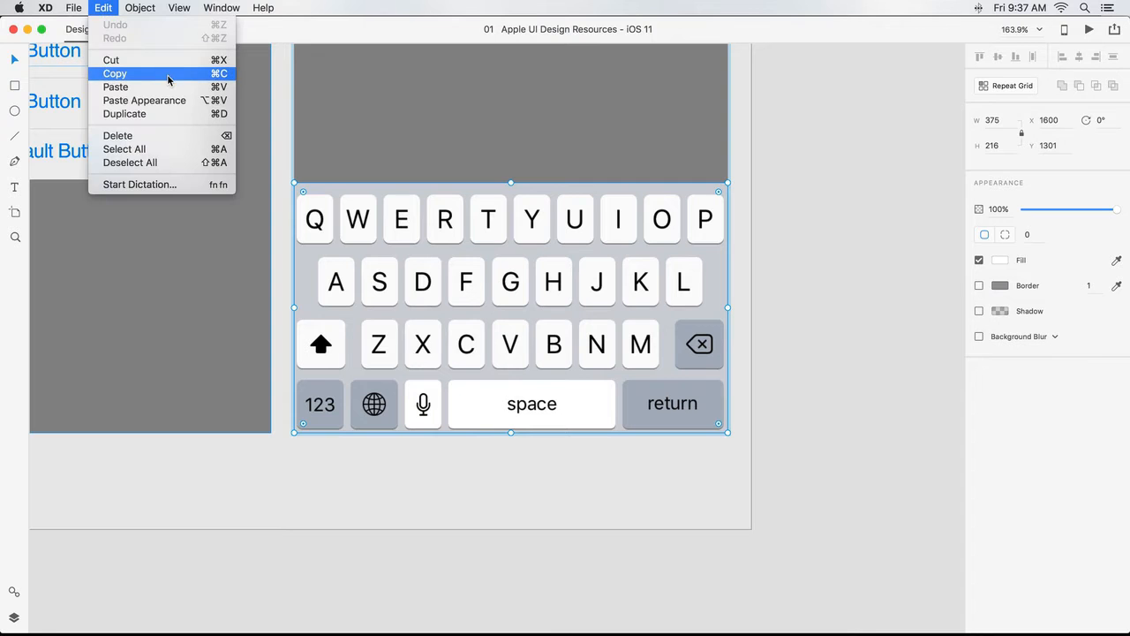
{"action": "left_click", "coordinate": [115, 73]}
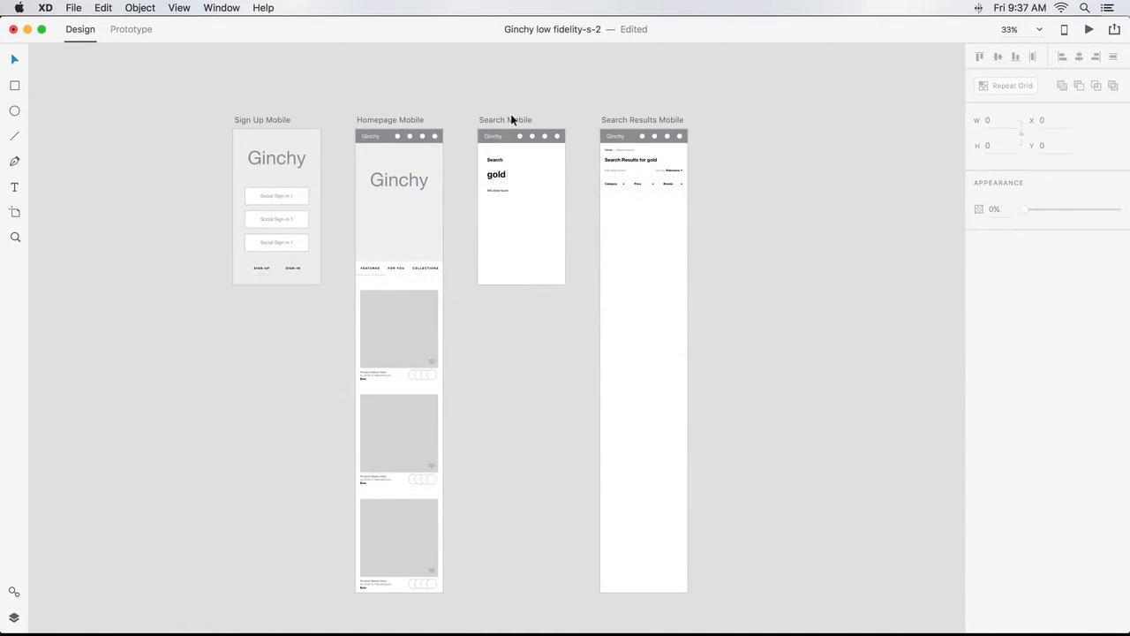
Step: Paste the iOS keyboard onto the bottom of the Search Mobile artboard
{"action": "left_click", "coordinate": [505, 120]}
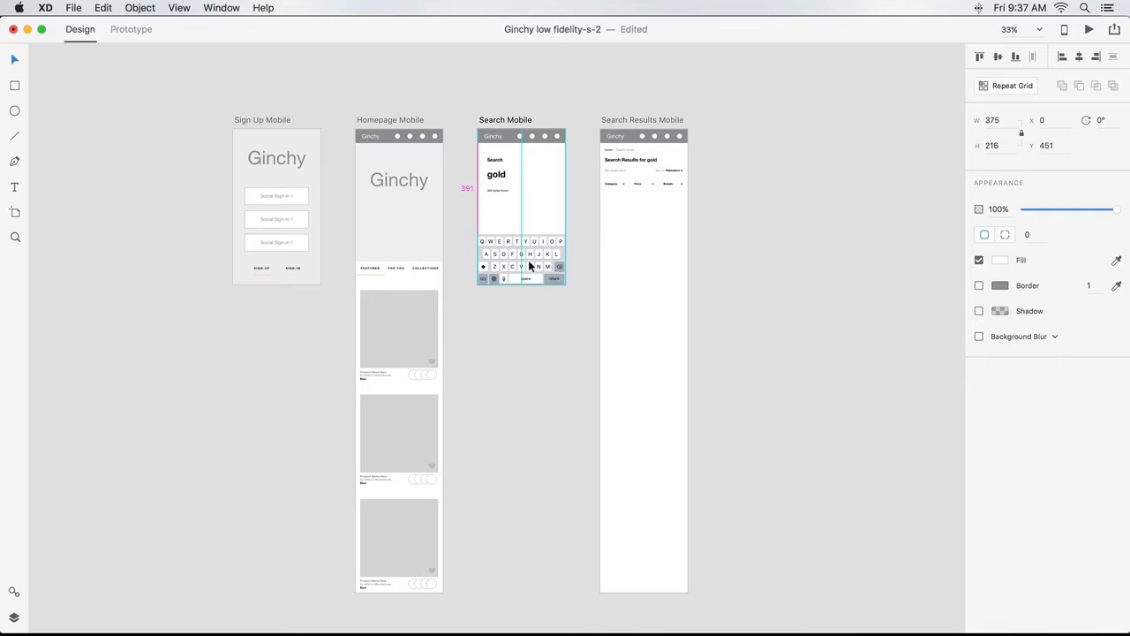
{"action": "left_click", "coordinate": [533, 309]}
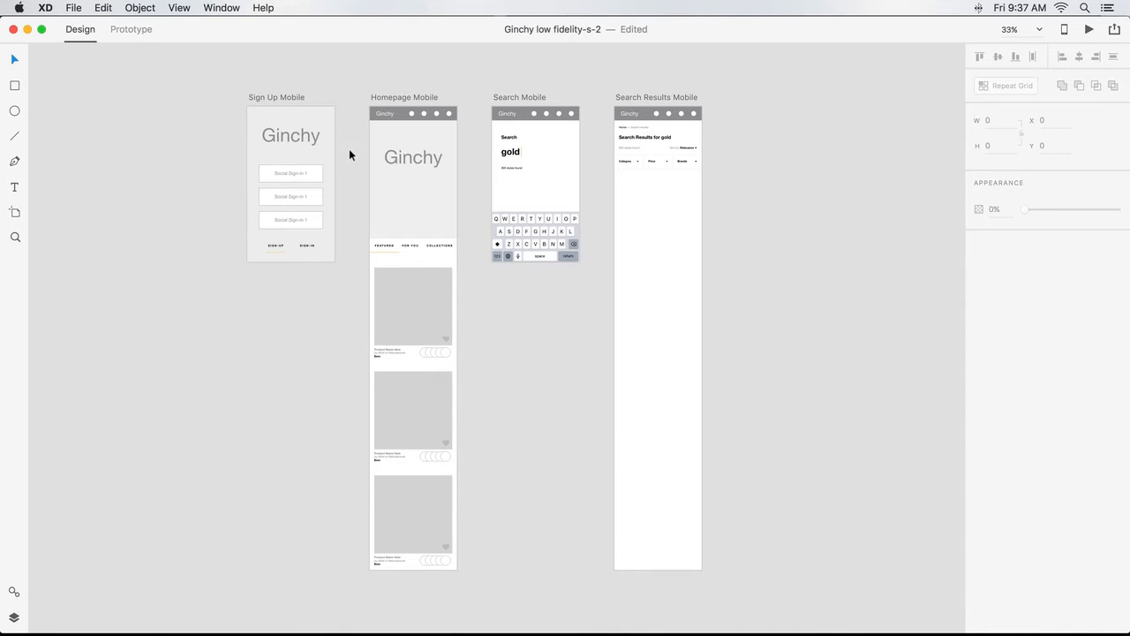
Step: Open the Wireframes UI kit ('Wires - Mobile') from File > Get UI Kits
{"action": "left_click", "coordinate": [76, 8]}
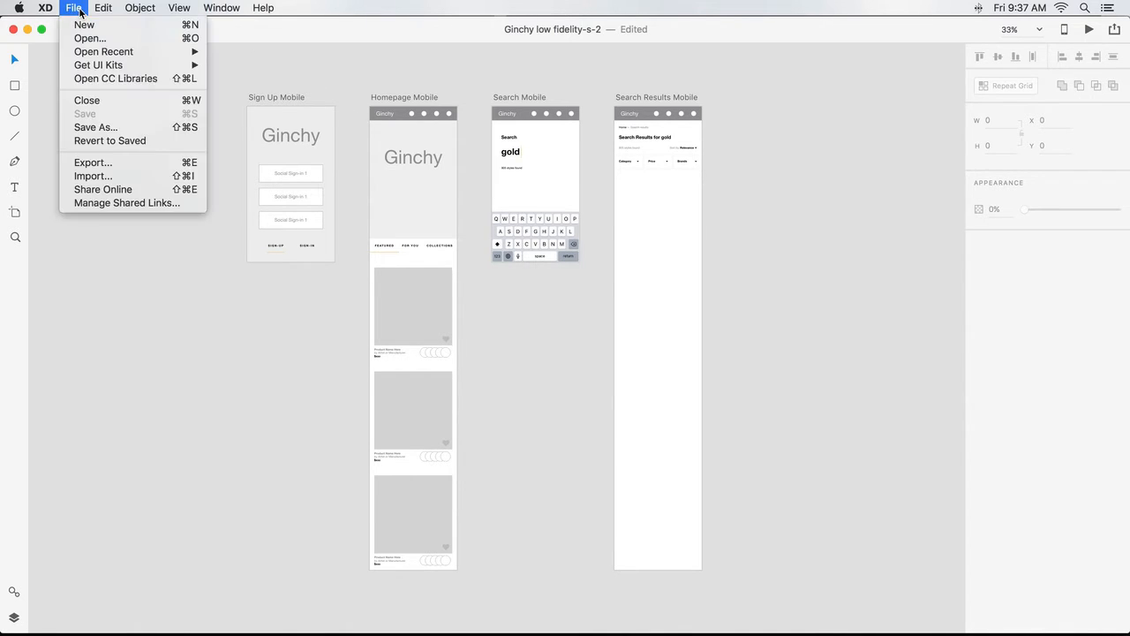
{"action": "mouse_move", "coordinate": [97, 63]}
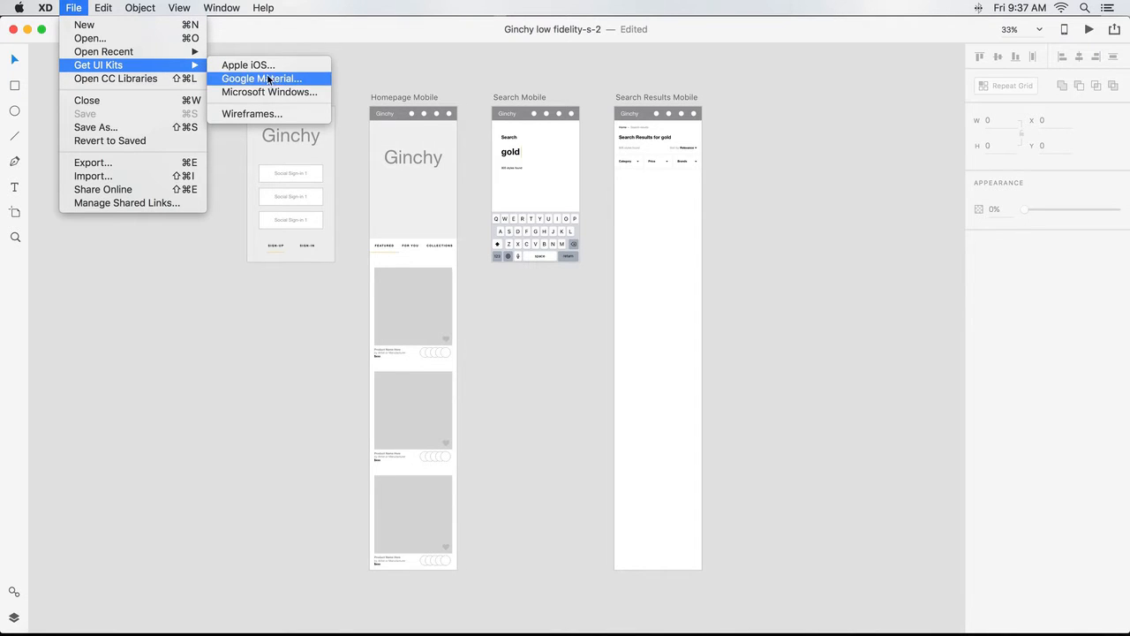
{"action": "mouse_move", "coordinate": [254, 113]}
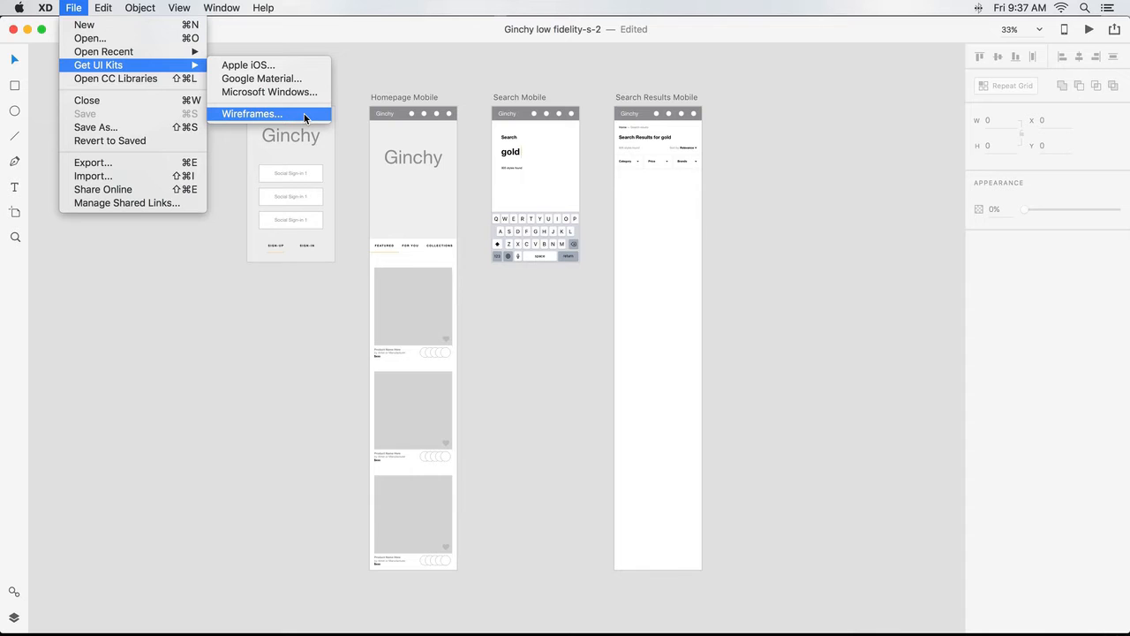
{"action": "left_click", "coordinate": [256, 113]}
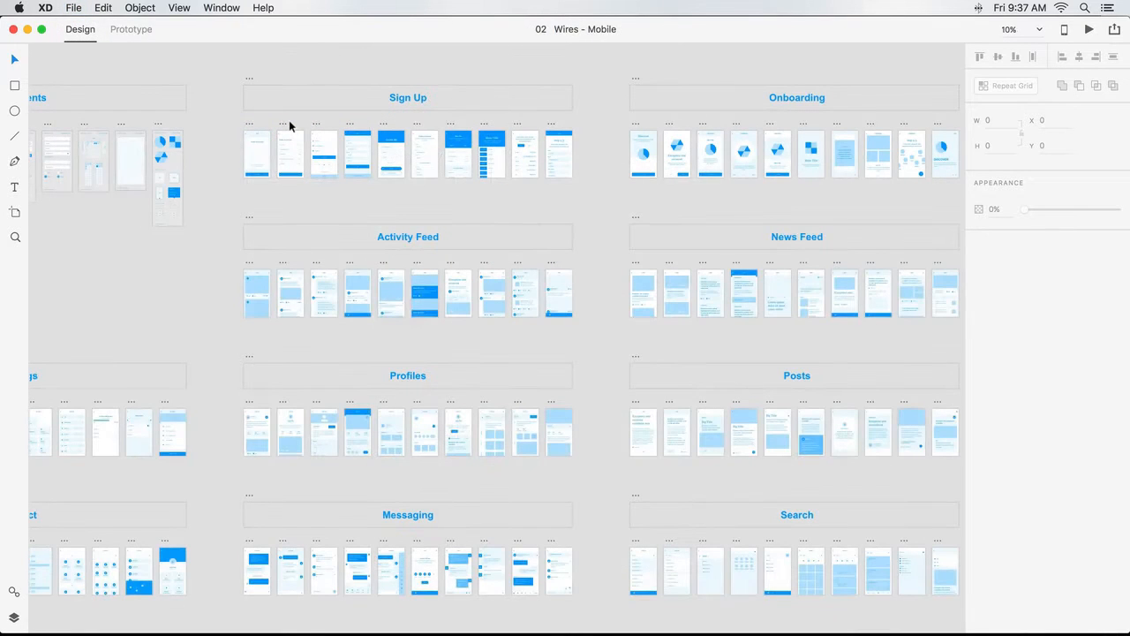